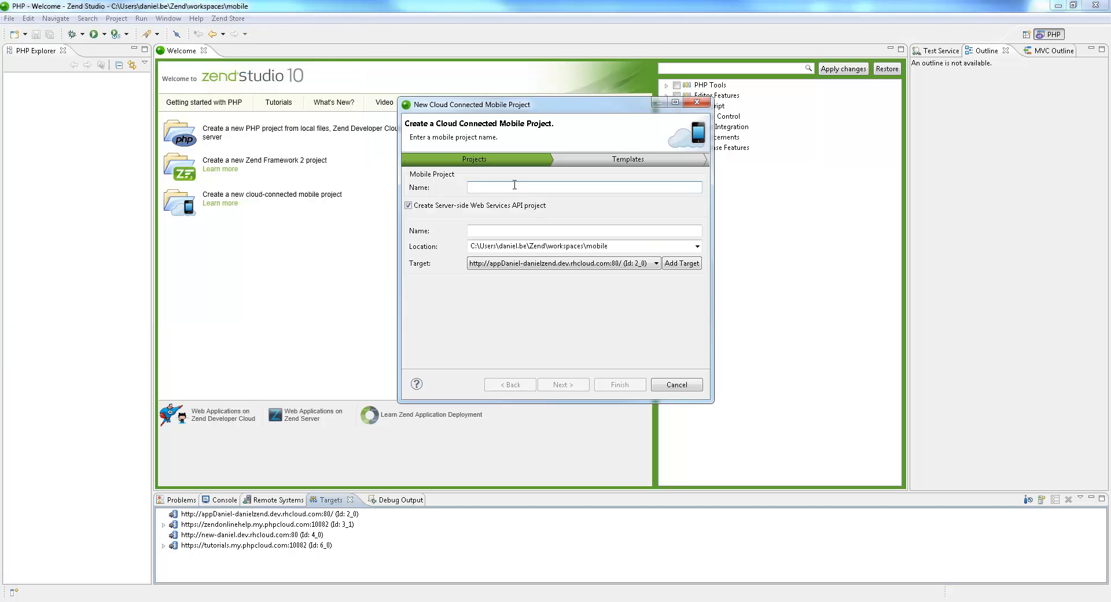
Step: Create the Mobile_proj and Server_proj projects from a chosen template
text(Mobile_proj)
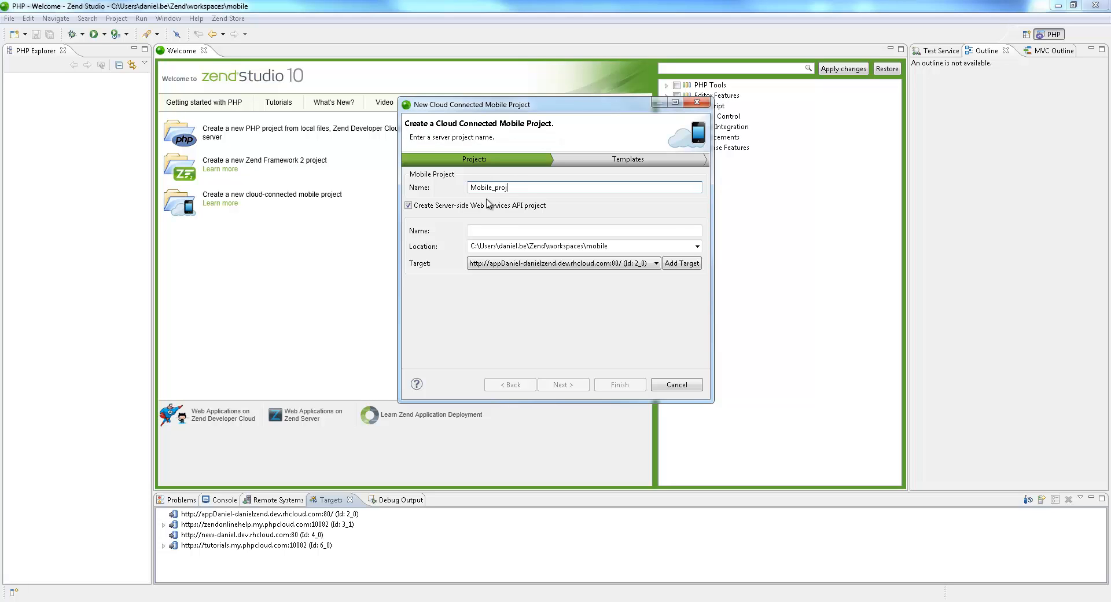
text(Server)
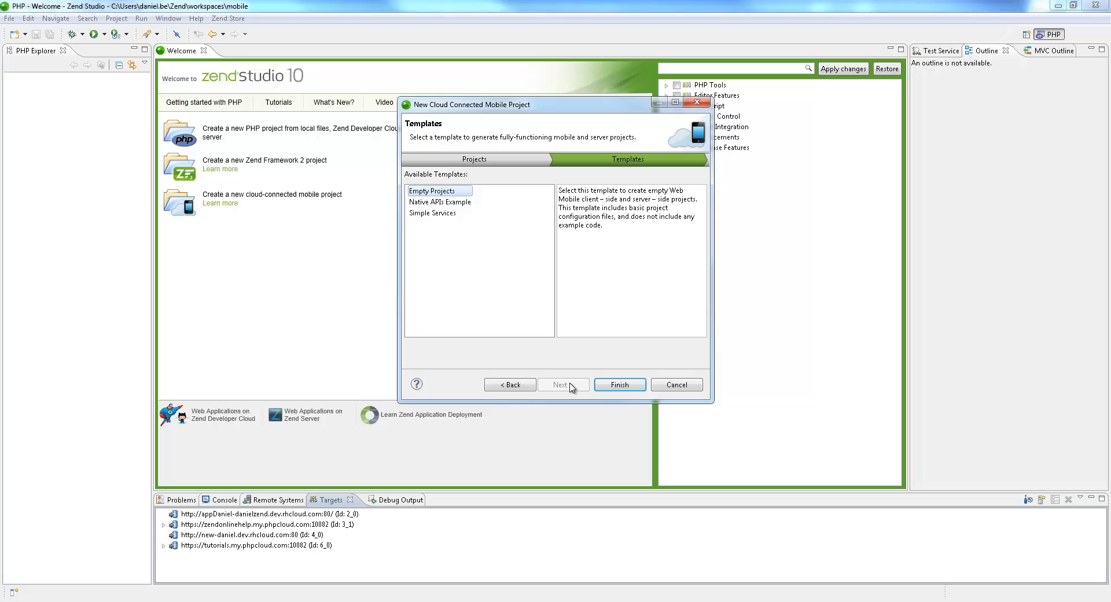
click(619, 385)
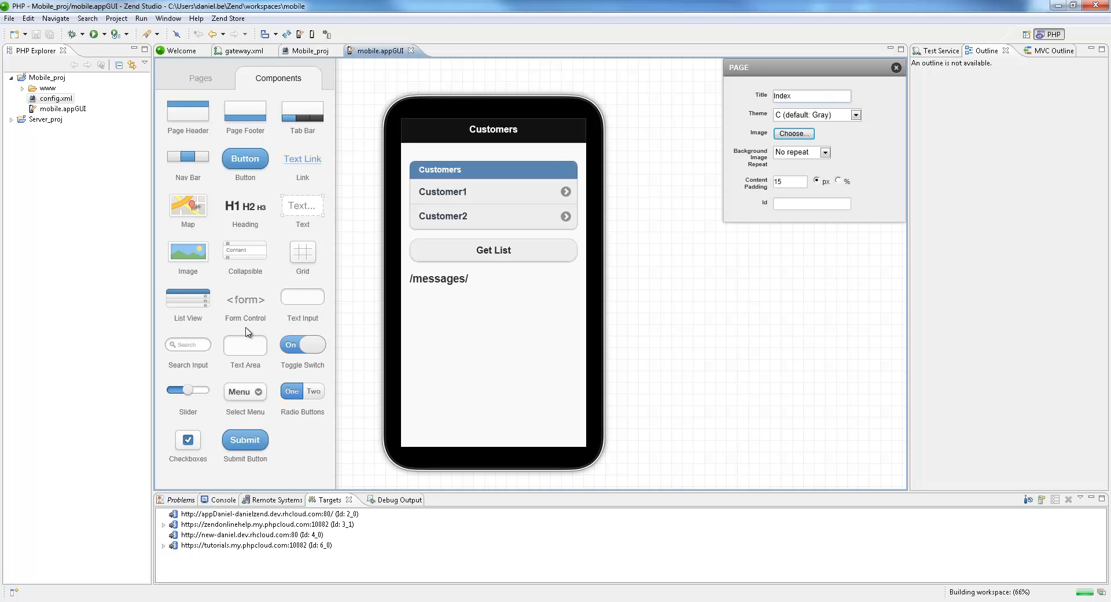
Step: Expand the Server_proj tree and its config folder in PHP Explorer
click(11, 121)
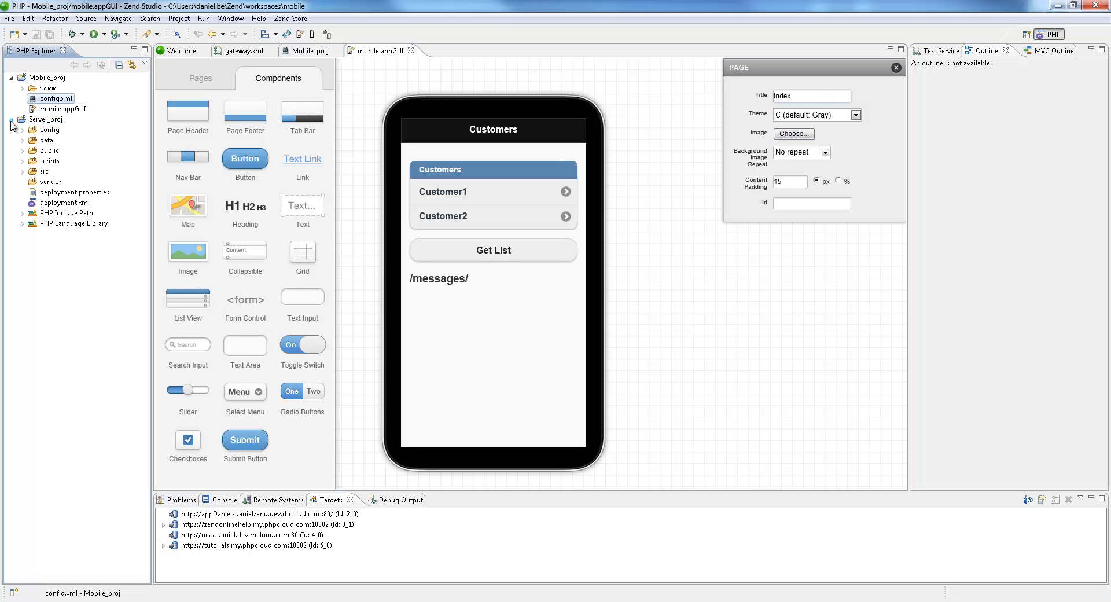
click(22, 130)
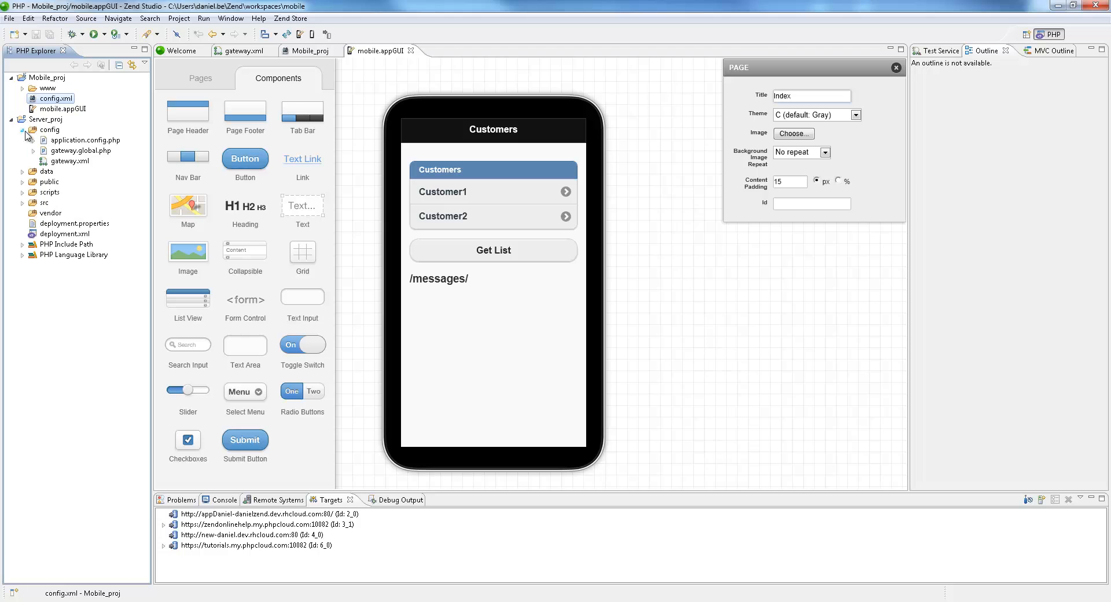
right_click(40, 77)
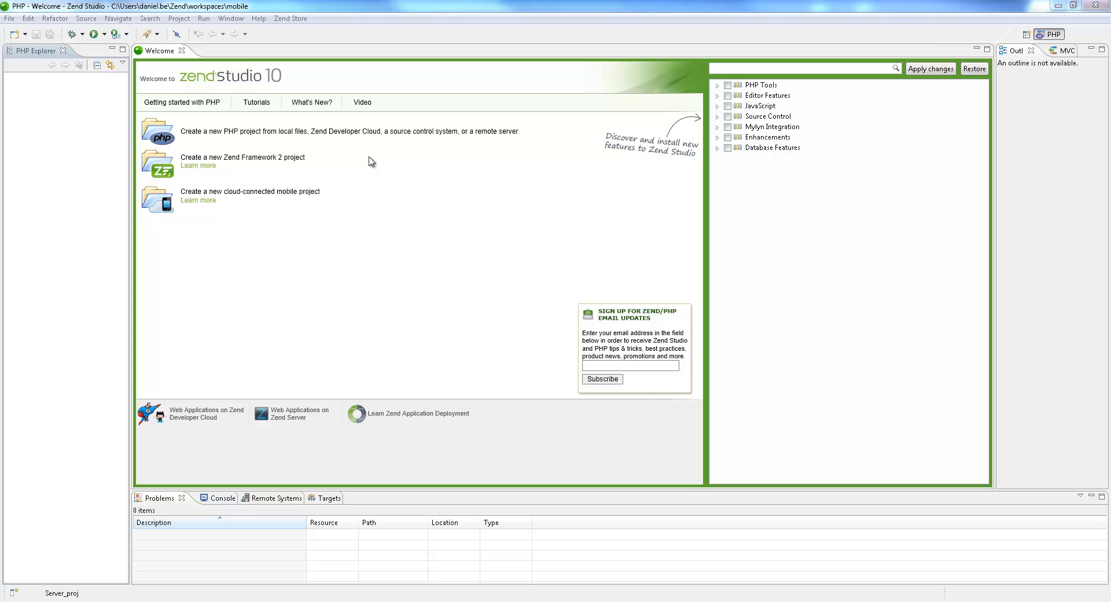
mouse_move(111, 92)
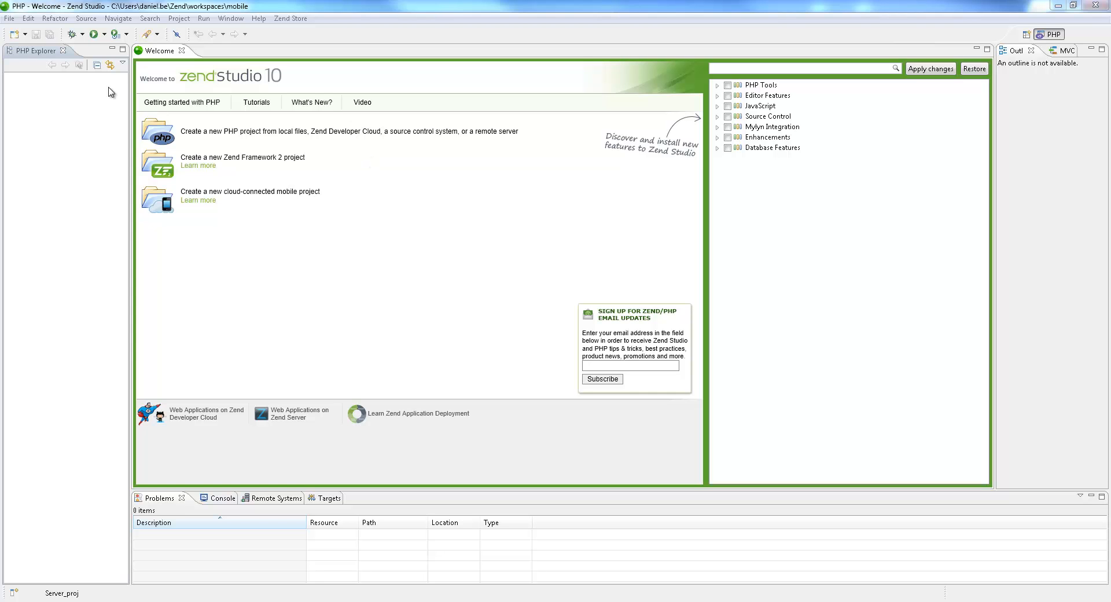
Step: Start a new cloud-connected mobile project named Mob with server project Ser
click(7, 28)
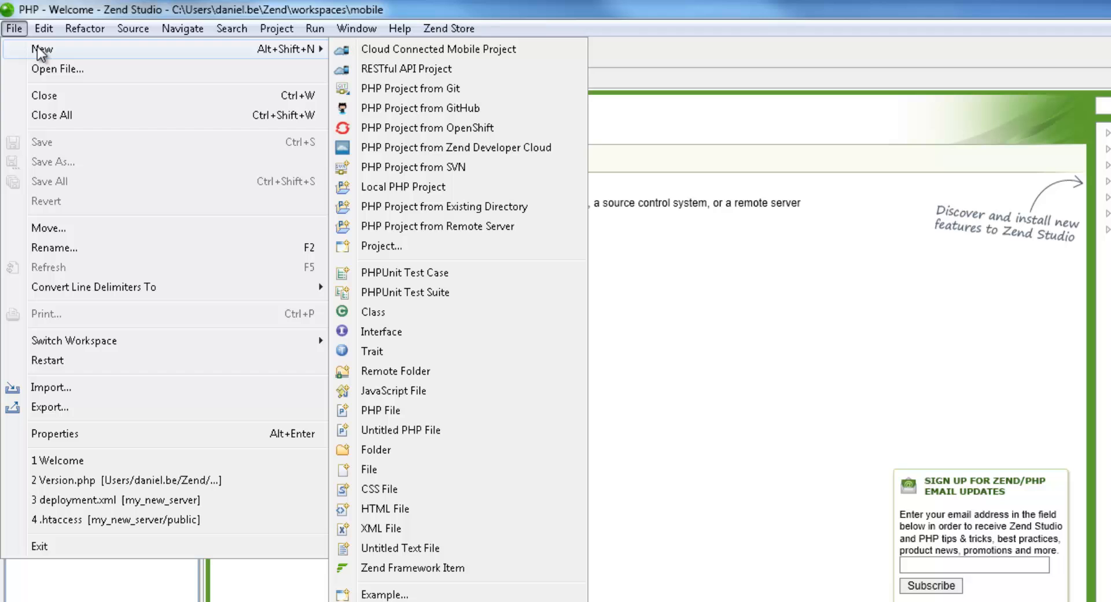
click(437, 49)
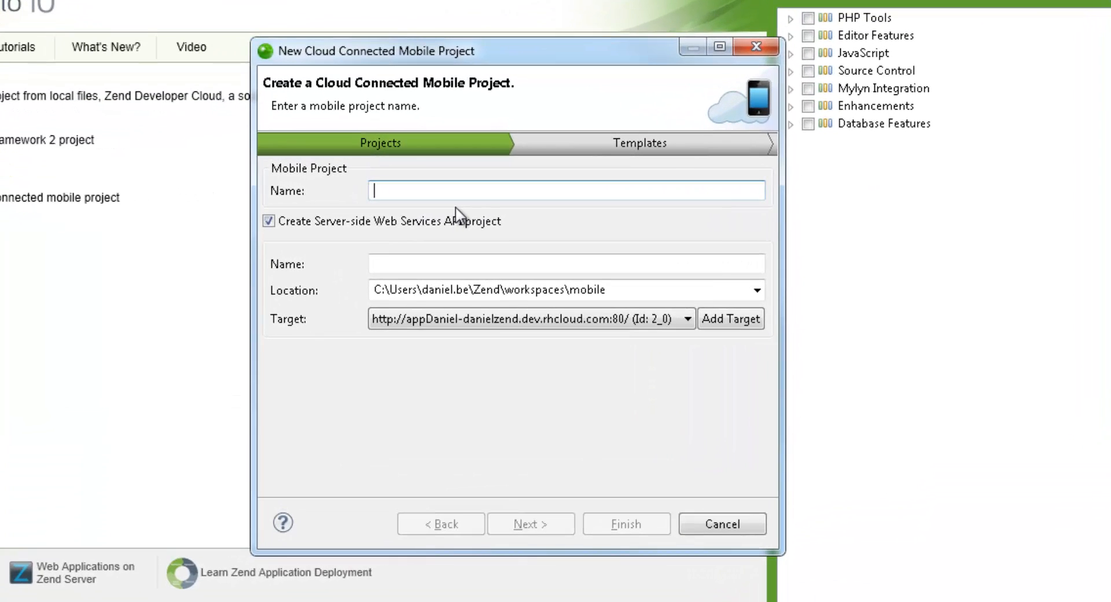
text(Mob)
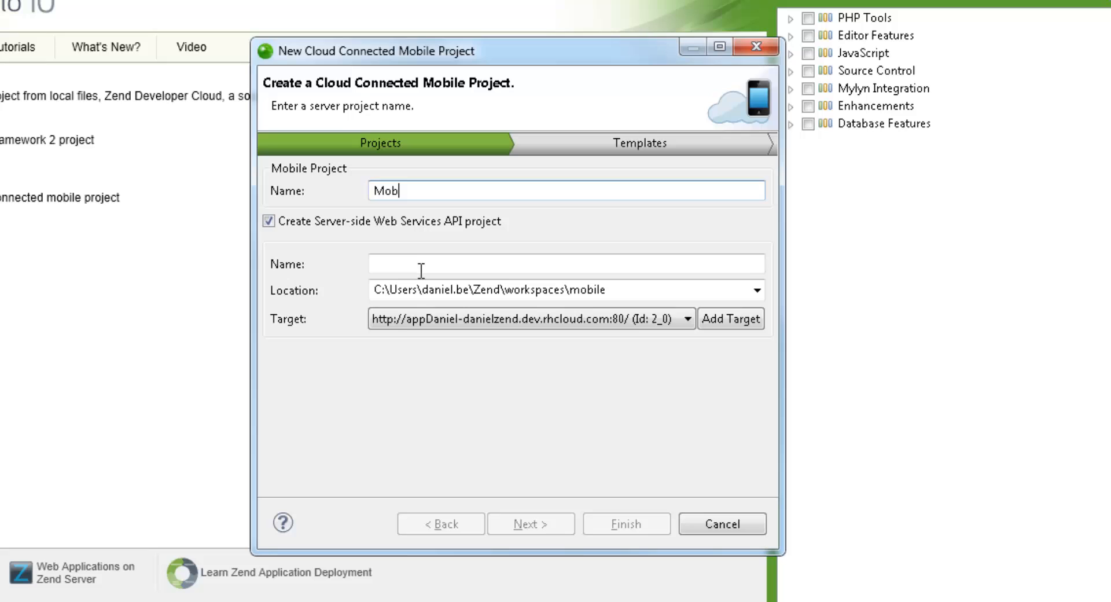
text(Ser)
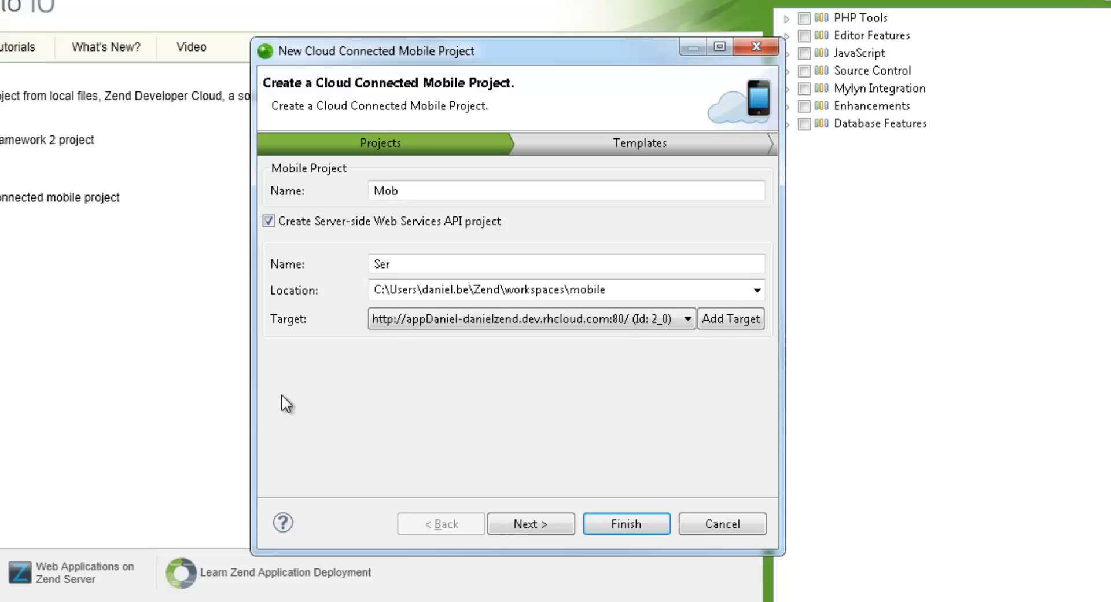
click(687, 319)
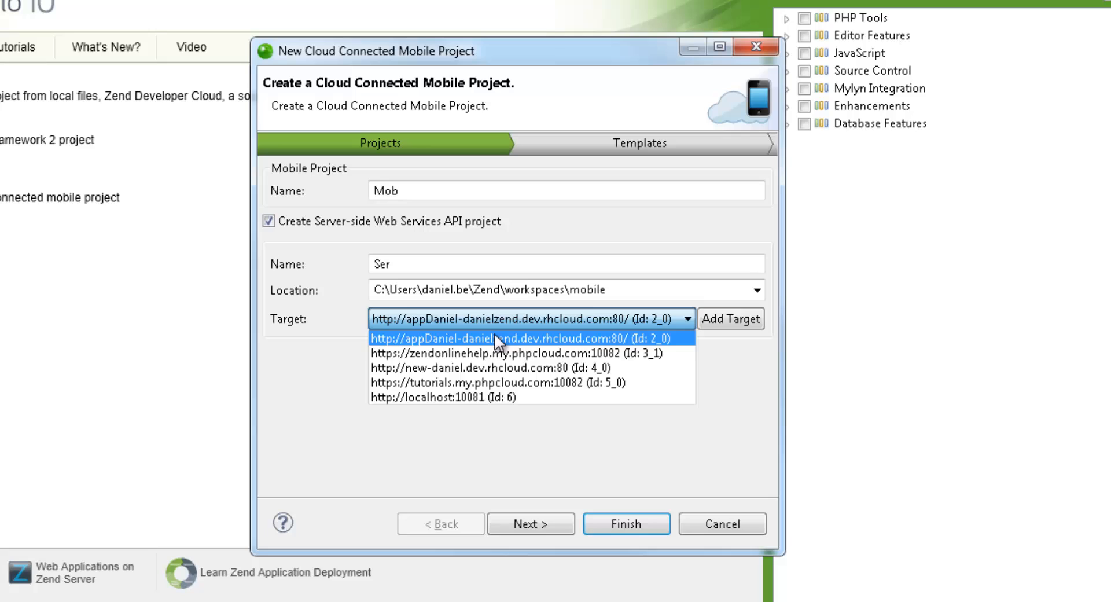
click(442, 398)
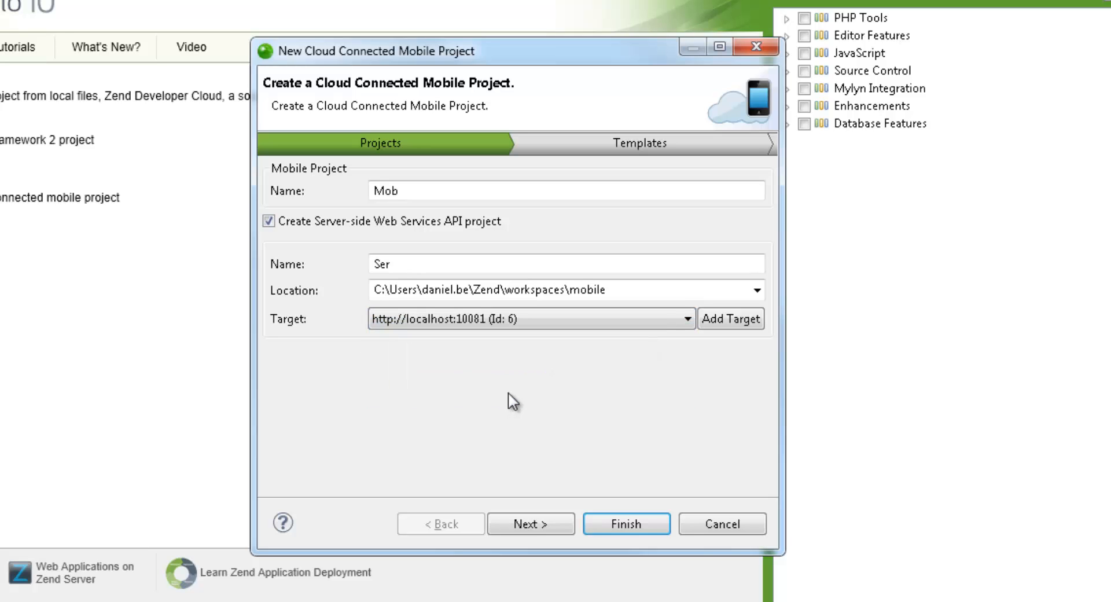
click(530, 524)
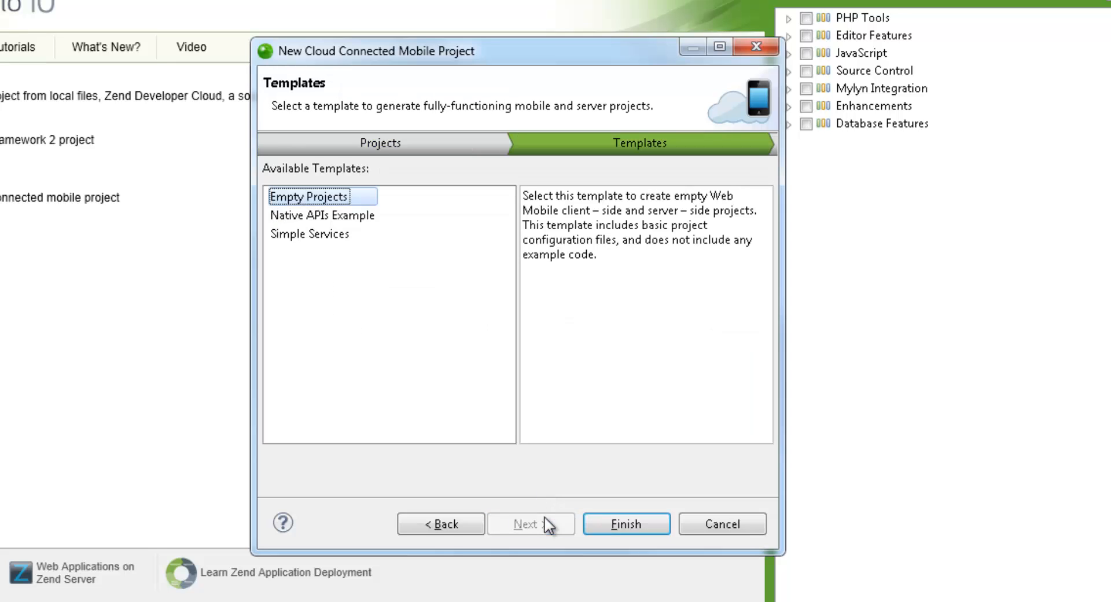
Step: Generate Mob and Ser from the Simple Services template, opening Mob's GUI design
click(322, 216)
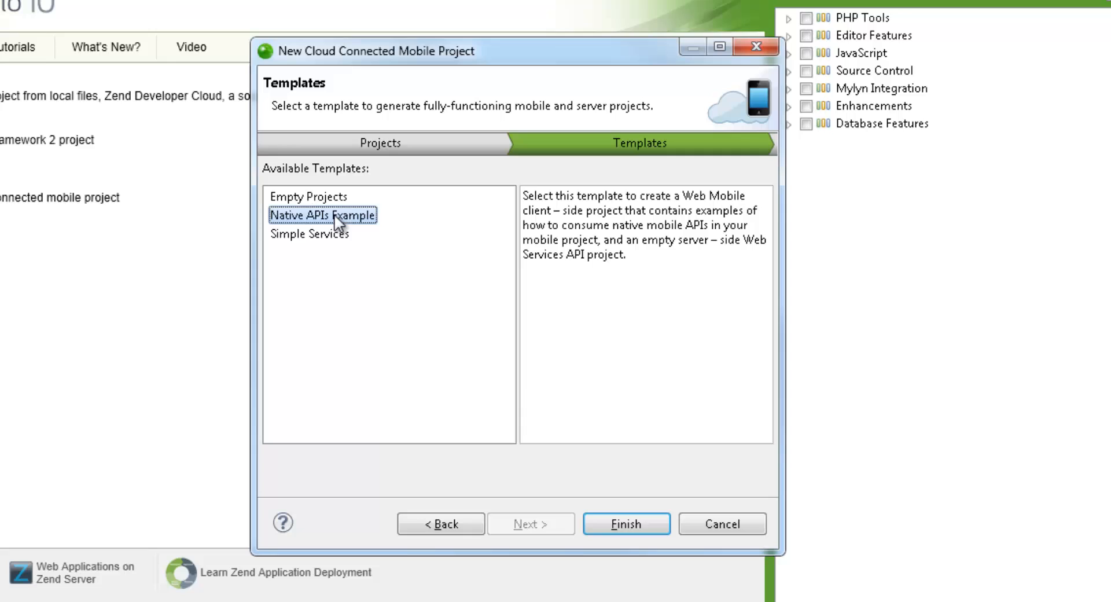
click(312, 233)
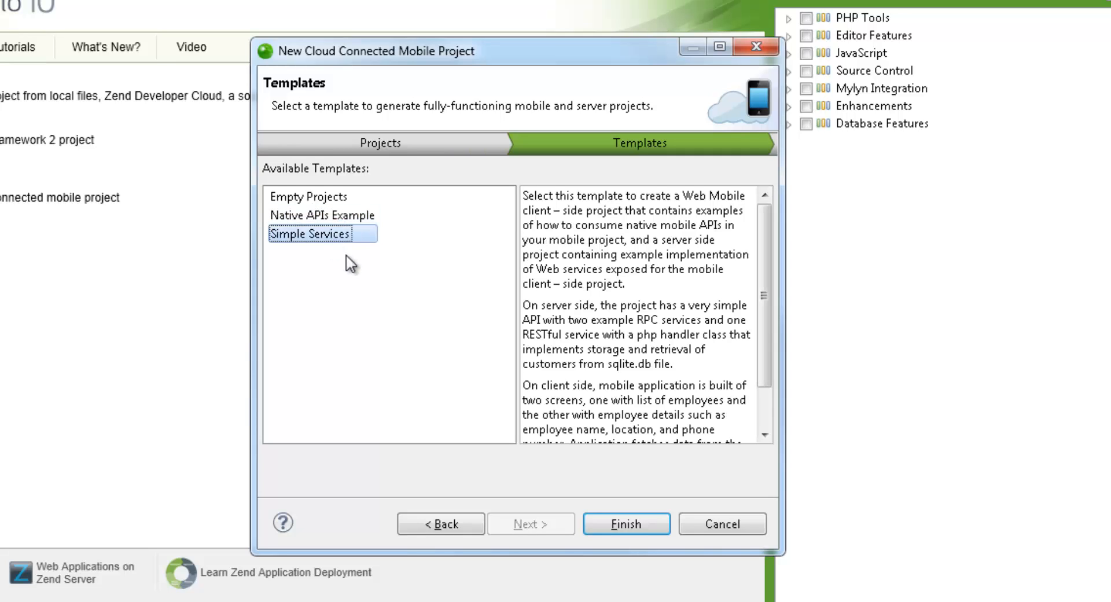
mouse_move(426, 328)
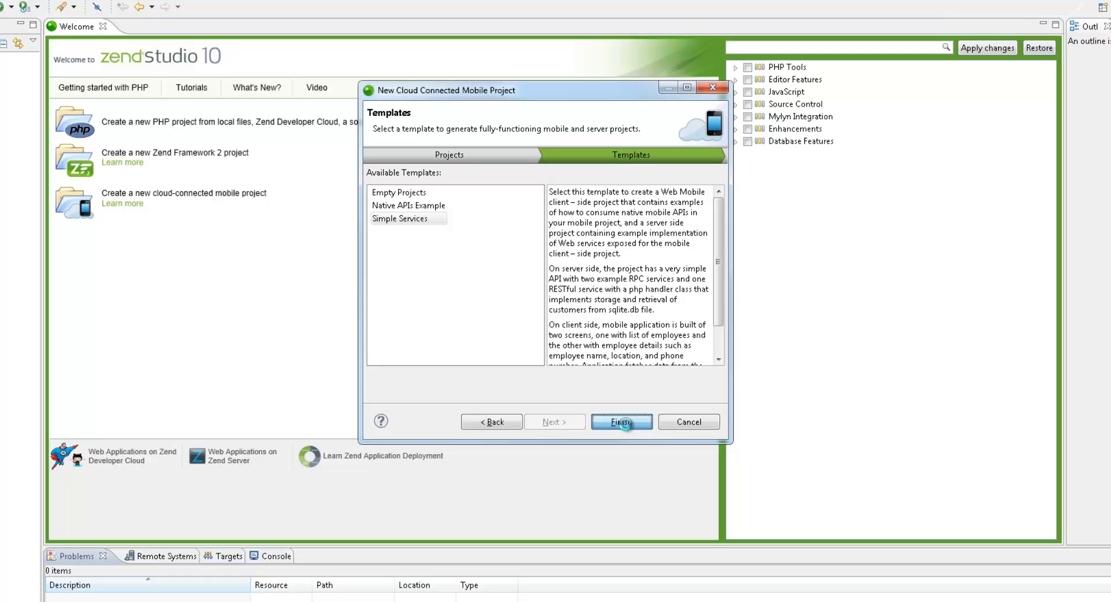
click(622, 421)
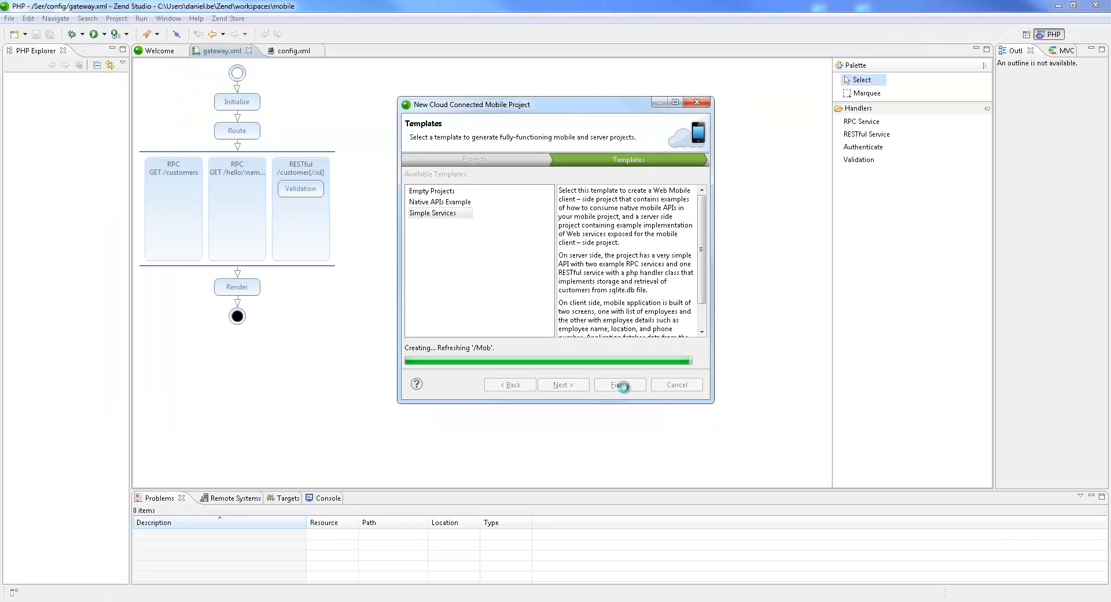
click(619, 384)
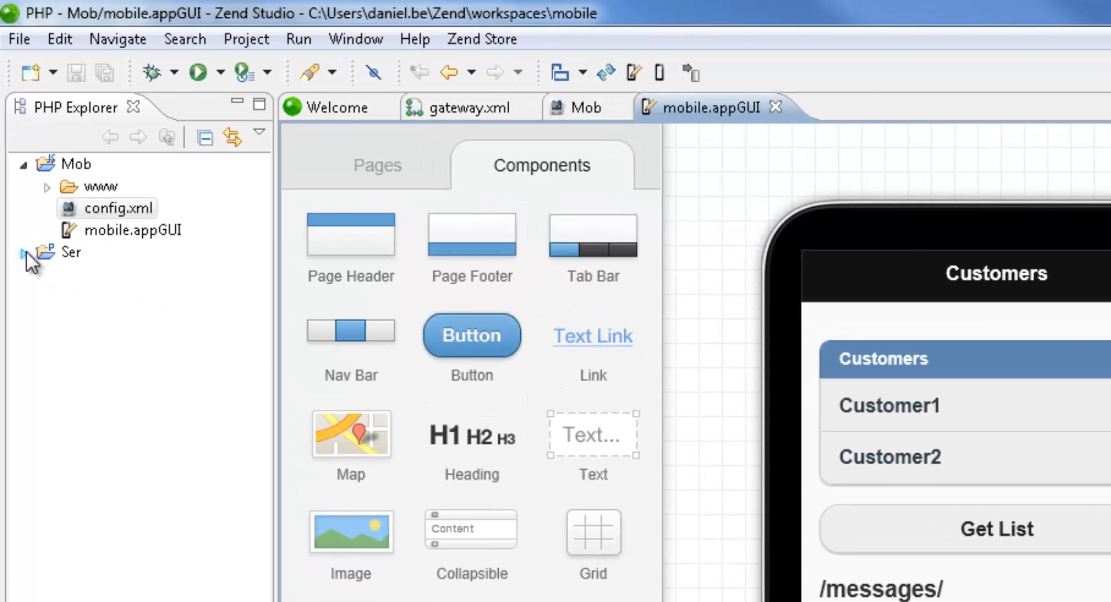
Step: Expand Ser, review Mob's general settings, then view the Ser gateway.xml flow
click(24, 253)
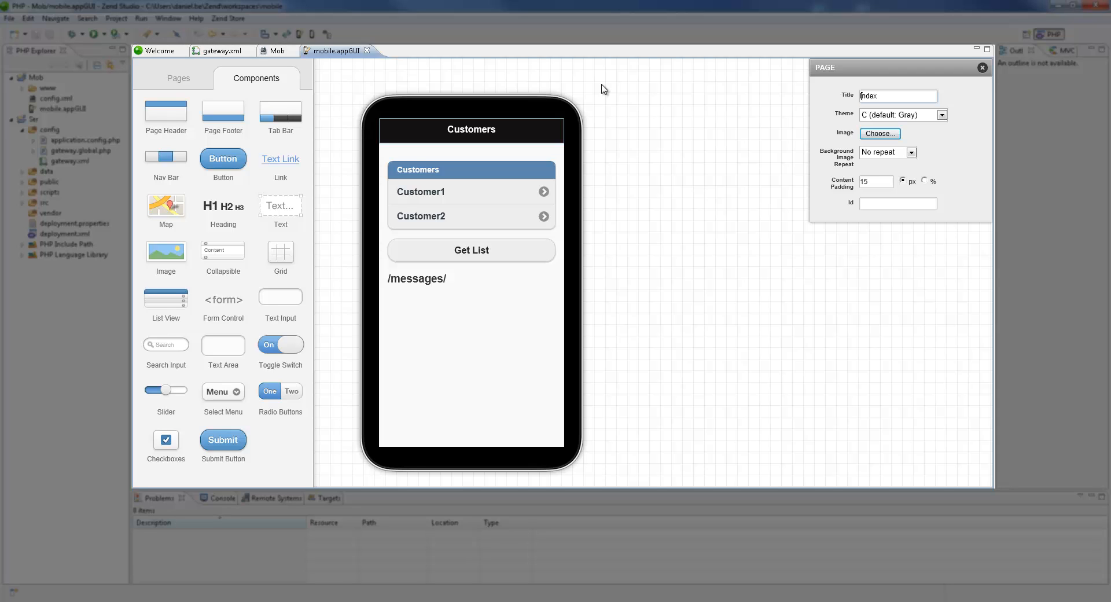
click(276, 51)
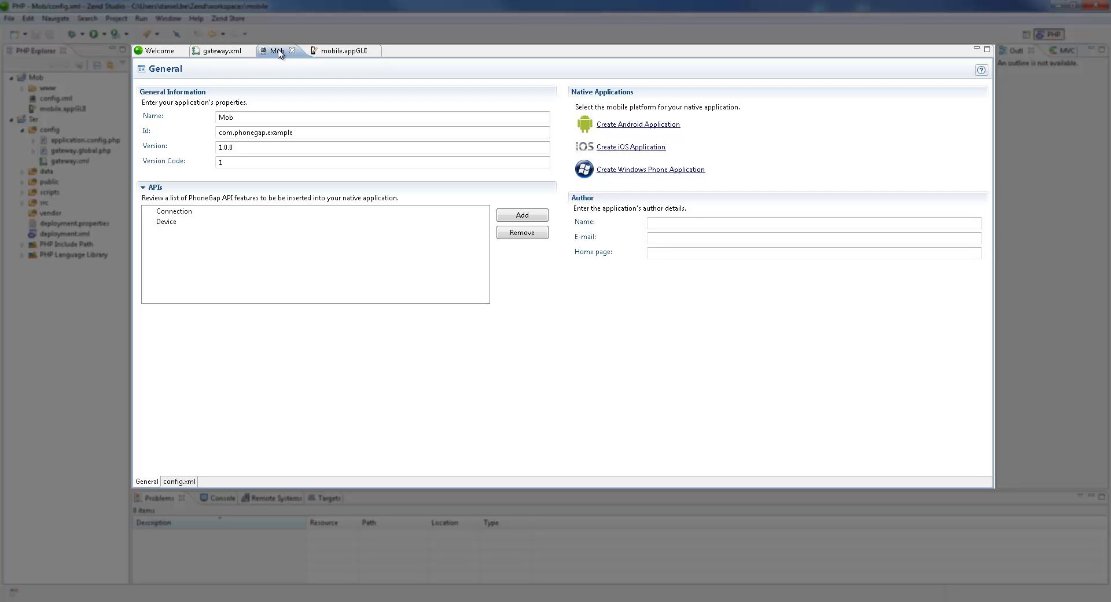
click(220, 51)
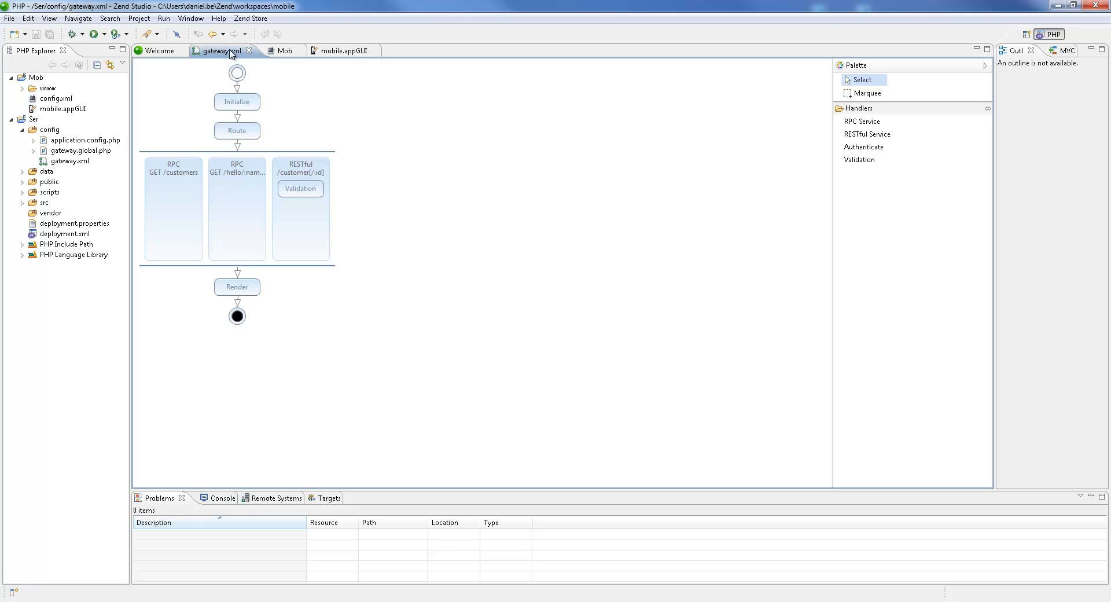
mouse_move(230, 53)
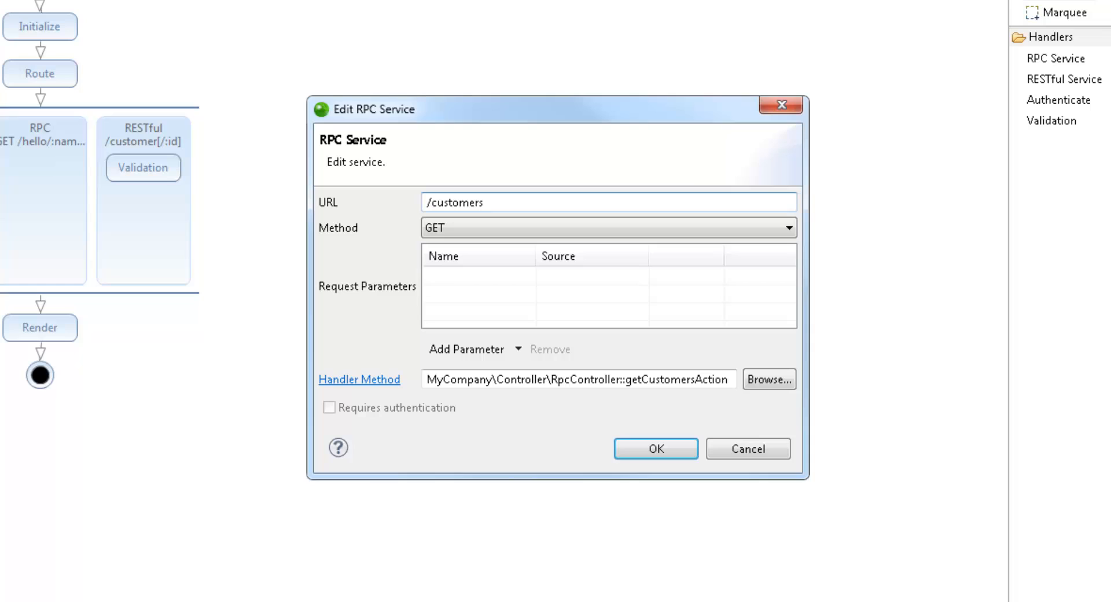
click(481, 202)
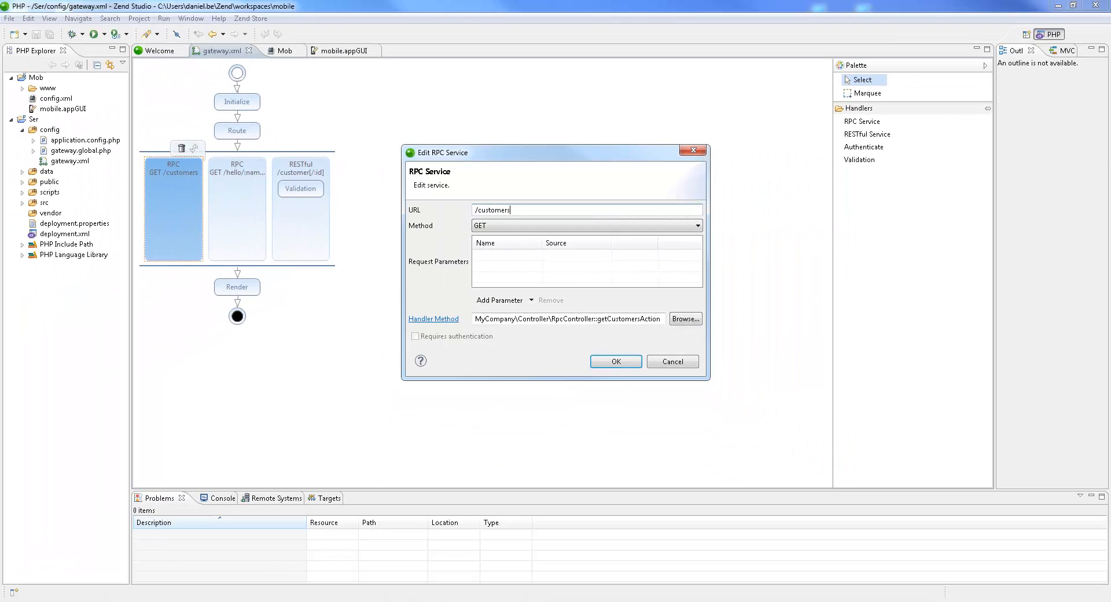
mouse_move(408, 291)
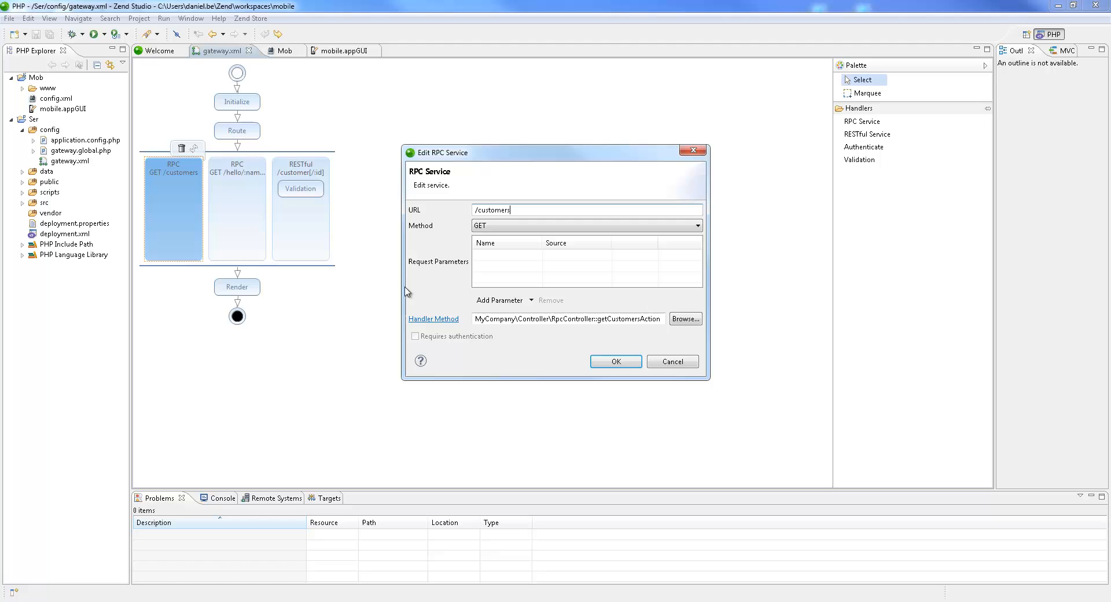
click(433, 318)
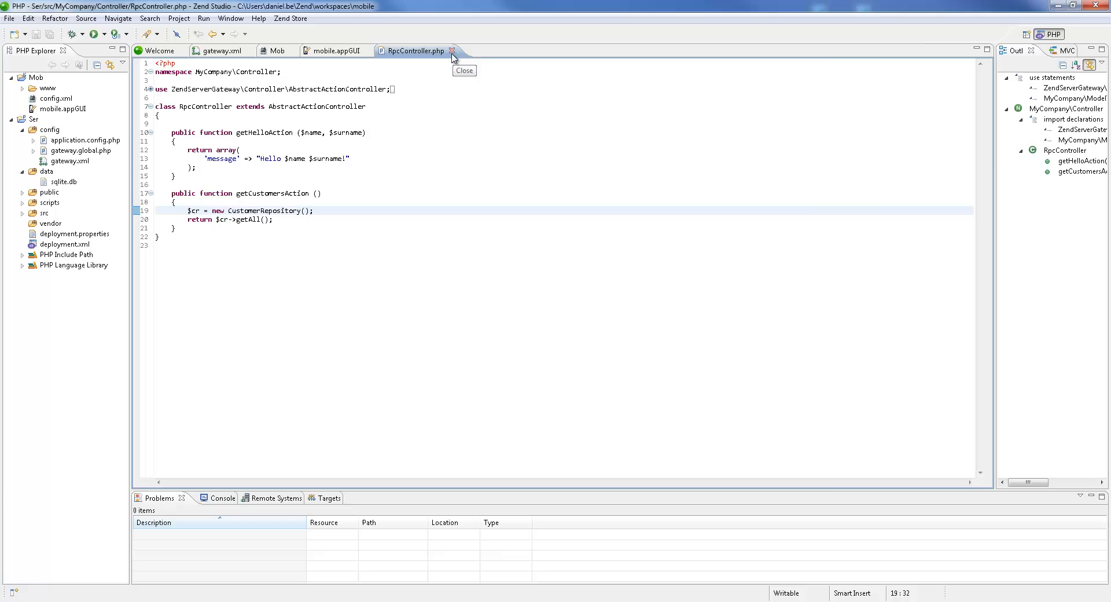
click(453, 52)
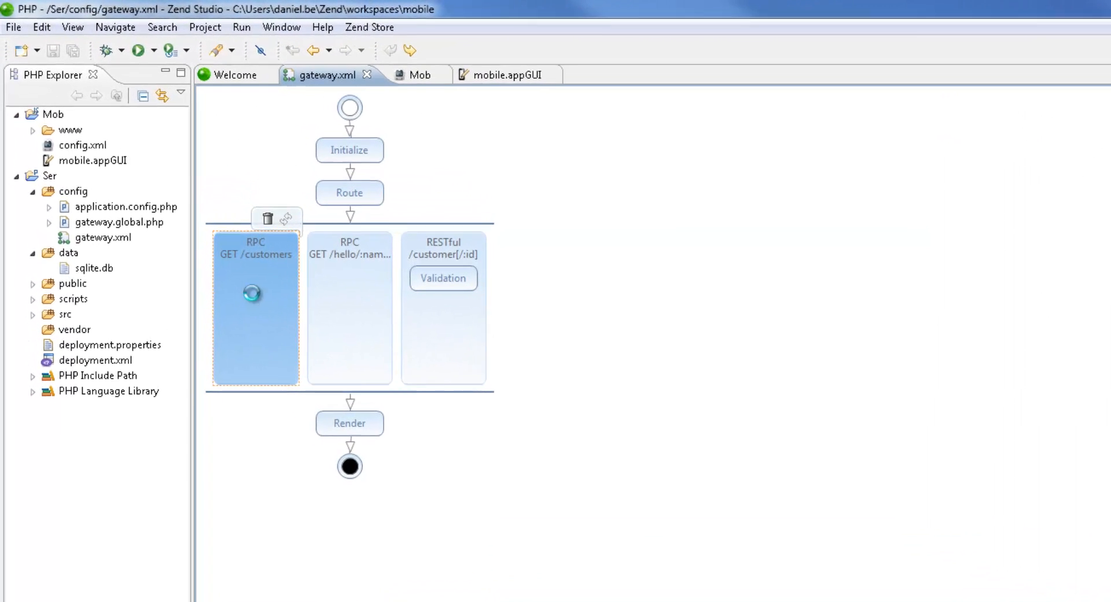
Step: Check the /customers service actions and open Ser's deployment.xml overview
right_click(254, 300)
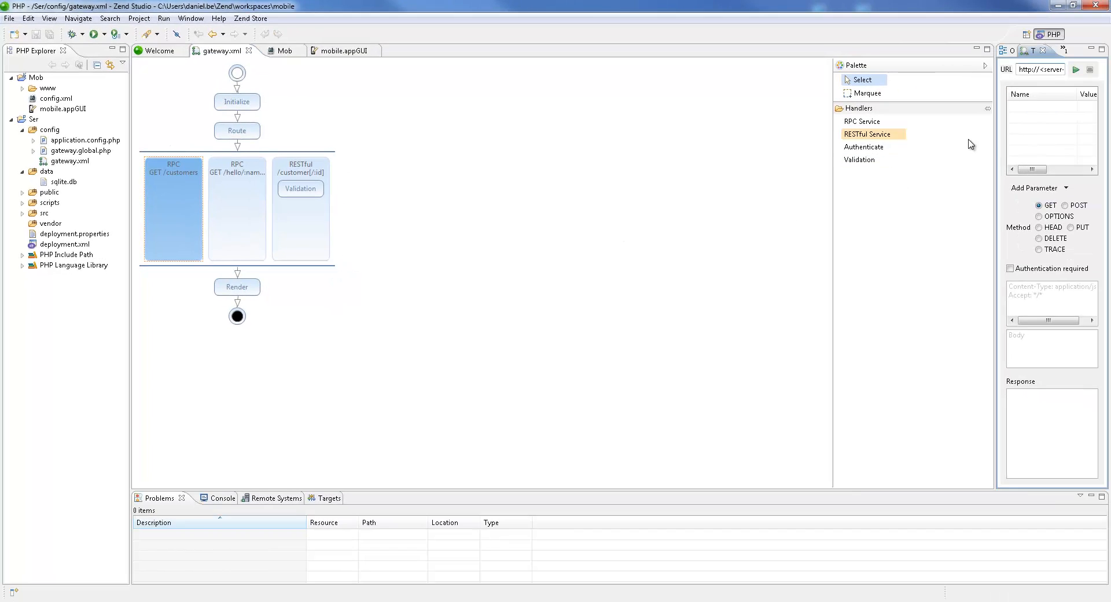
click(174, 208)
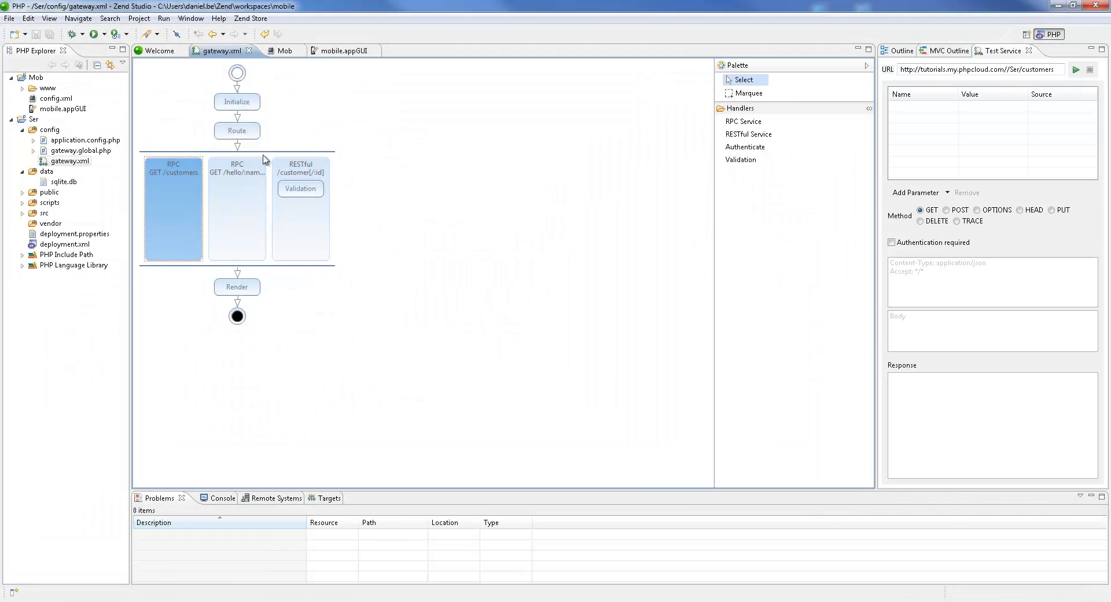
double_click(65, 245)
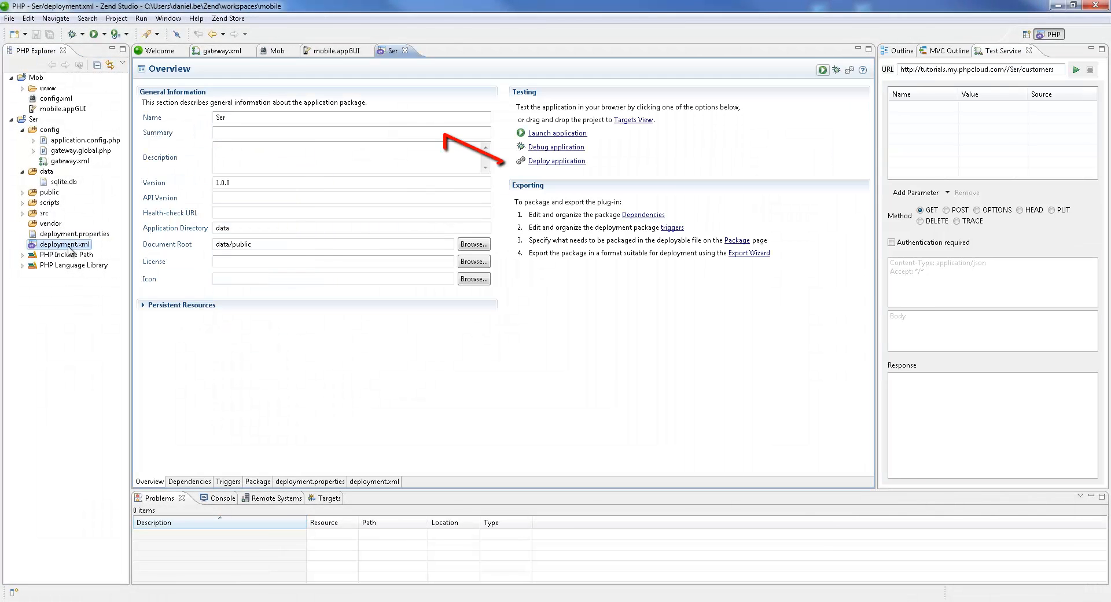
Step: Deploy the Ser application to localhost:10081
click(556, 160)
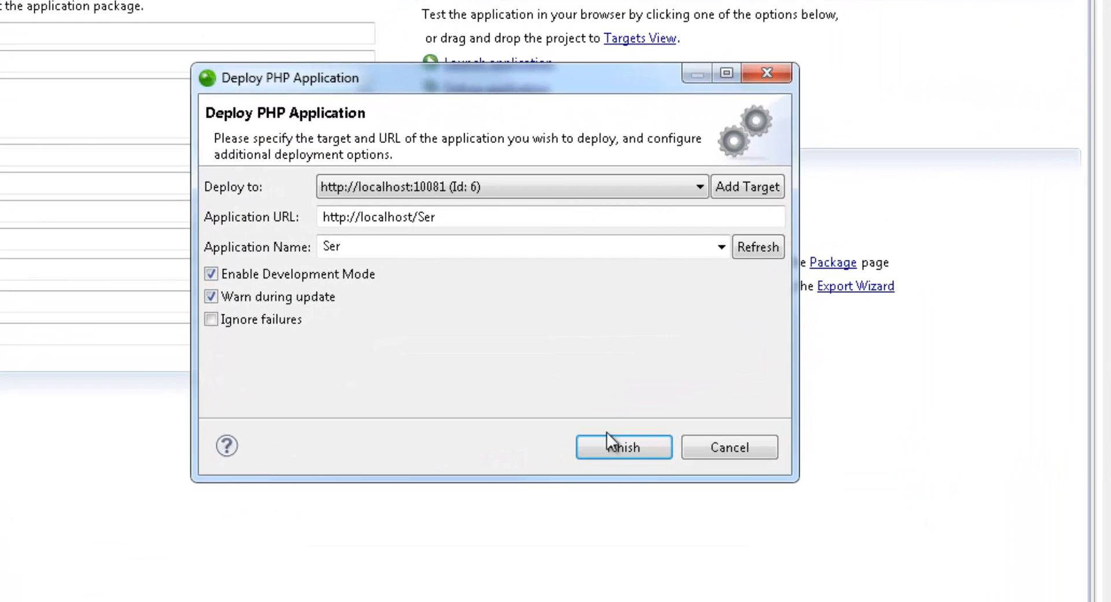
click(623, 447)
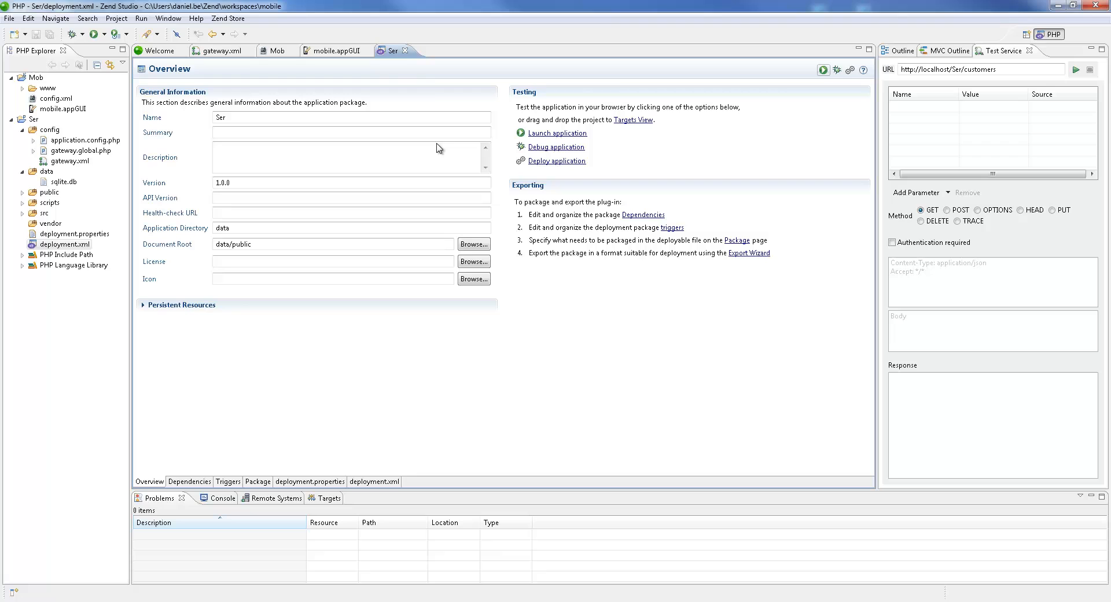
Step: Run Test Service on GET /customers, returning 200 OK with three JSON customers
click(221, 51)
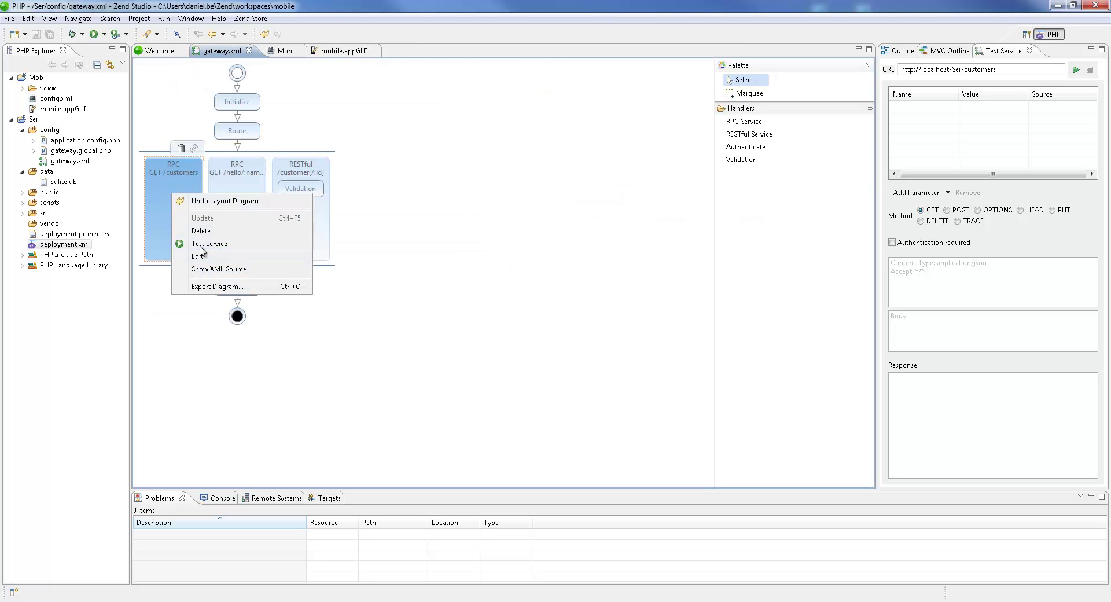
click(208, 244)
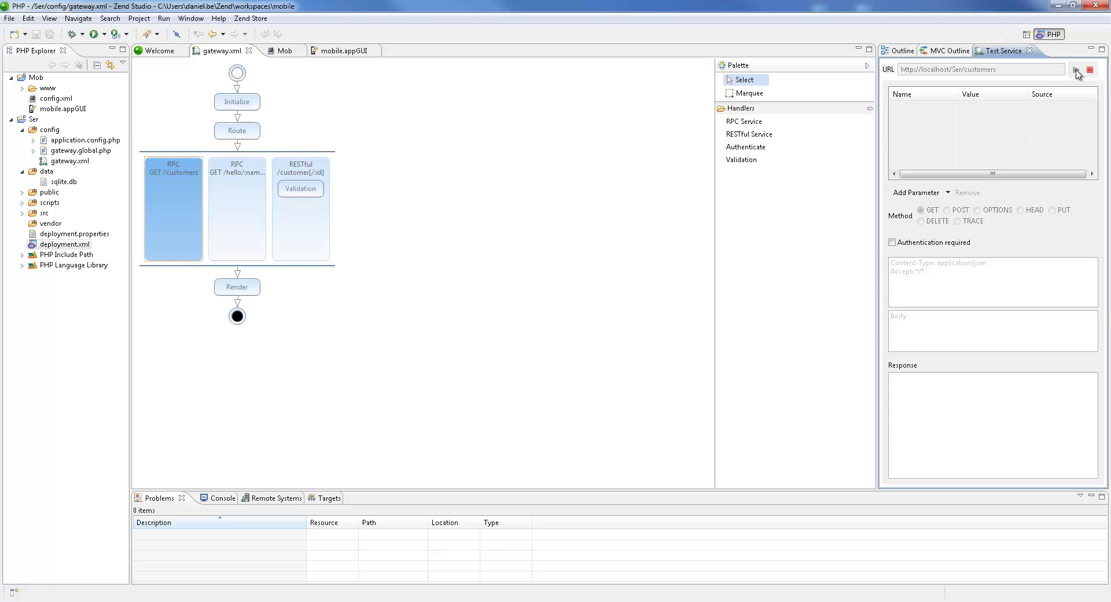
click(1077, 72)
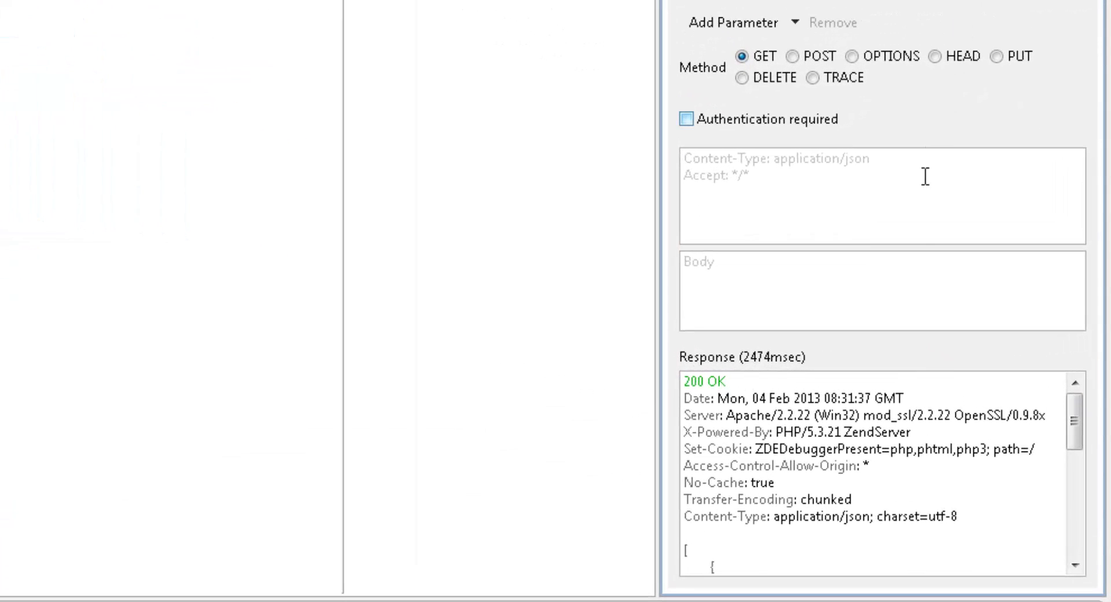
scroll(down, 3)
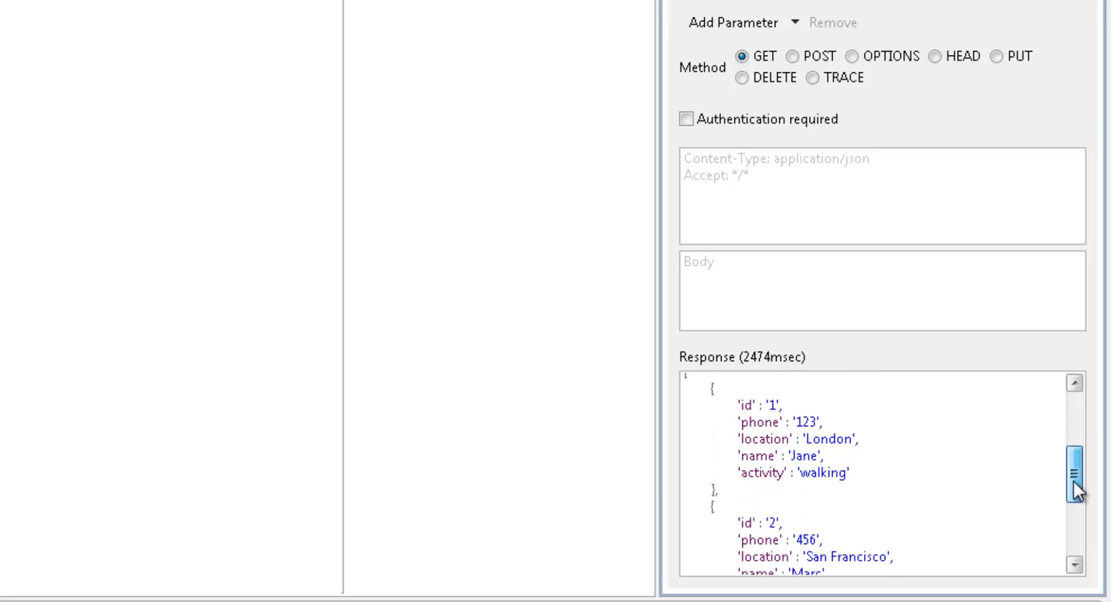
scroll(down, 3)
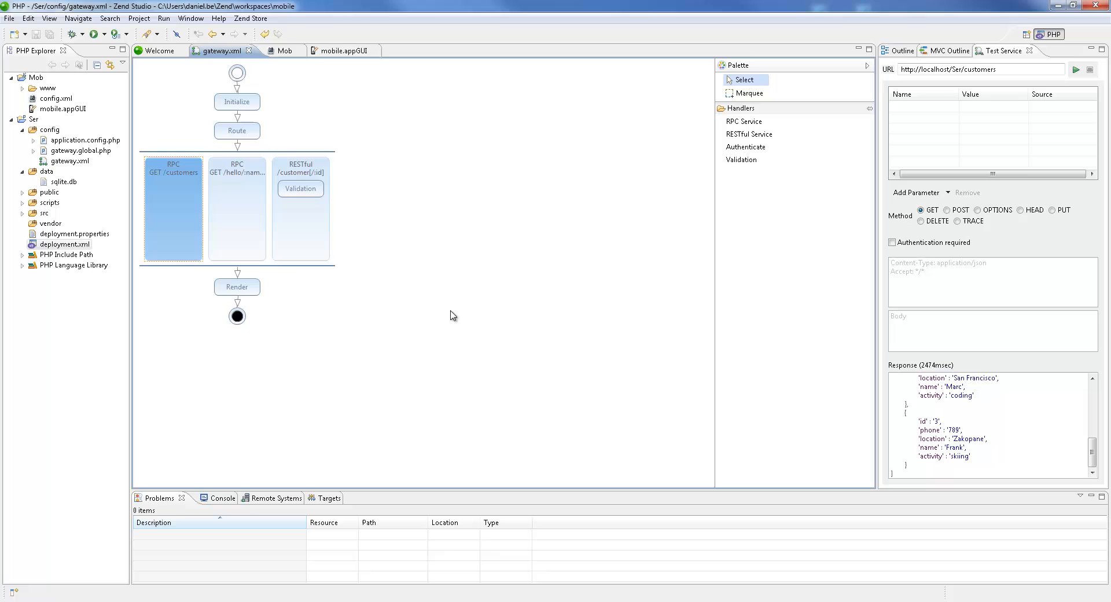
Step: Review the RESTful customer service settings and its handler controller code
double_click(300, 227)
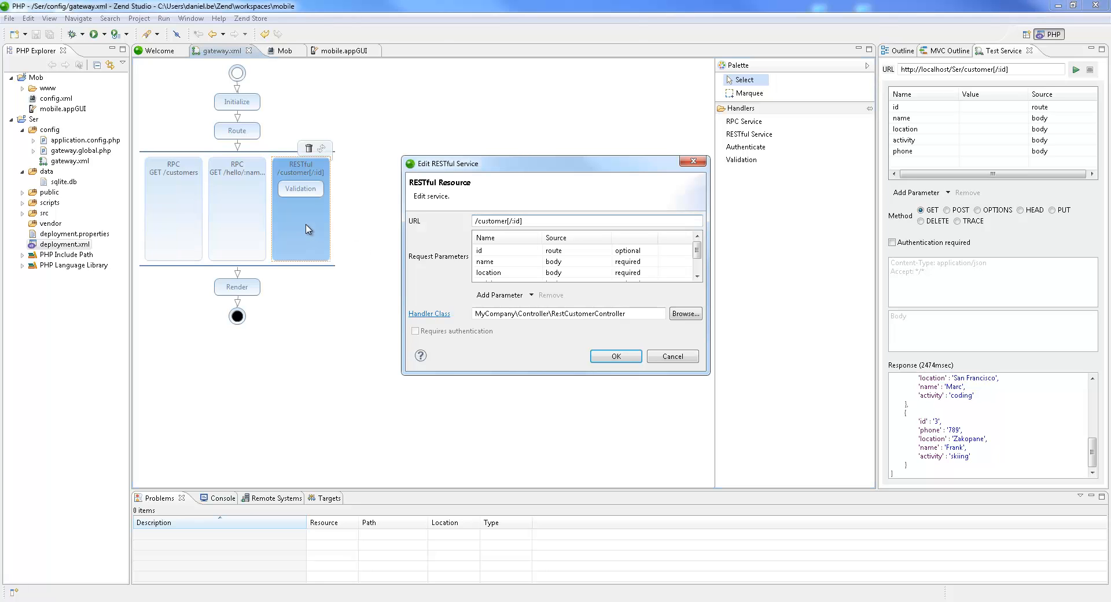
mouse_move(438, 317)
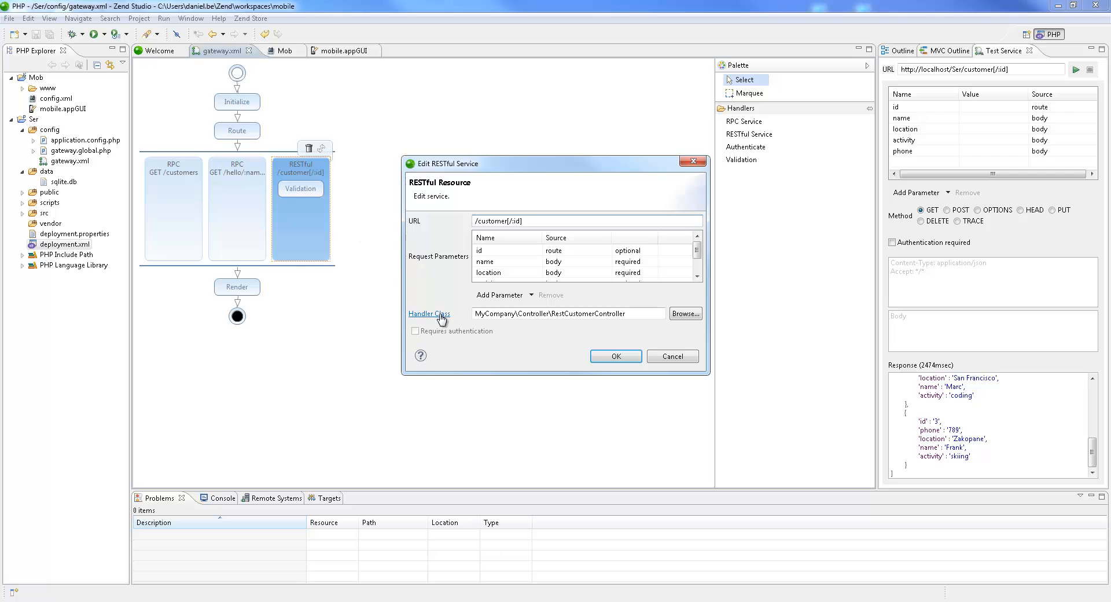
click(428, 314)
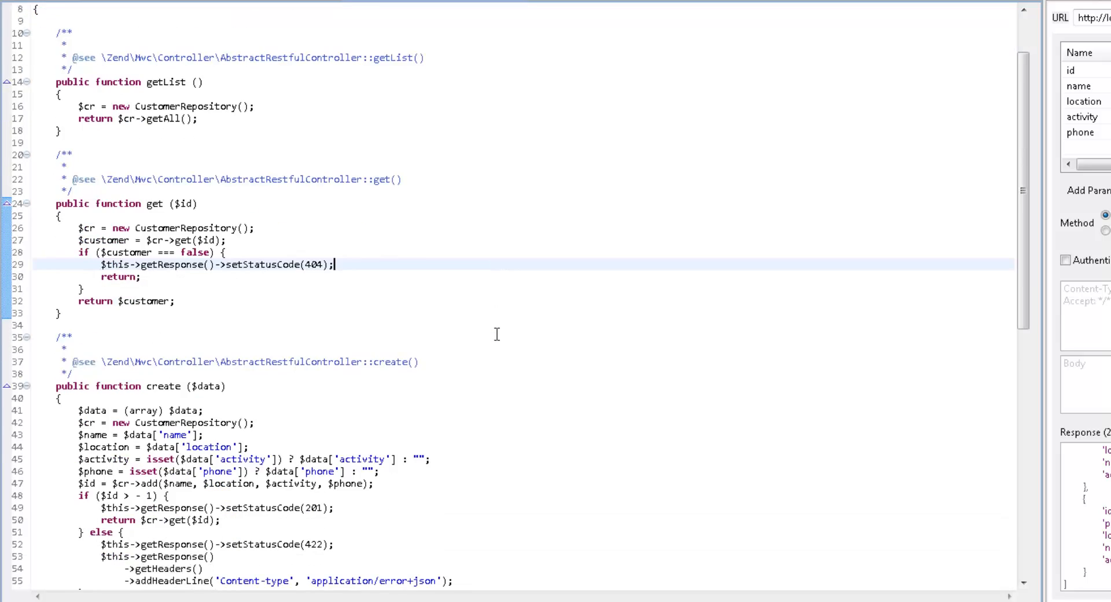
scroll(down, 3)
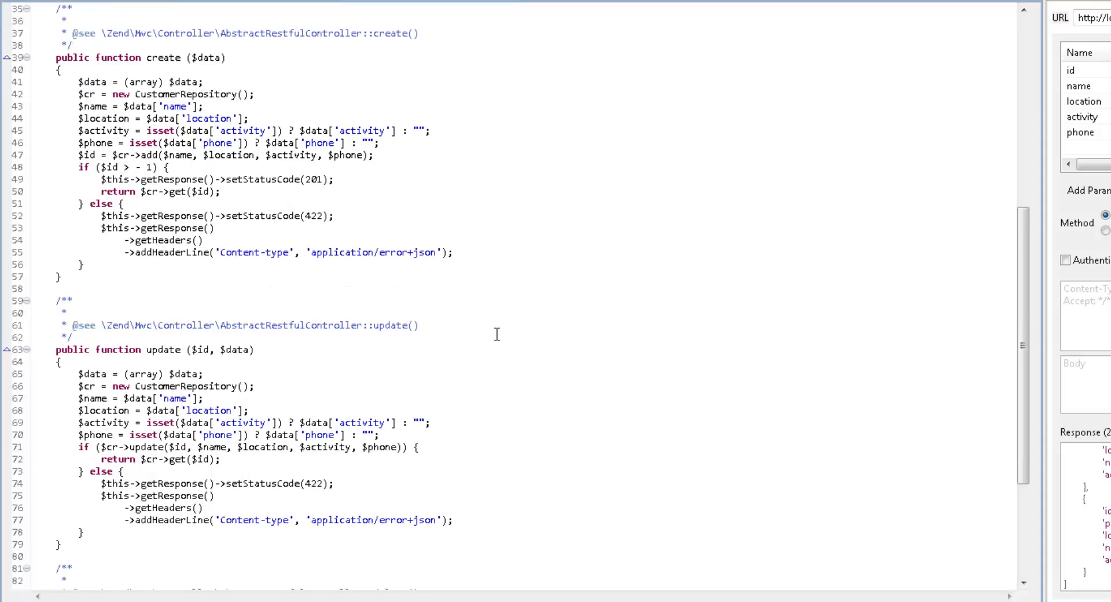
scroll(down, 3)
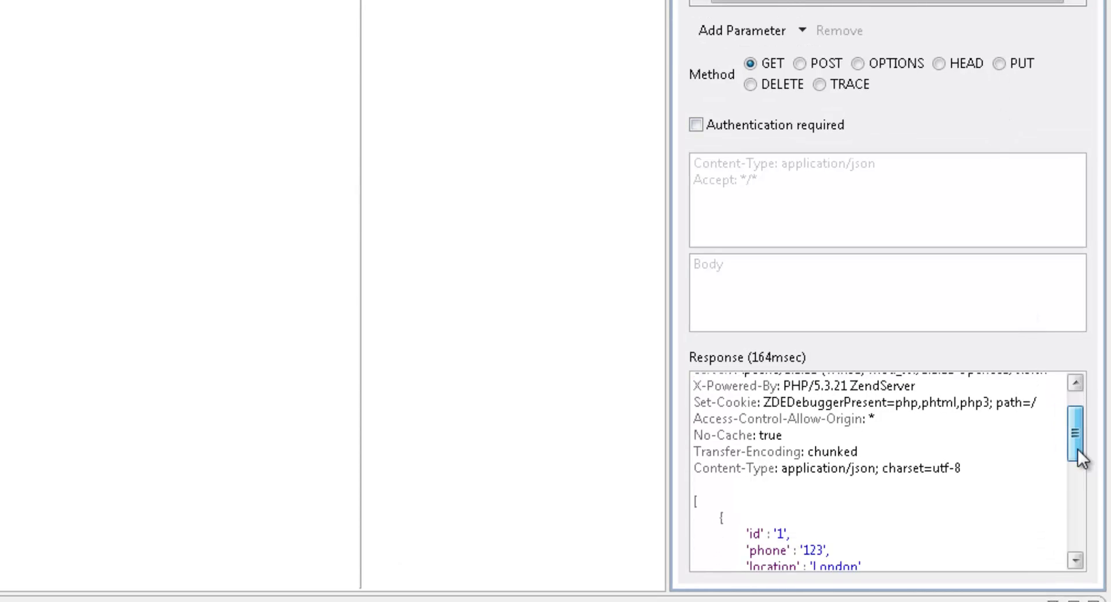
scroll(down, 3)
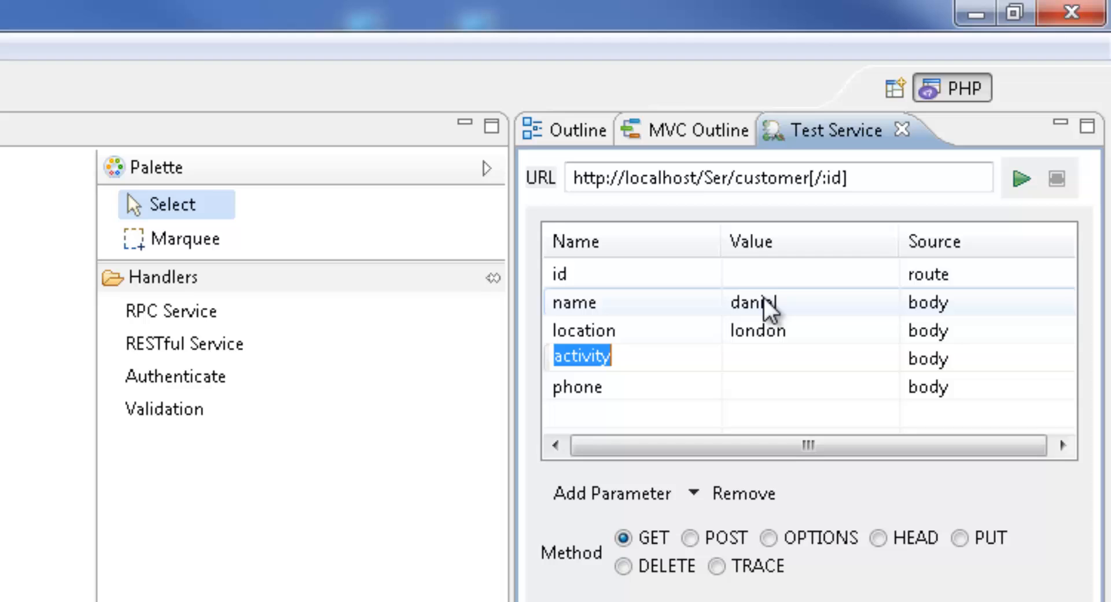
Step: POST customer daniel from london, 'recording a video', phone 1234, then GET to confirm
text(recor)
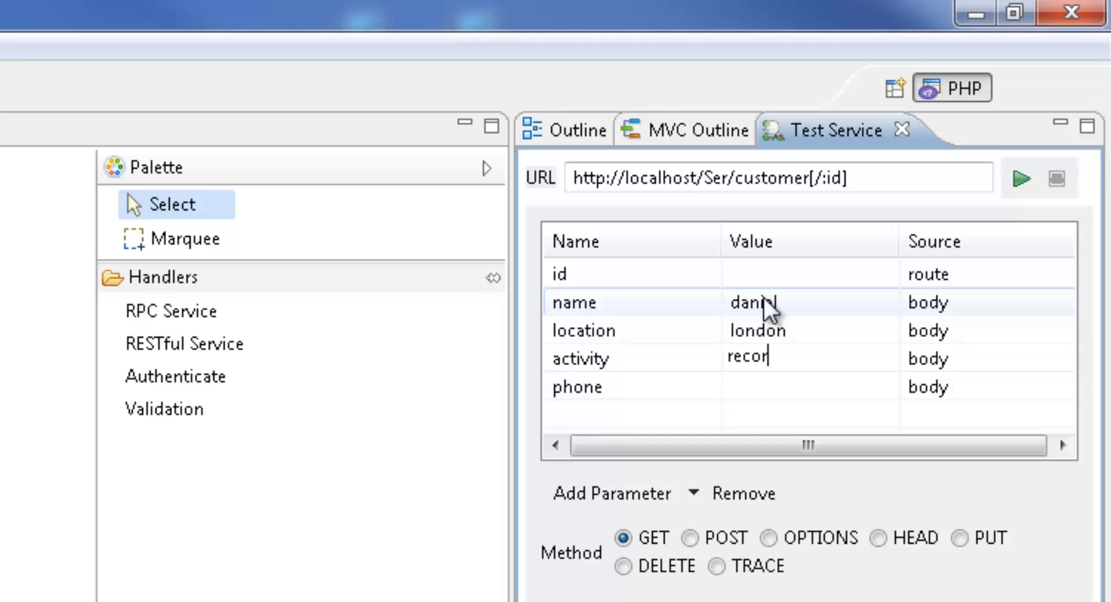
text(ding a)
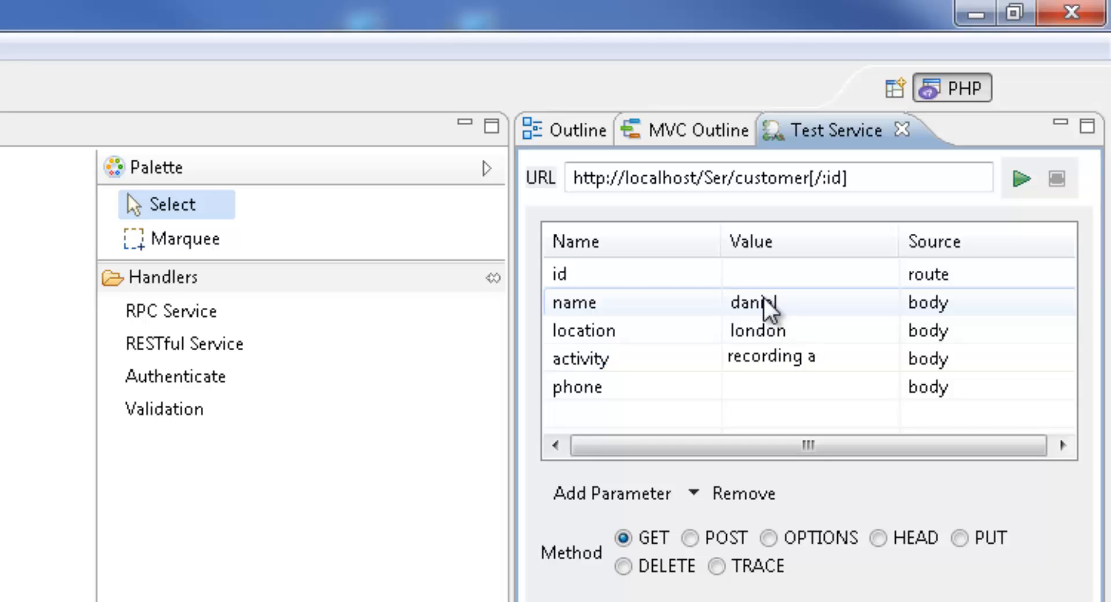
text(video)
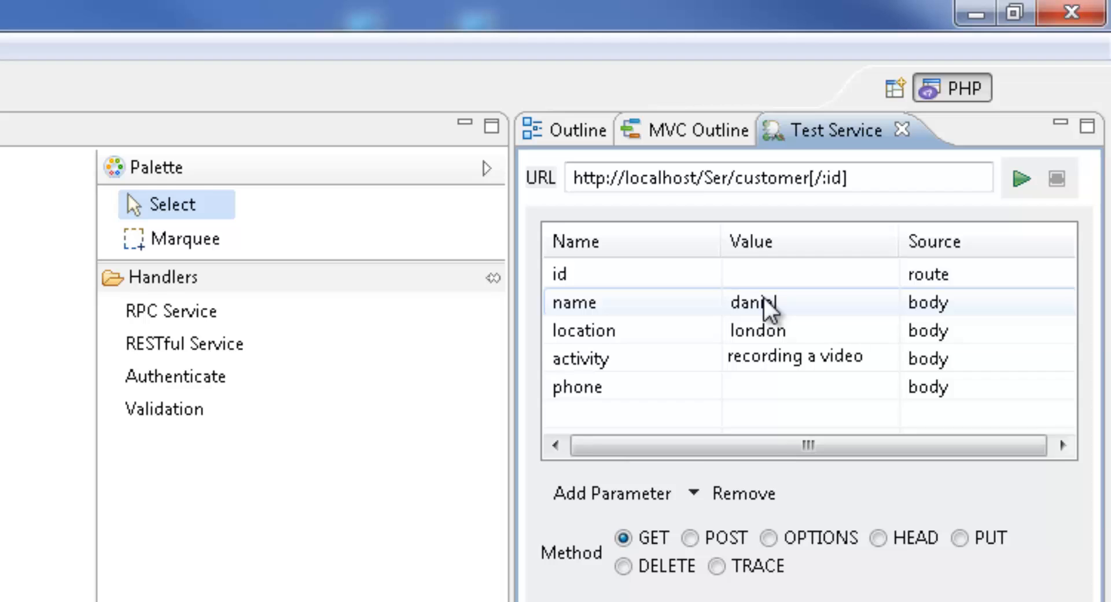
text(1234)
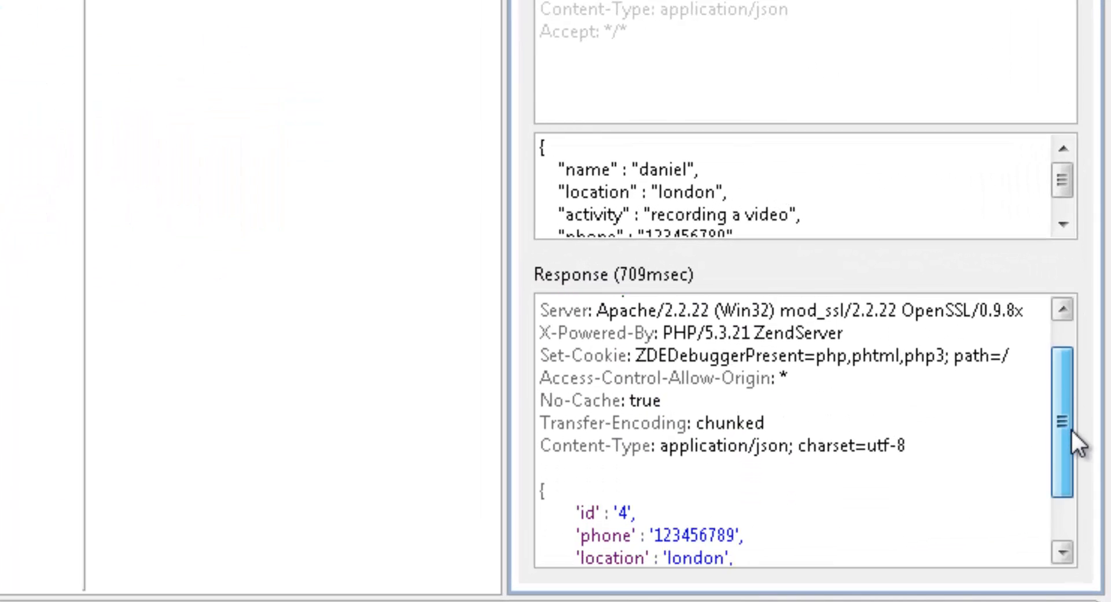
scroll(down, 3)
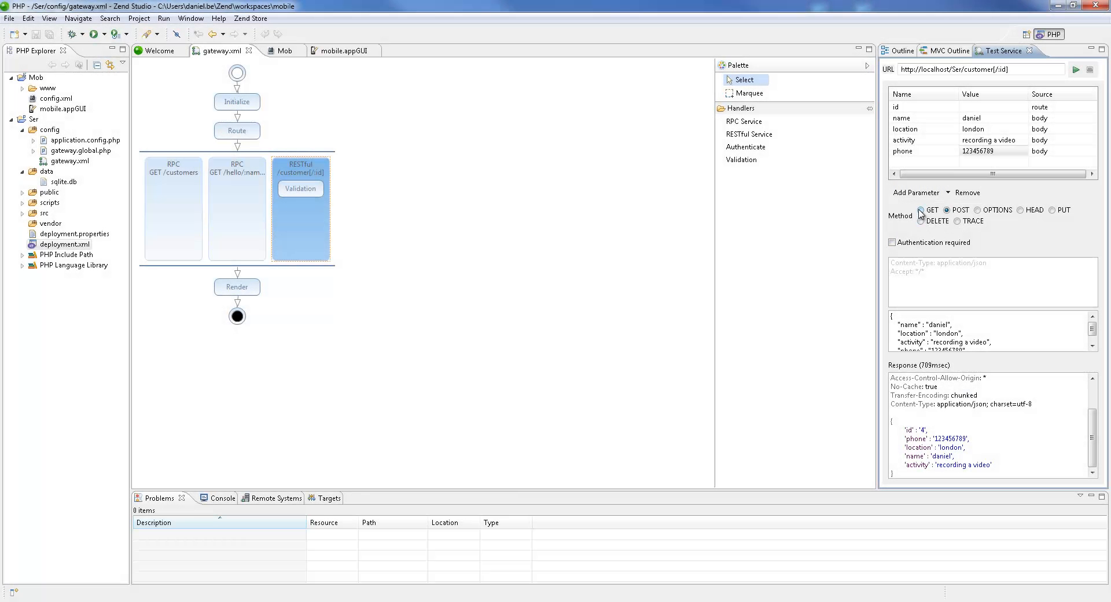
click(920, 209)
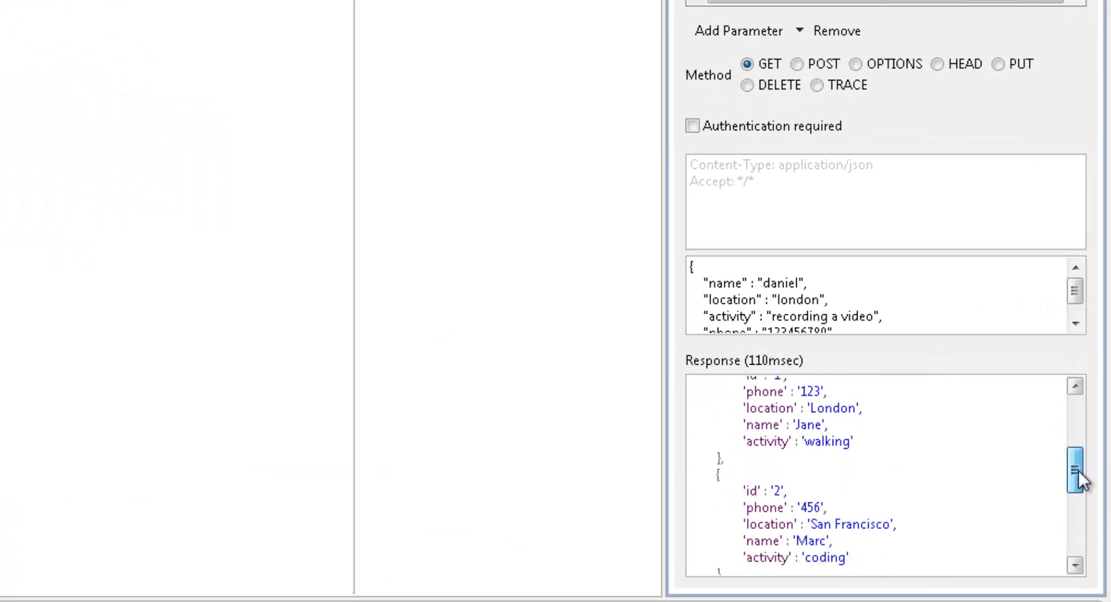
scroll(down, 3)
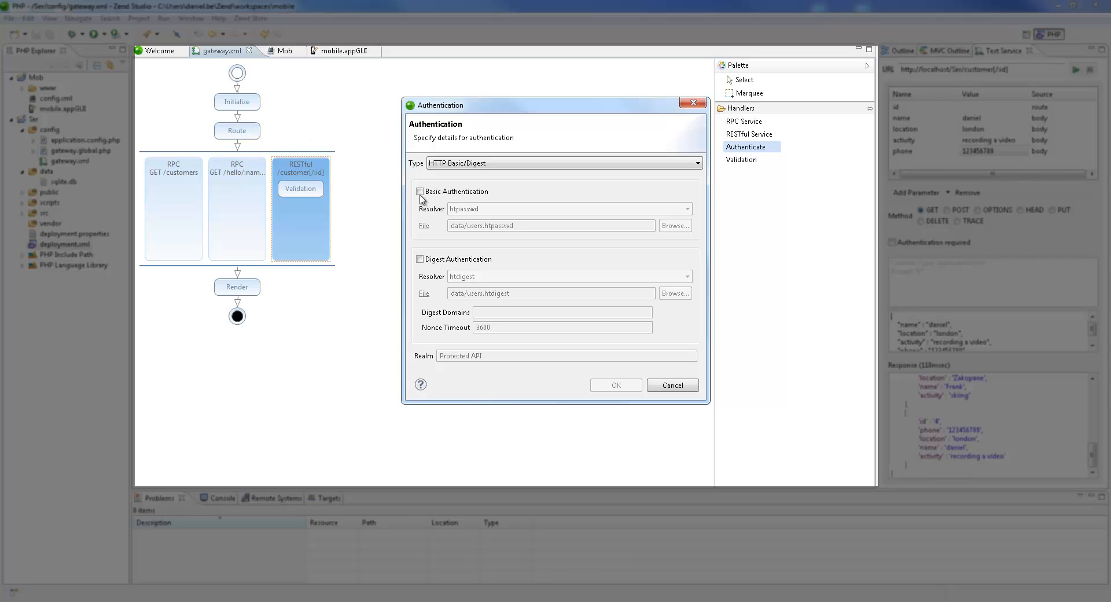
click(420, 193)
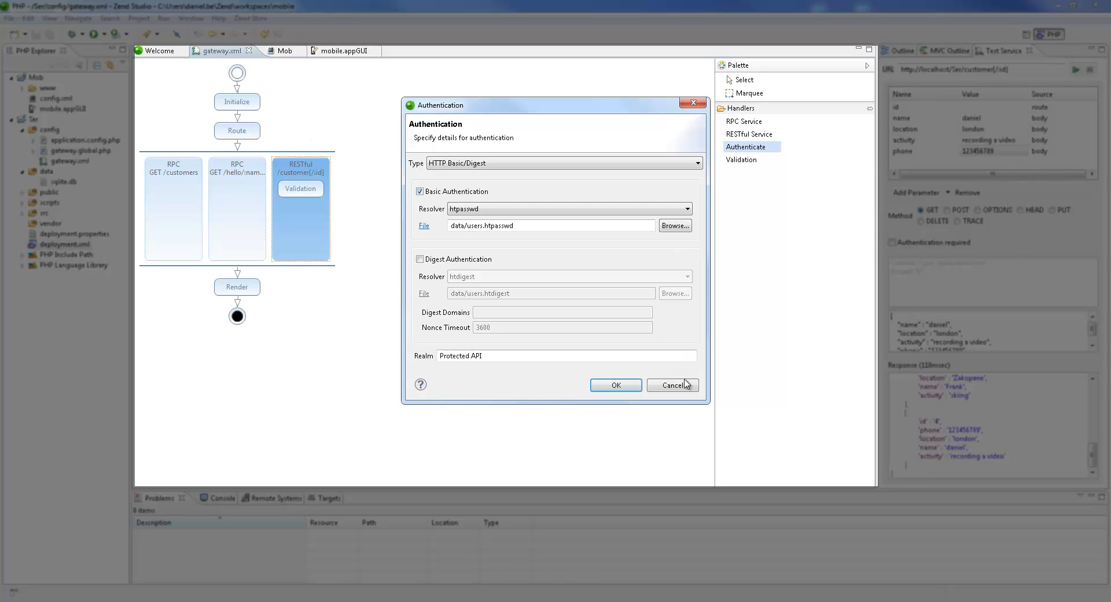
click(672, 385)
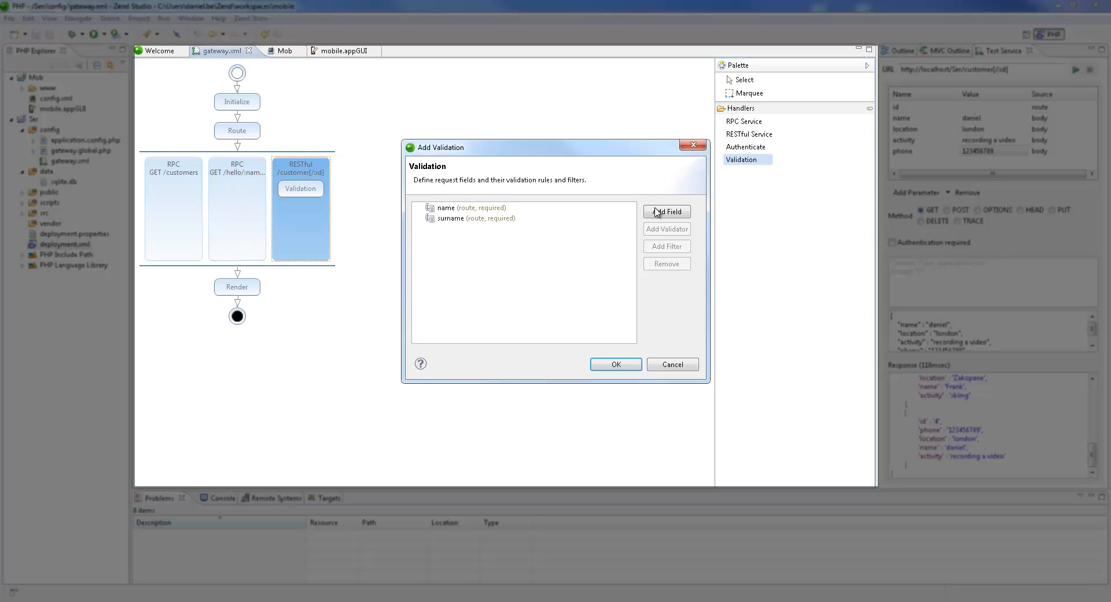
click(667, 211)
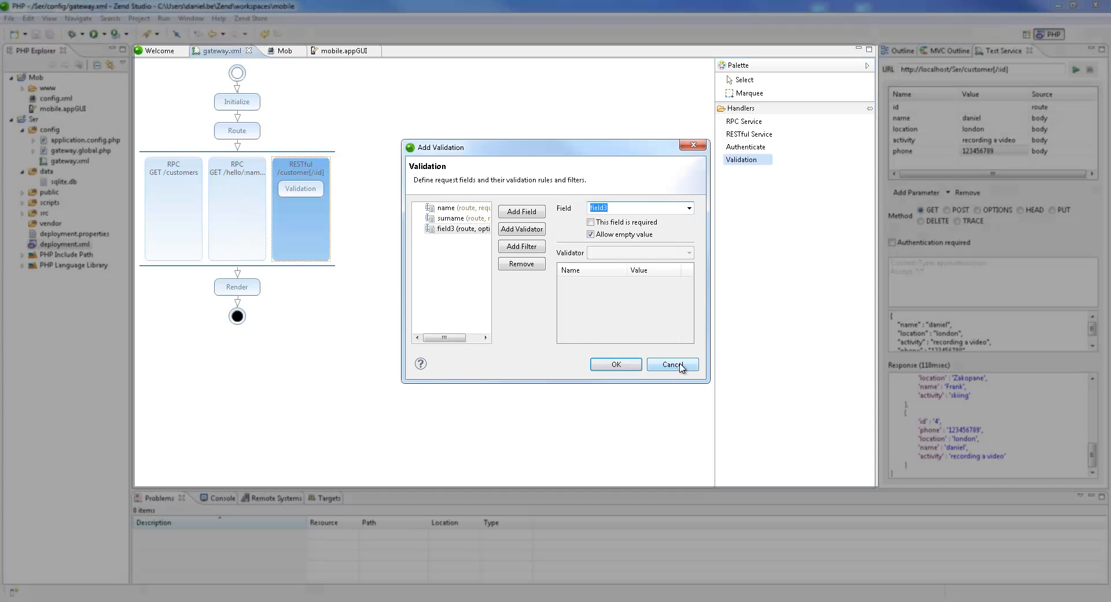
click(673, 364)
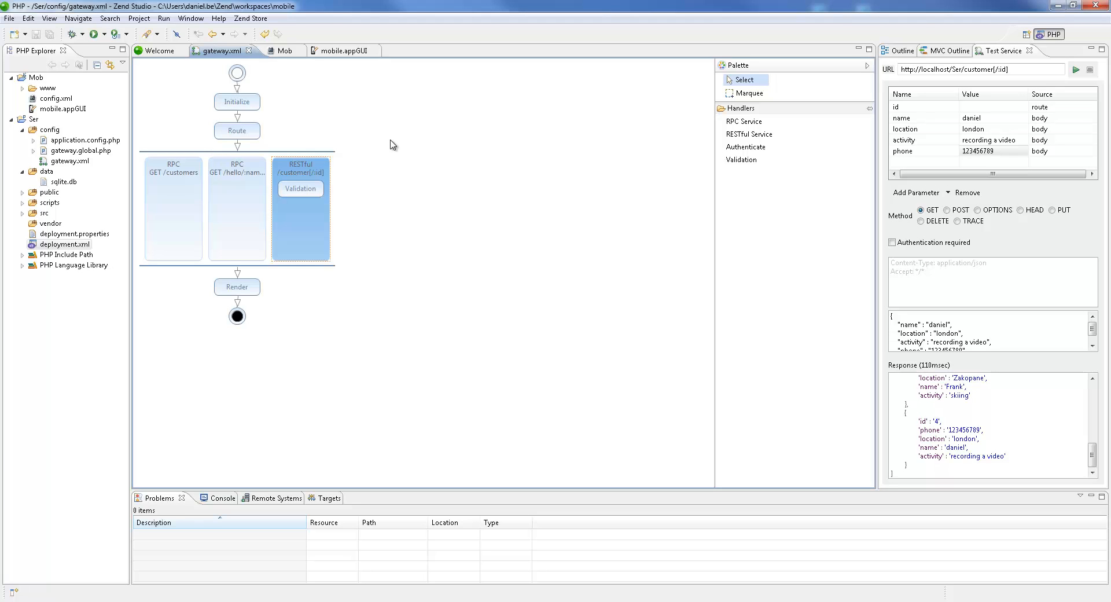
Step: Place a new button below /messages/ on the Customers page and set its link target
click(341, 51)
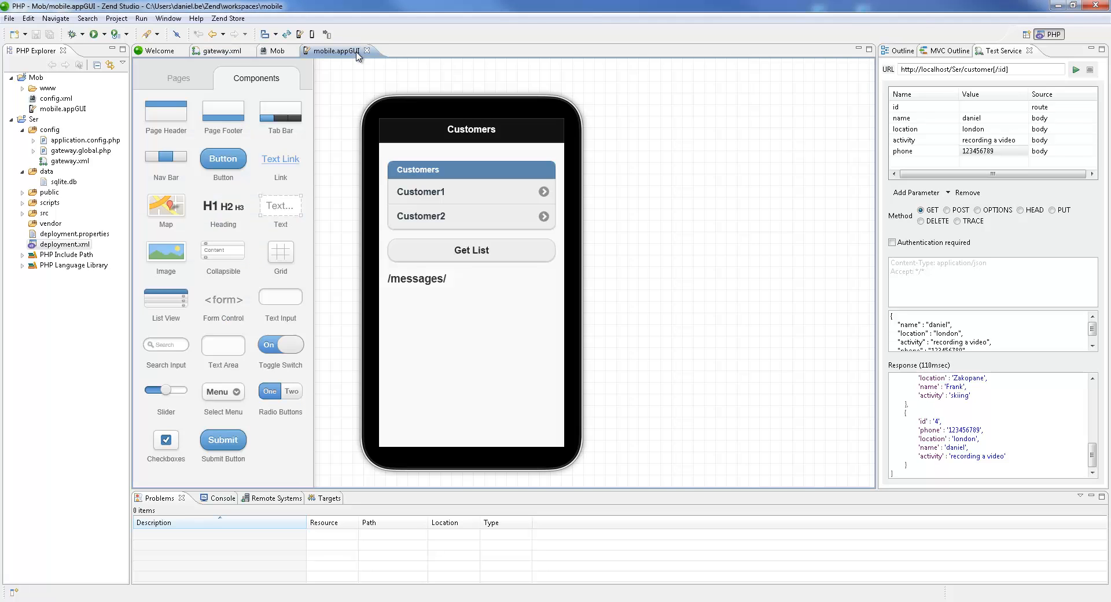
mouse_move(518, 249)
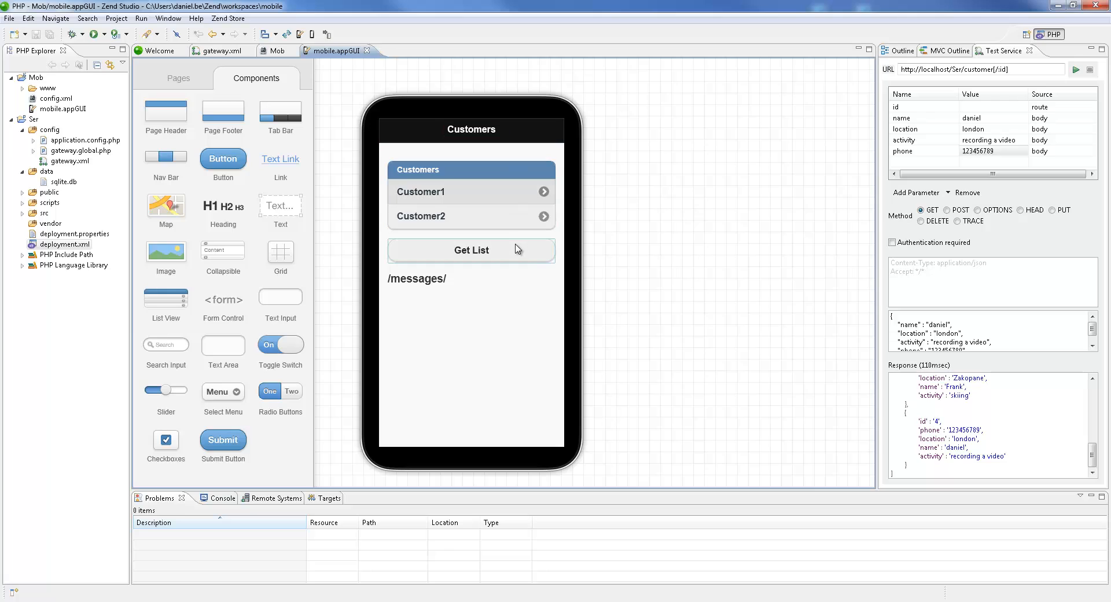
click(471, 250)
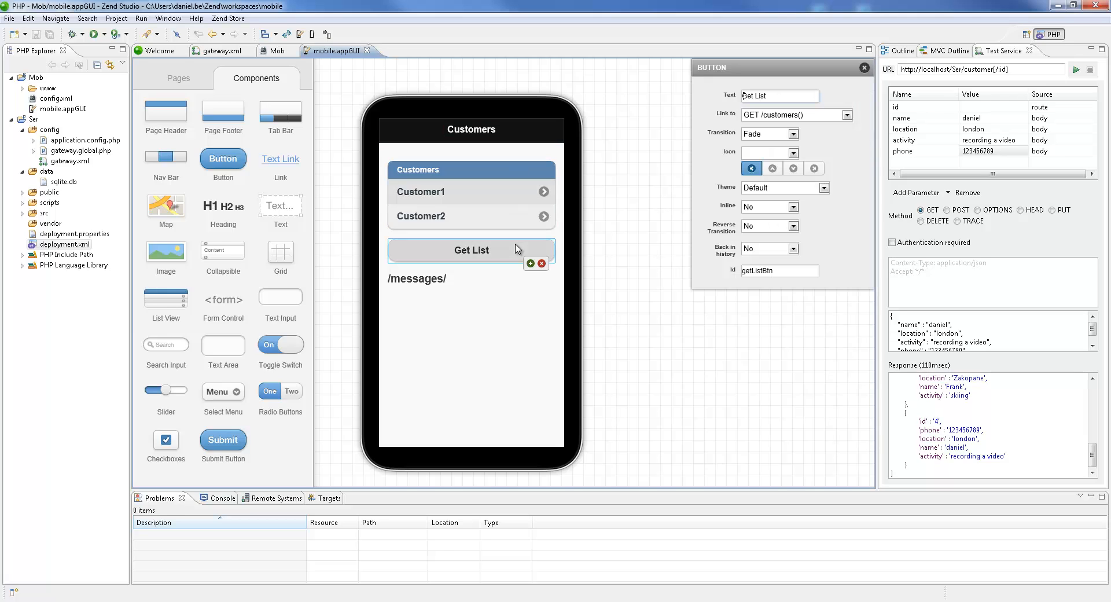
mouse_move(829, 157)
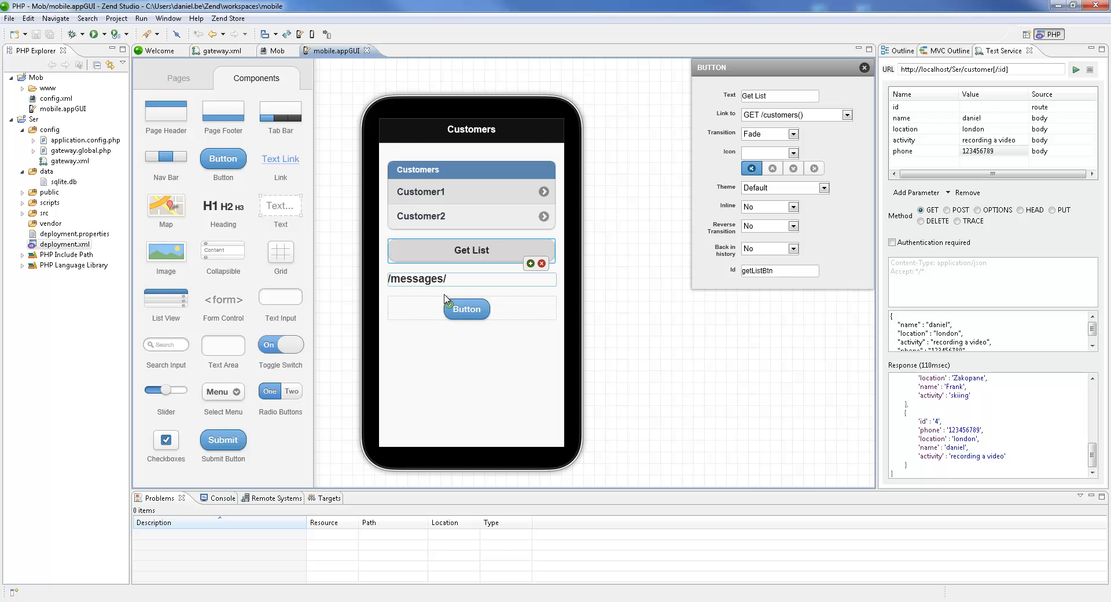
click(471, 308)
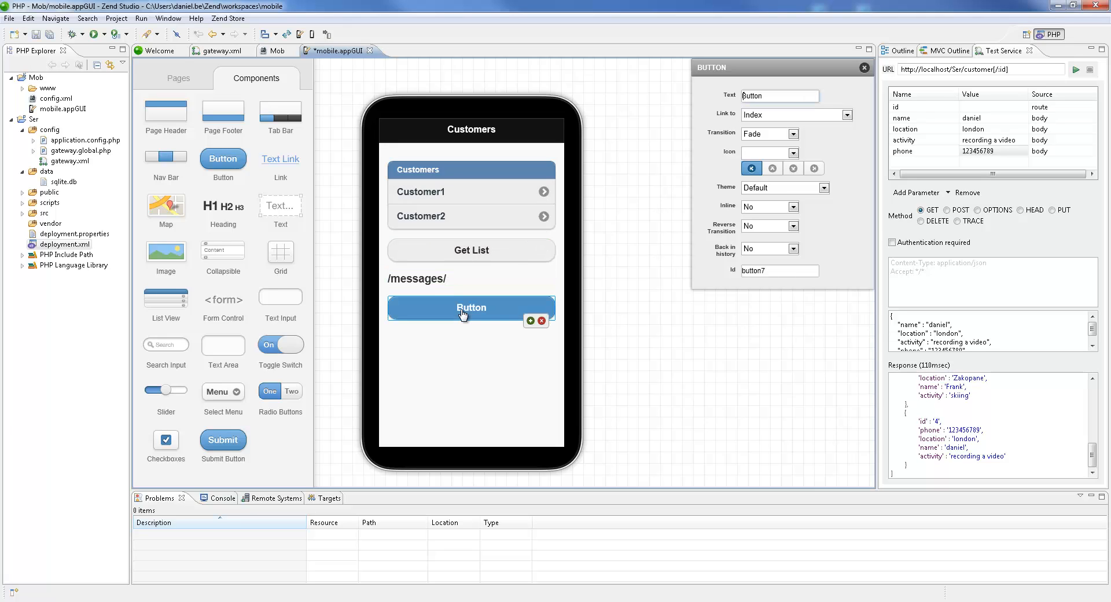
click(847, 115)
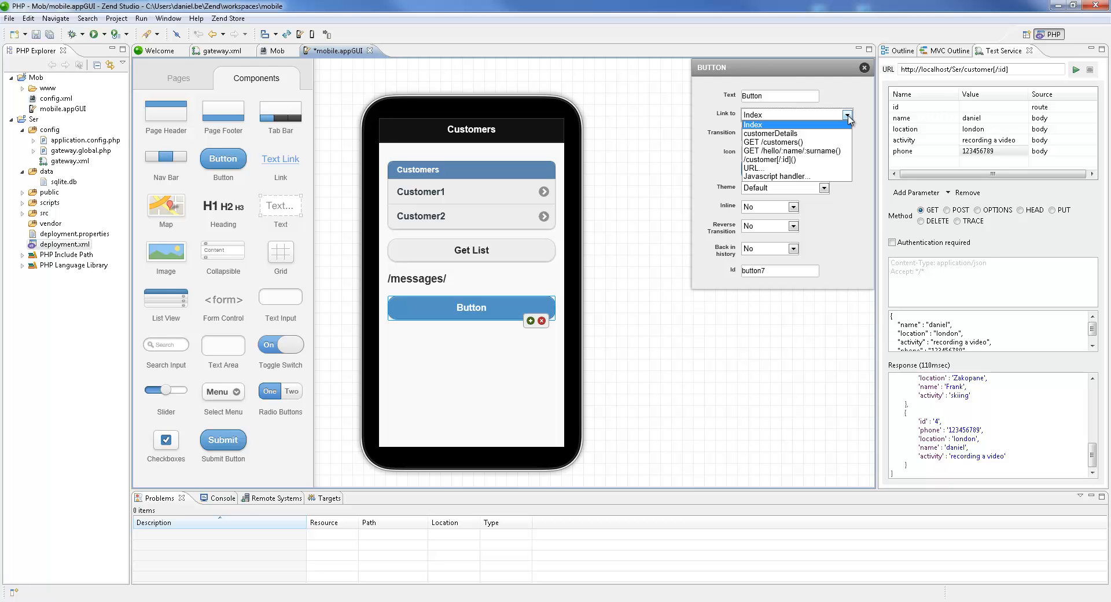
click(753, 125)
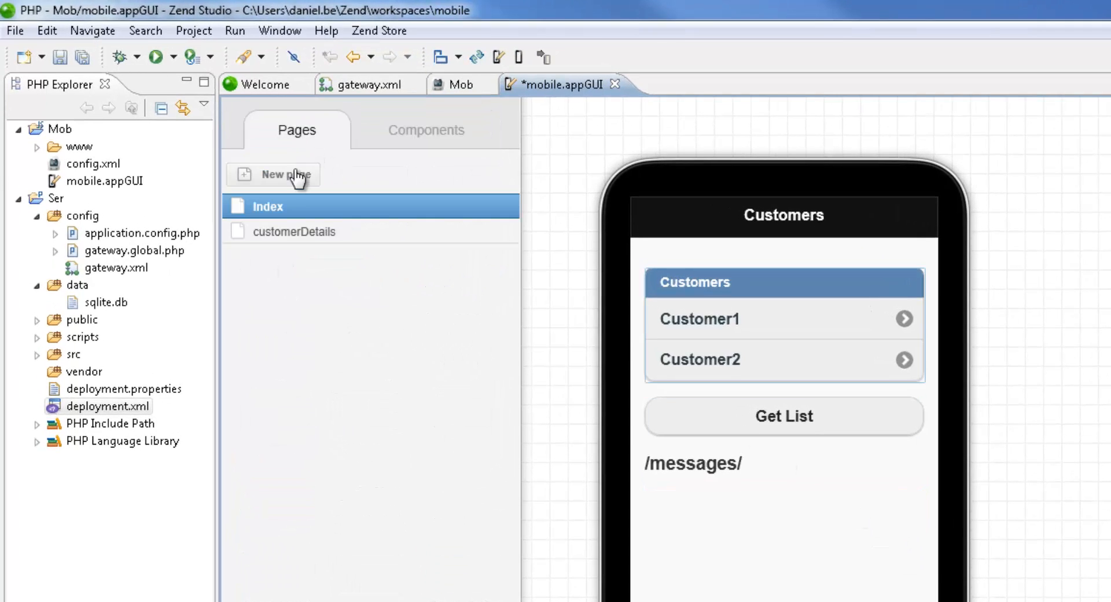
Step: Create the Add Customer page and give it a button with text Back
click(281, 175)
text(Add Customer)
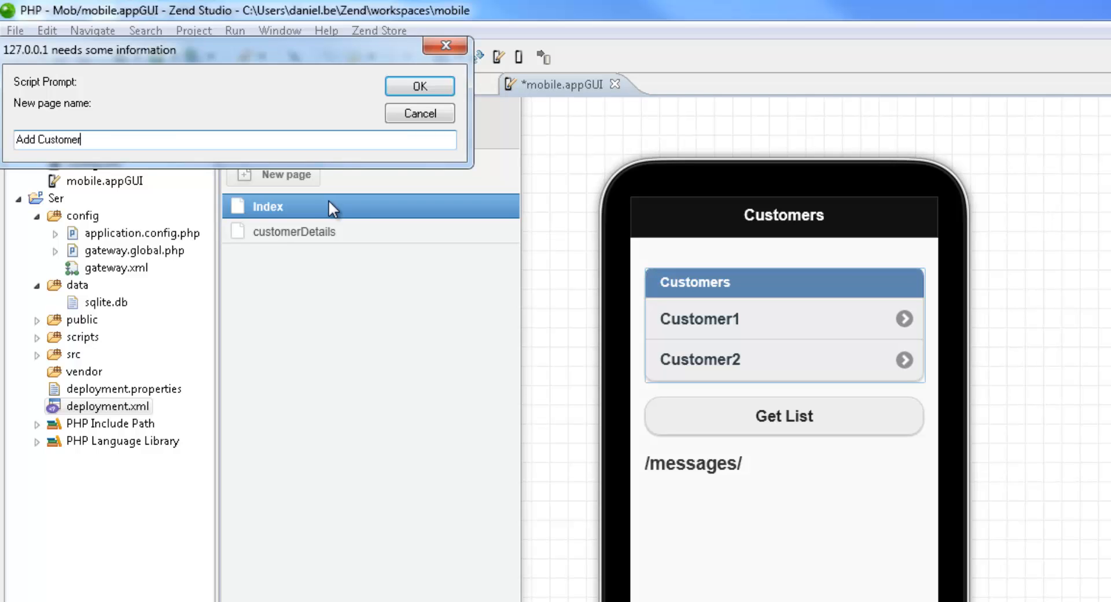
click(419, 86)
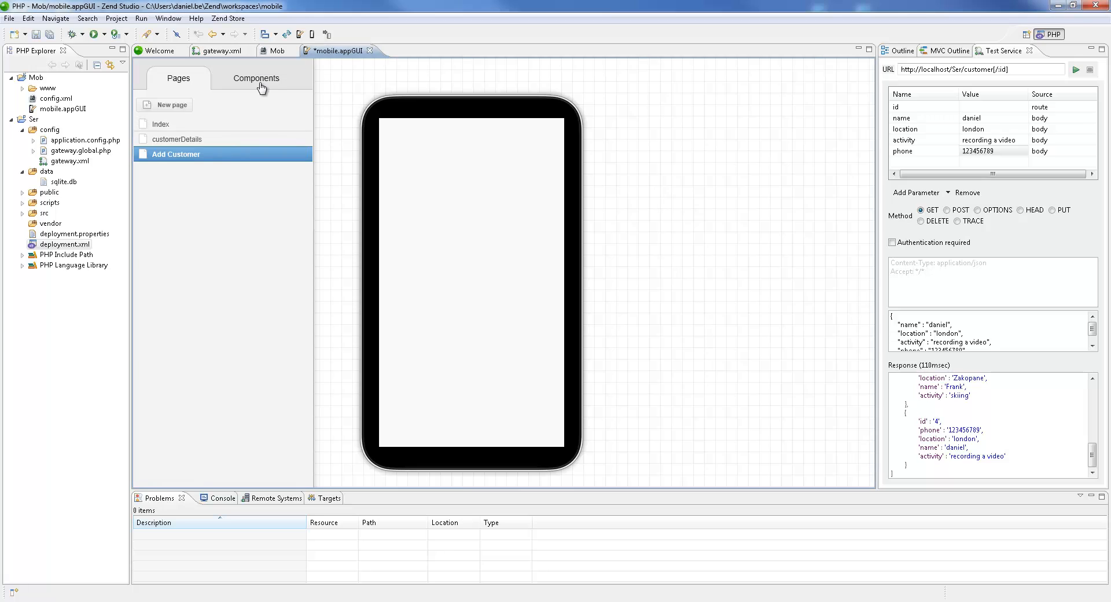
click(256, 79)
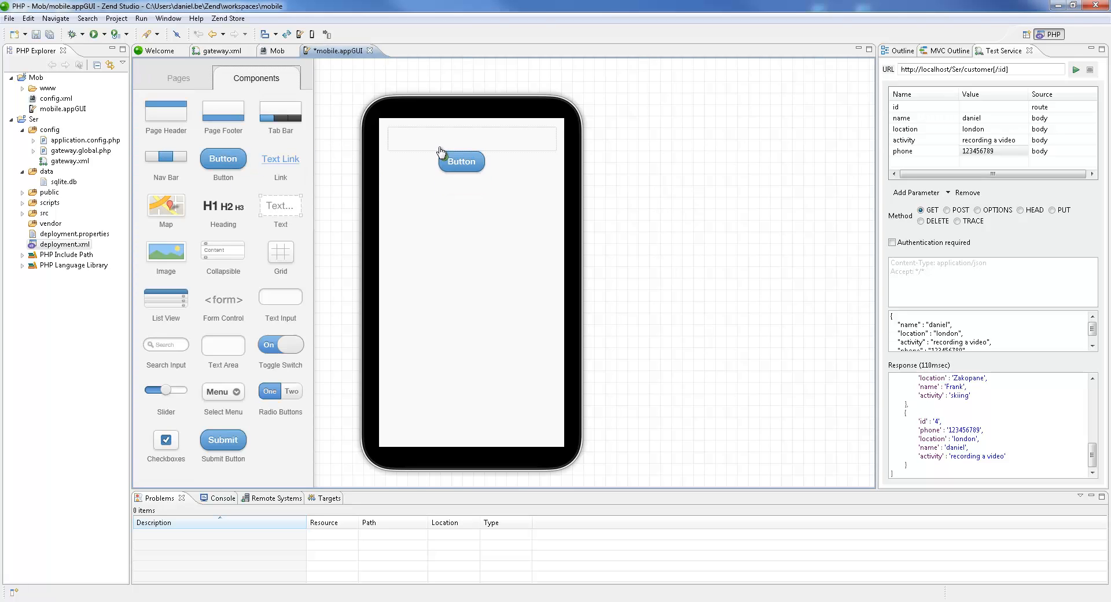
click(461, 162)
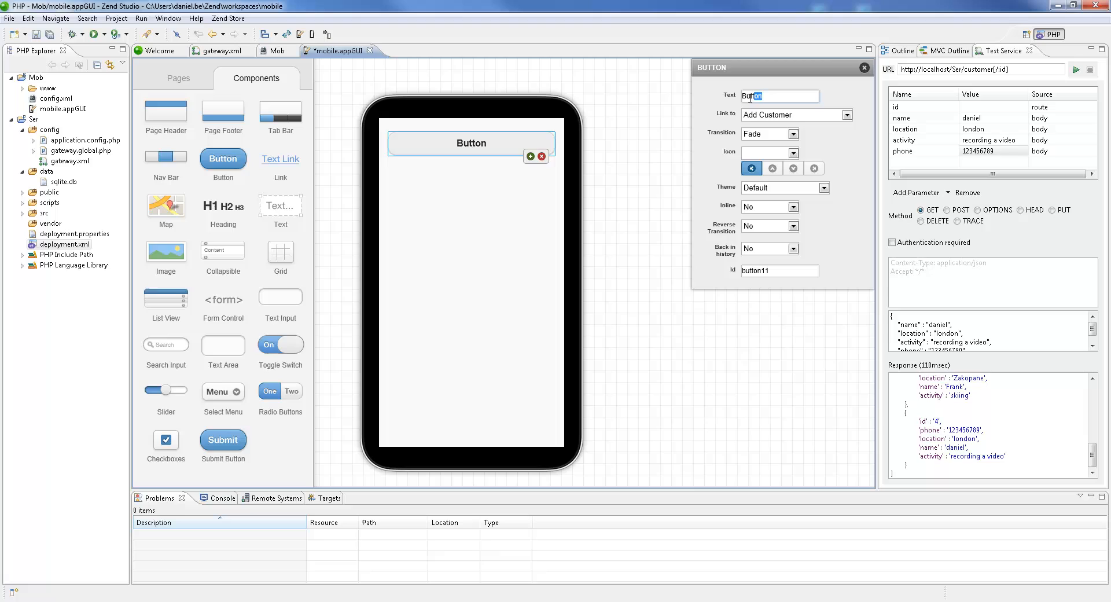
text(Back)
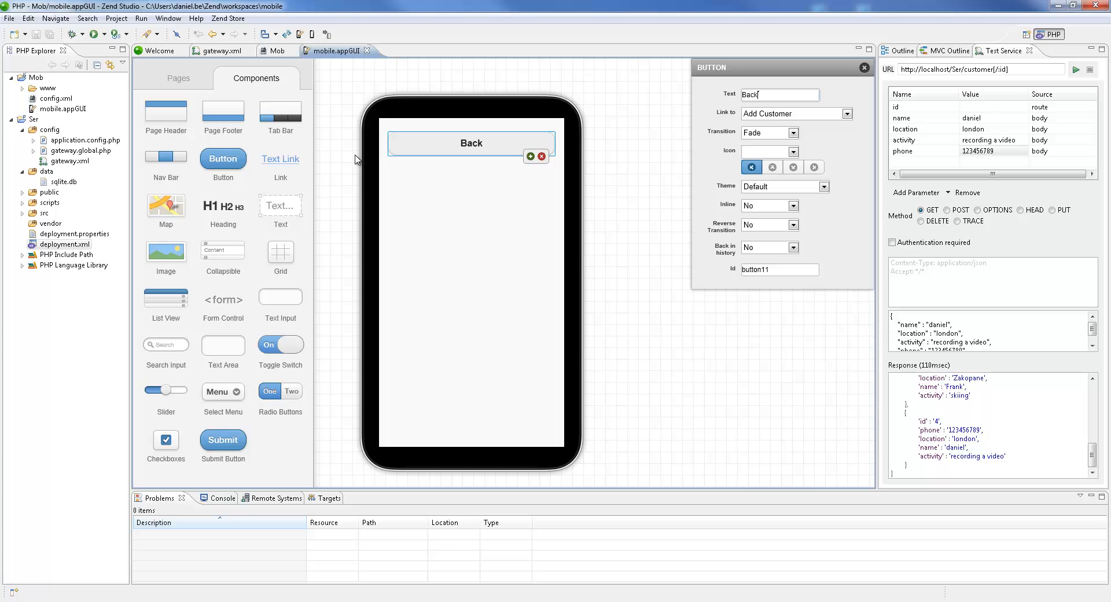
Step: On the Index page, add a button with text 'Add Customer Page'
click(178, 79)
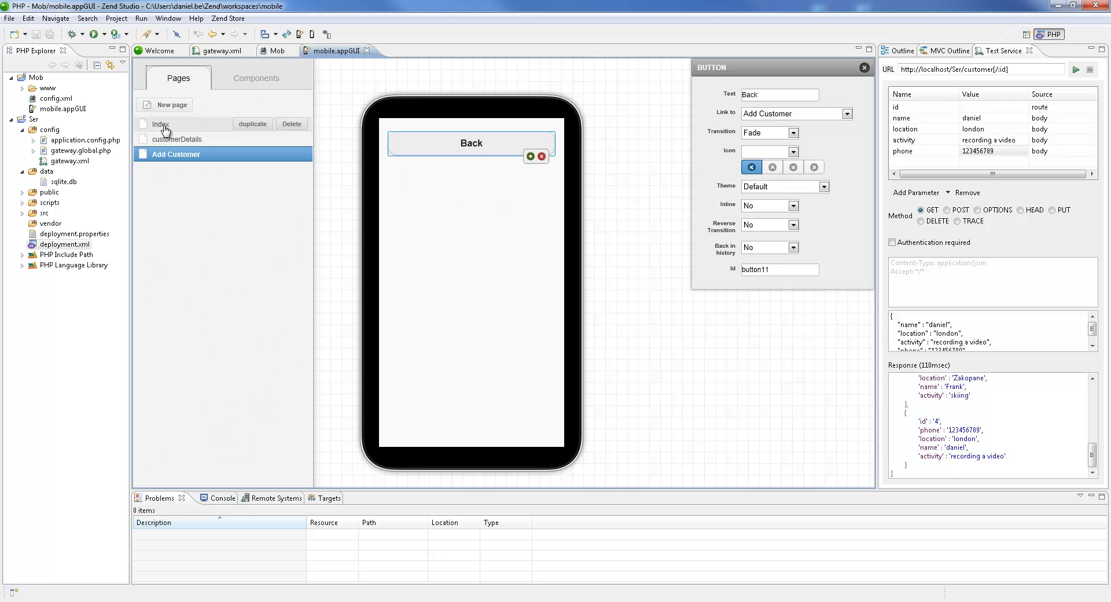
click(160, 124)
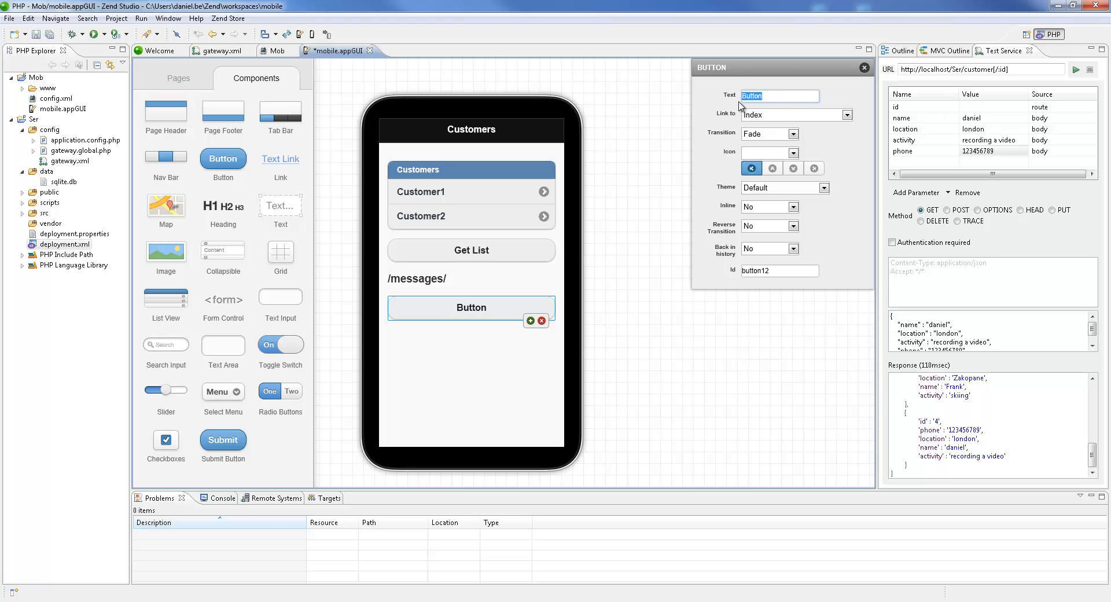
text(Add)
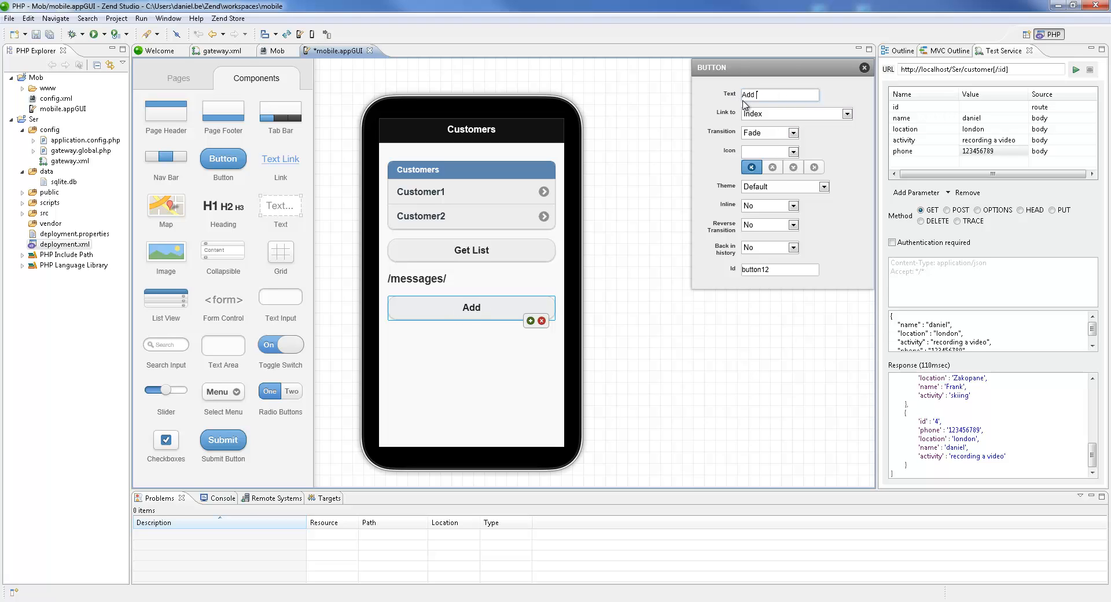
text(Customer)
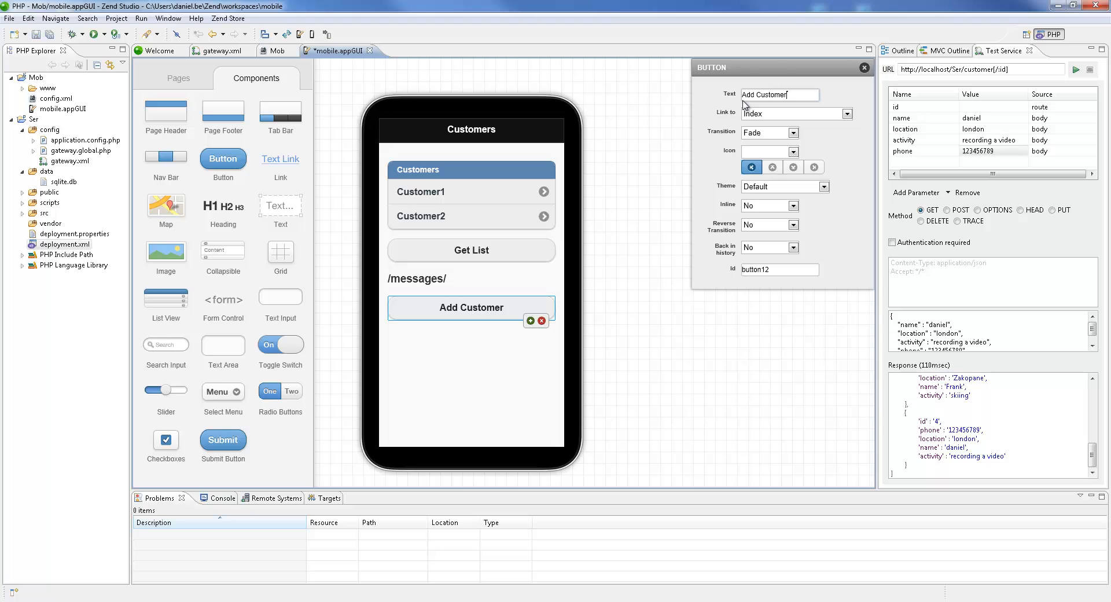
text(Page)
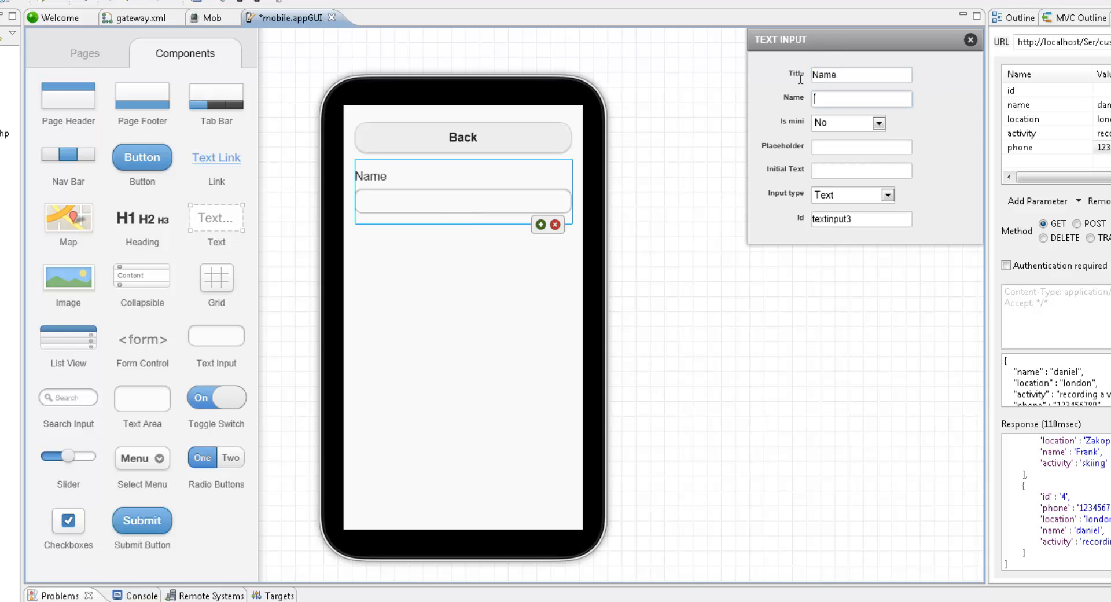
Step: Name the four text inputs Name, Location, Activity and Phone
triple_click(861, 219)
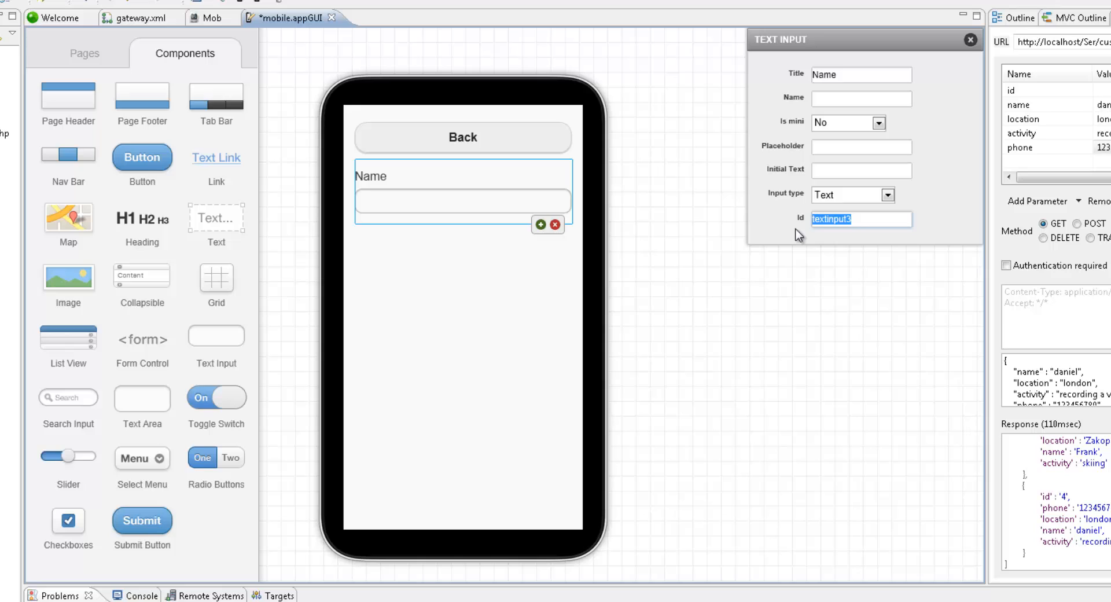
text(Name)
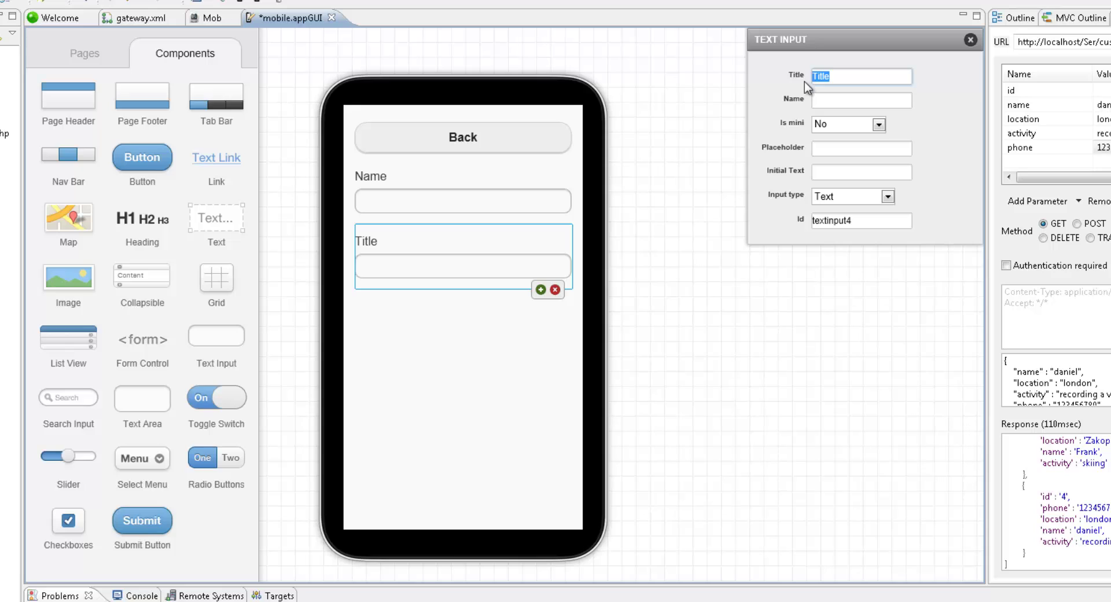
text(Loca)
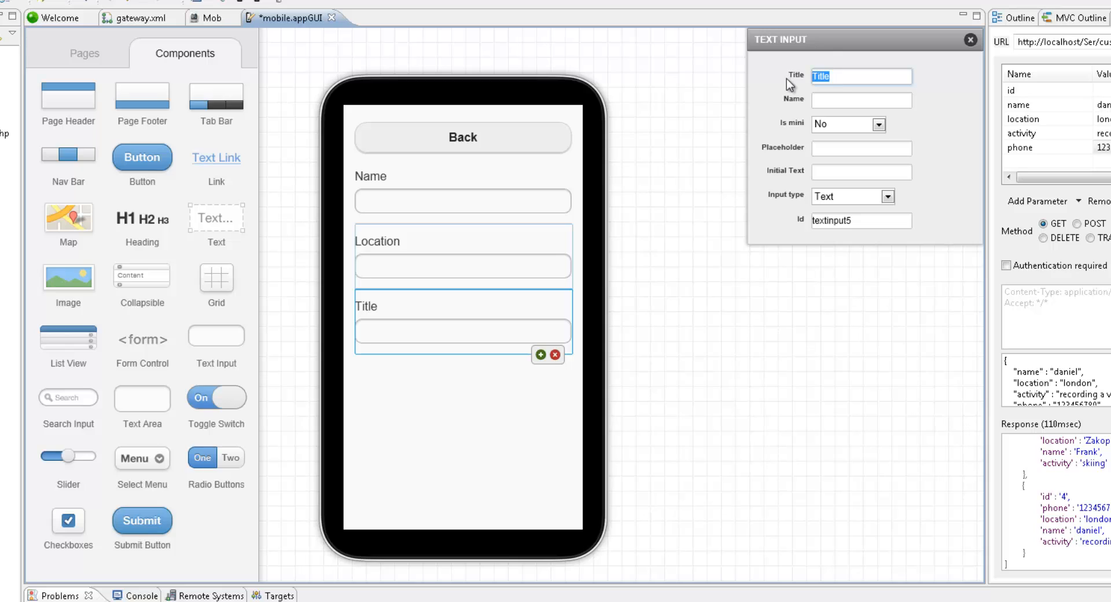
text(Activity)
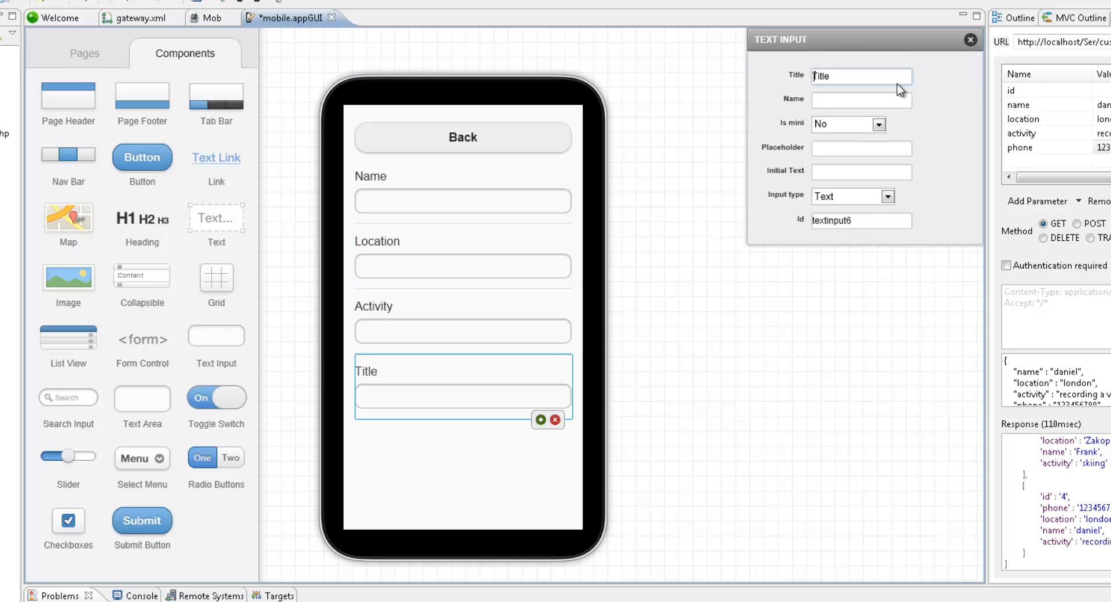
text(P)
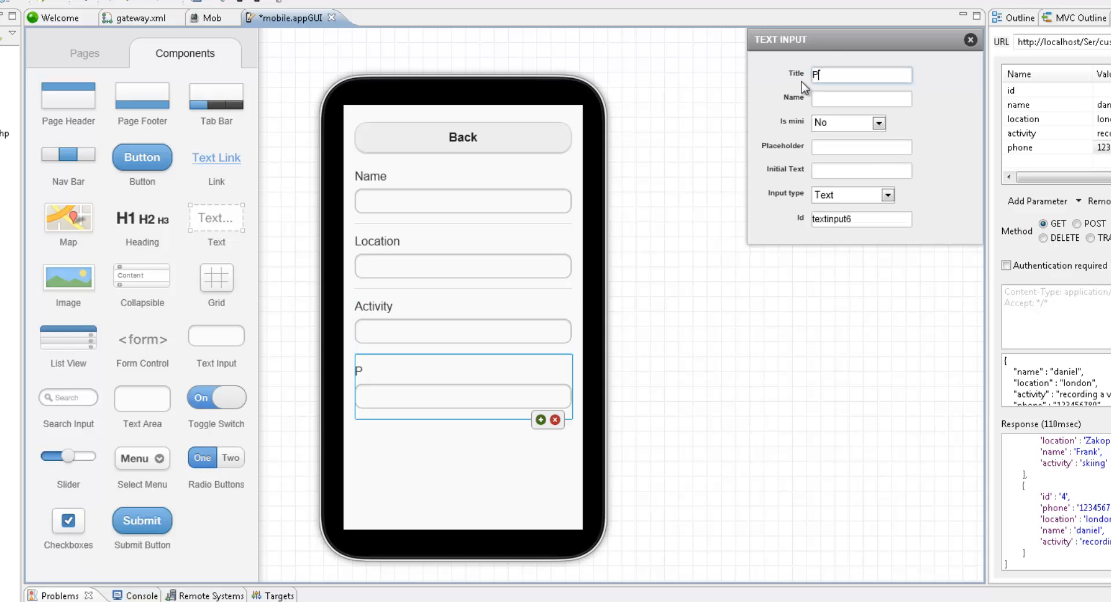
text(hone)
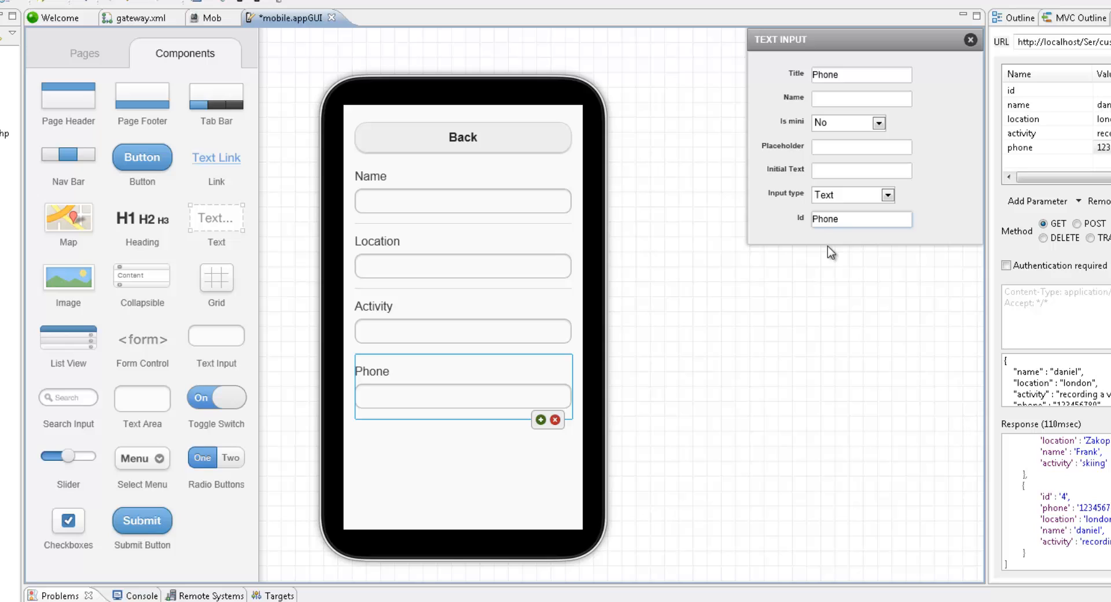
click(968, 39)
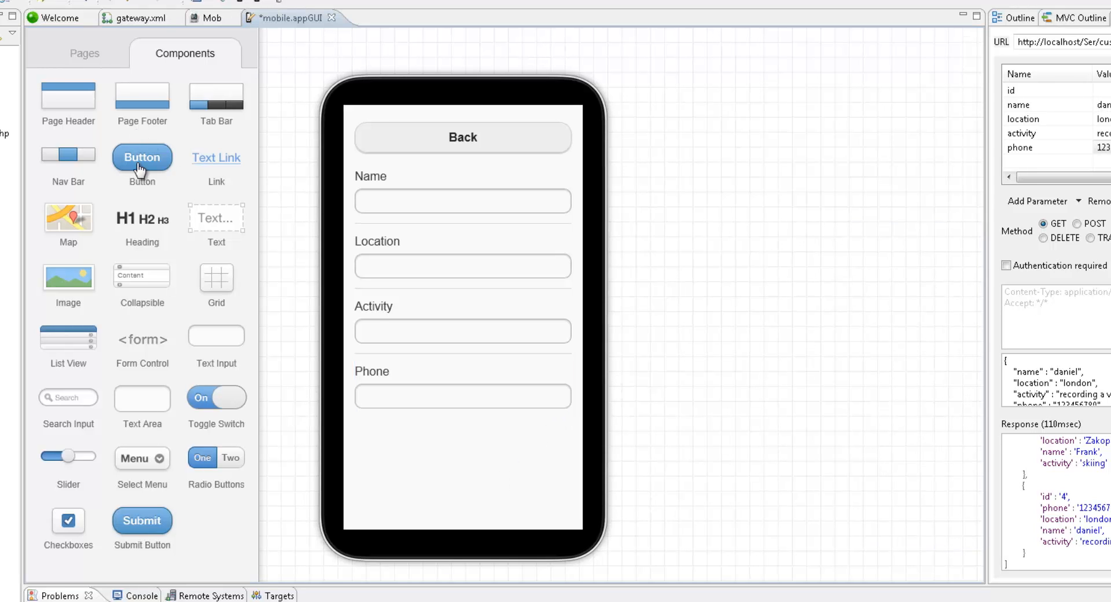
Step: Add a button below the Phone field with text 'Add Customer'
drag(142, 156, 472, 444)
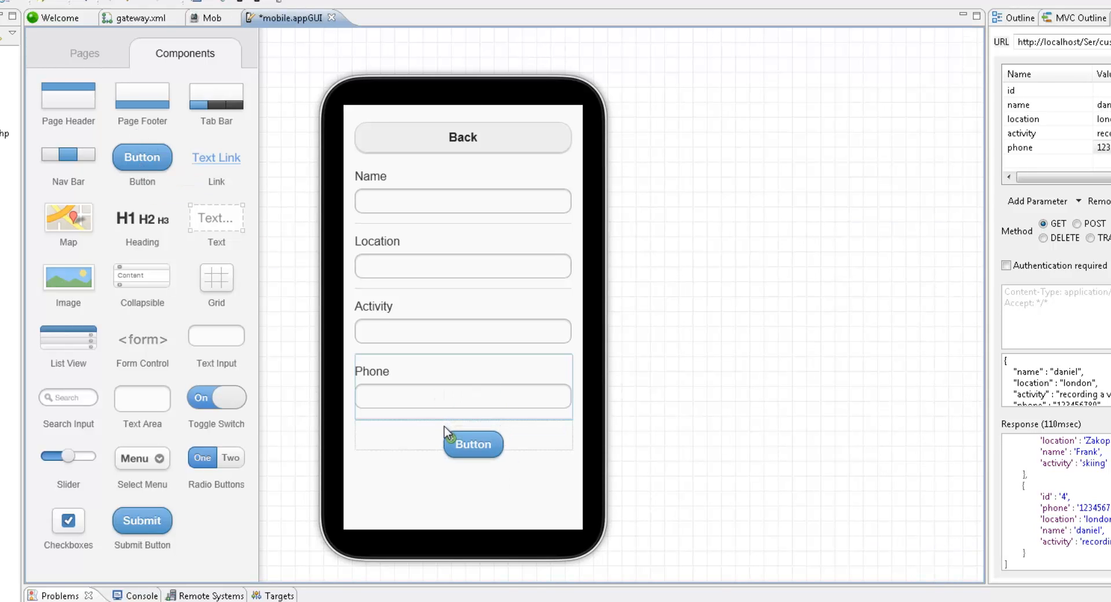
click(473, 445)
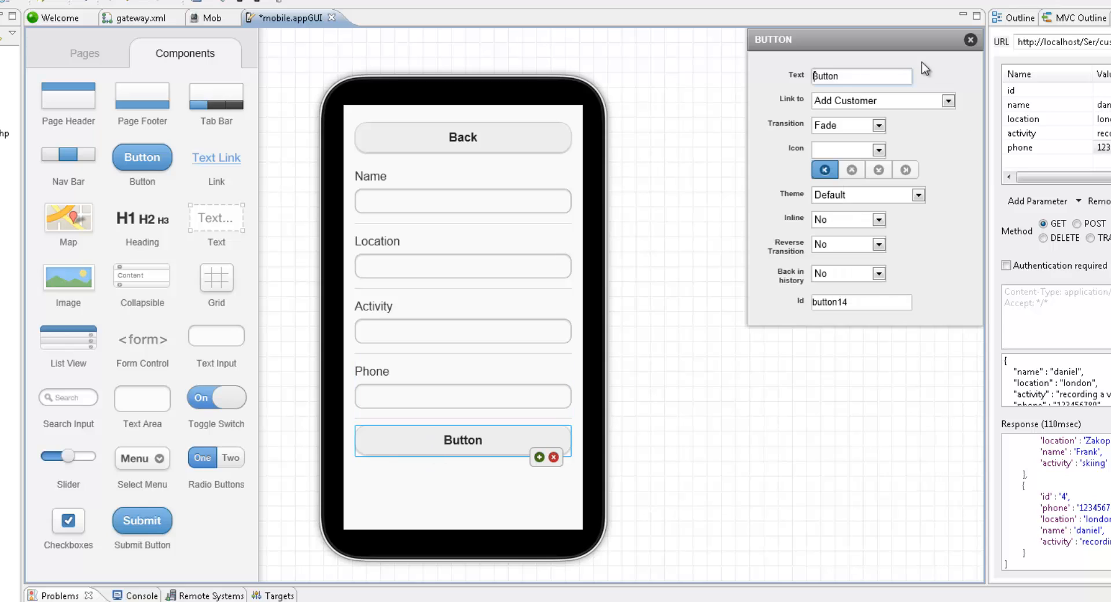
text(Add)
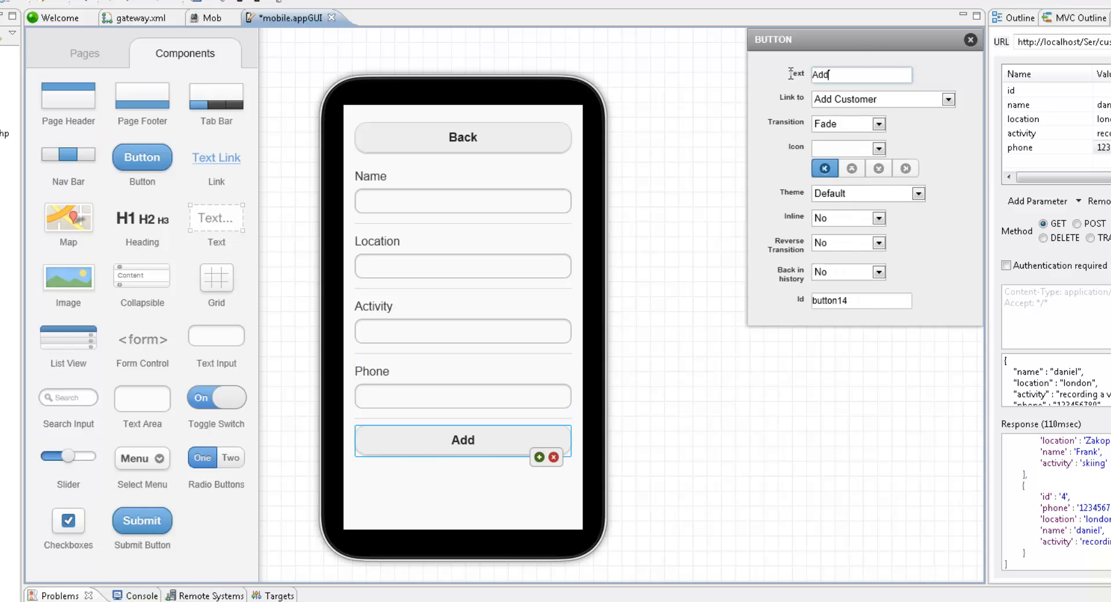
text(Customer)
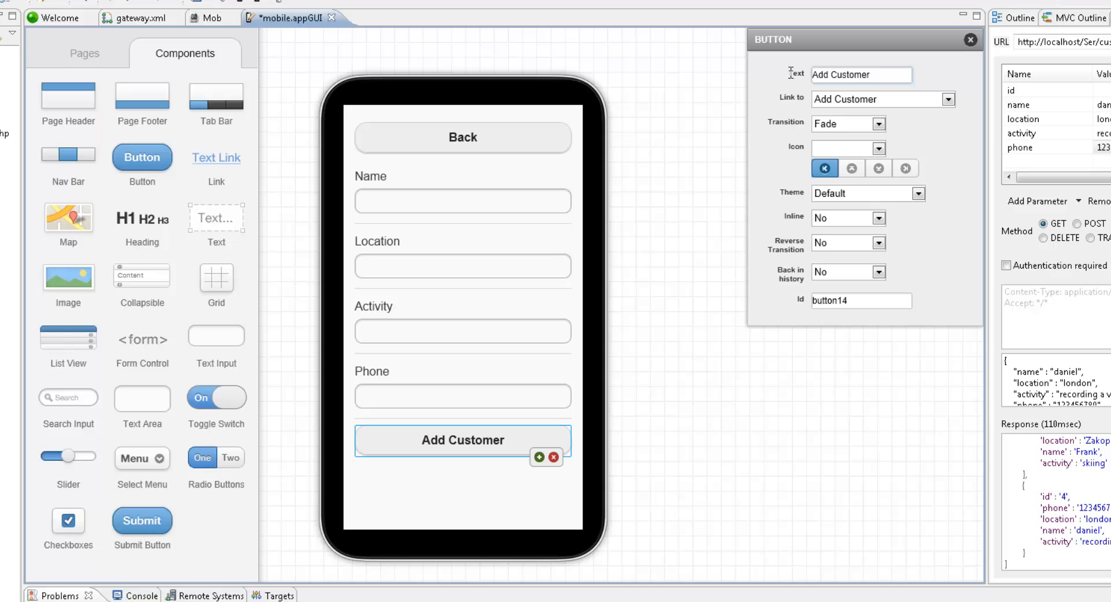
click(862, 75)
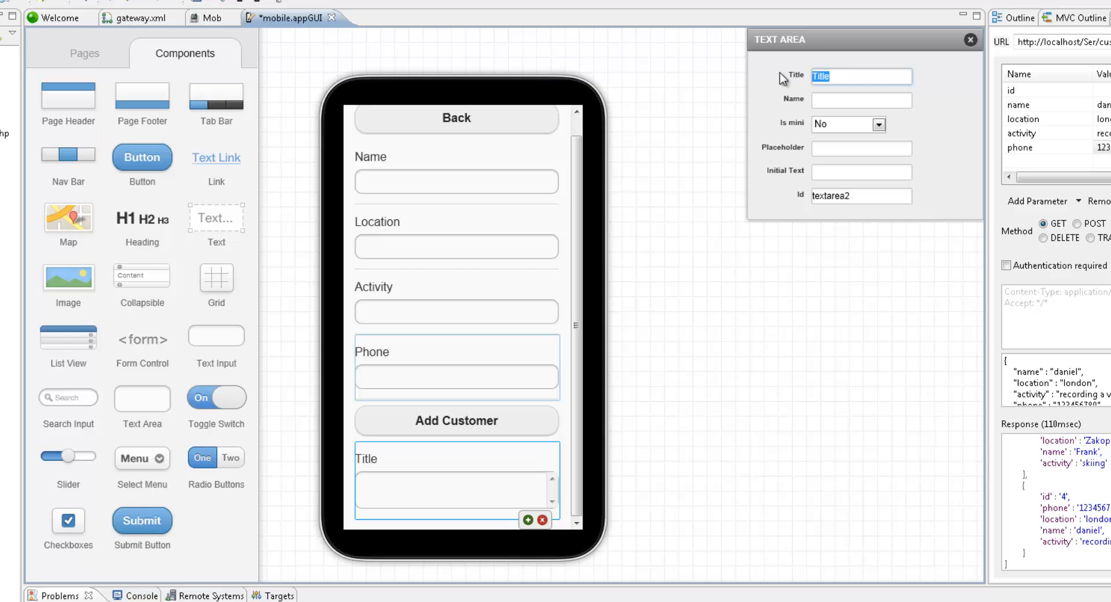
Step: Add a text area at the bottom of the page titled 'Response'
text(Response)
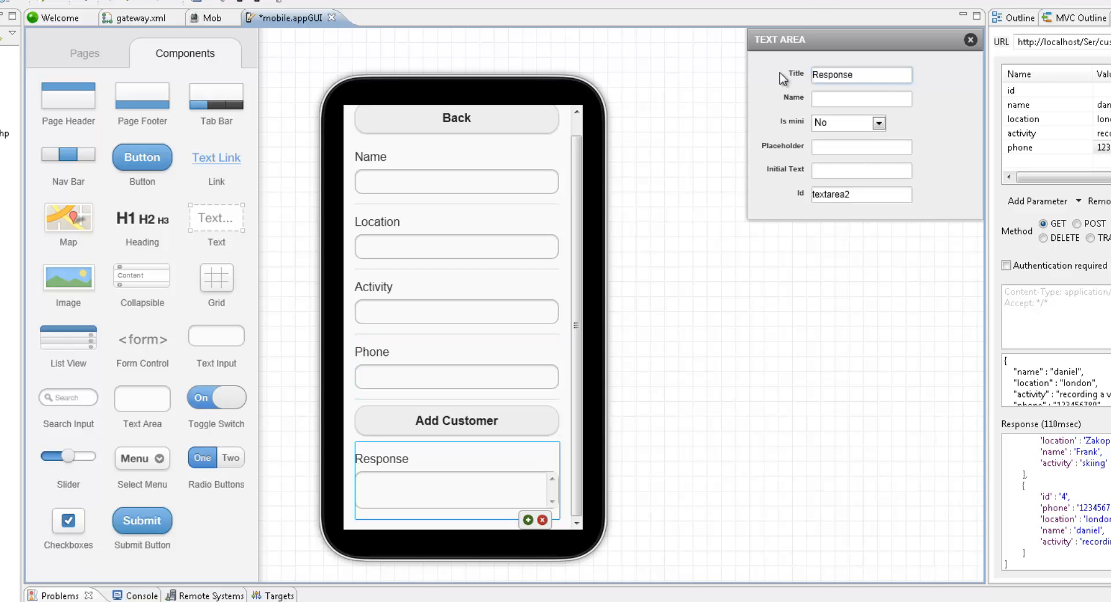
click(861, 194)
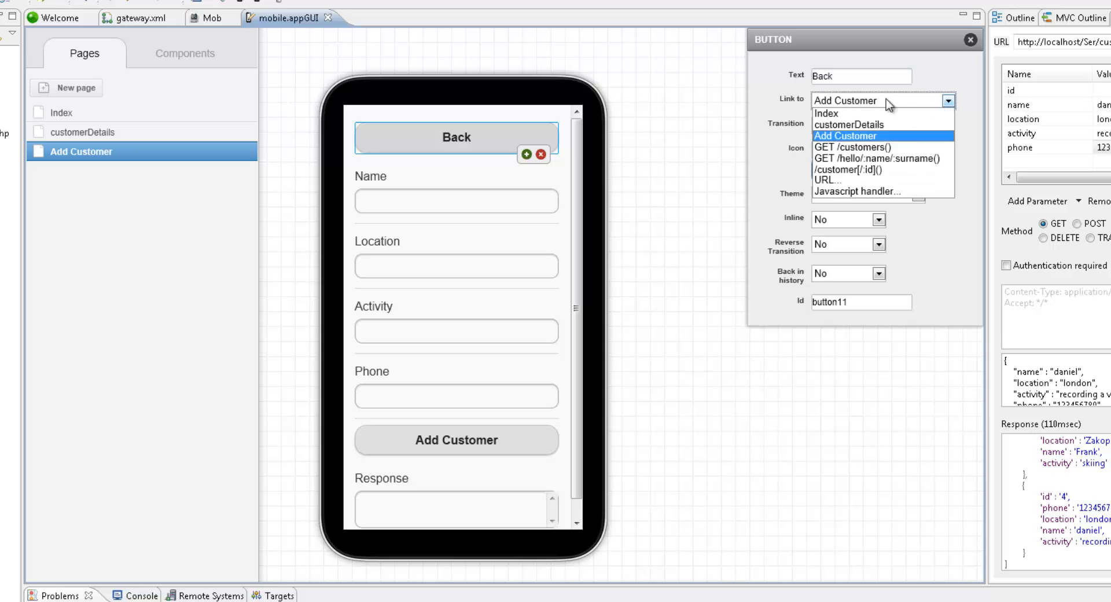
Step: Link the Back button to Index and the Index page's button to Add Customer
click(827, 113)
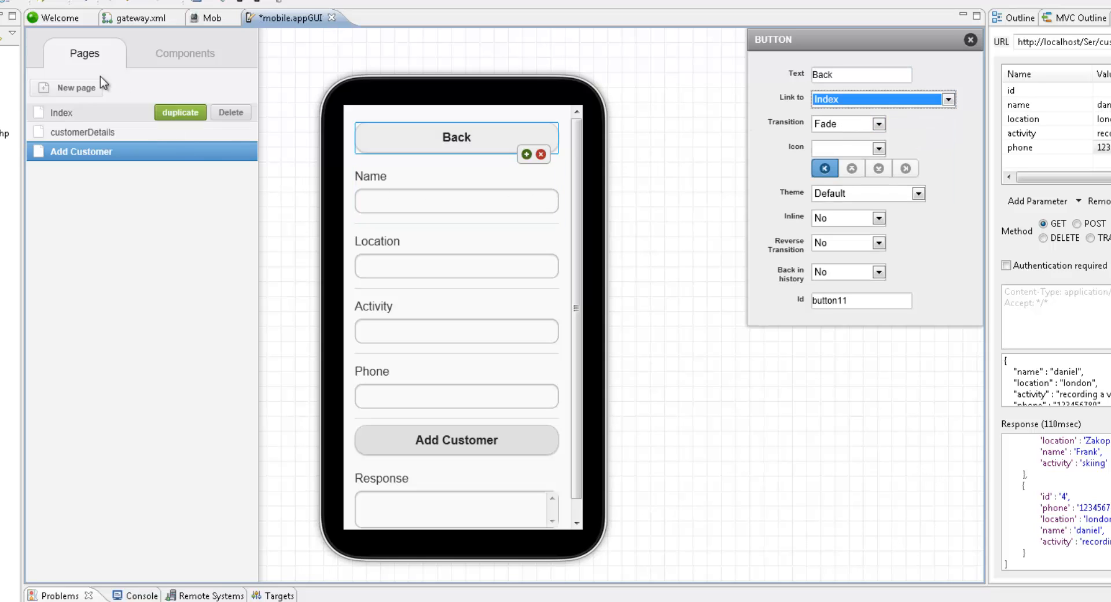
click(62, 113)
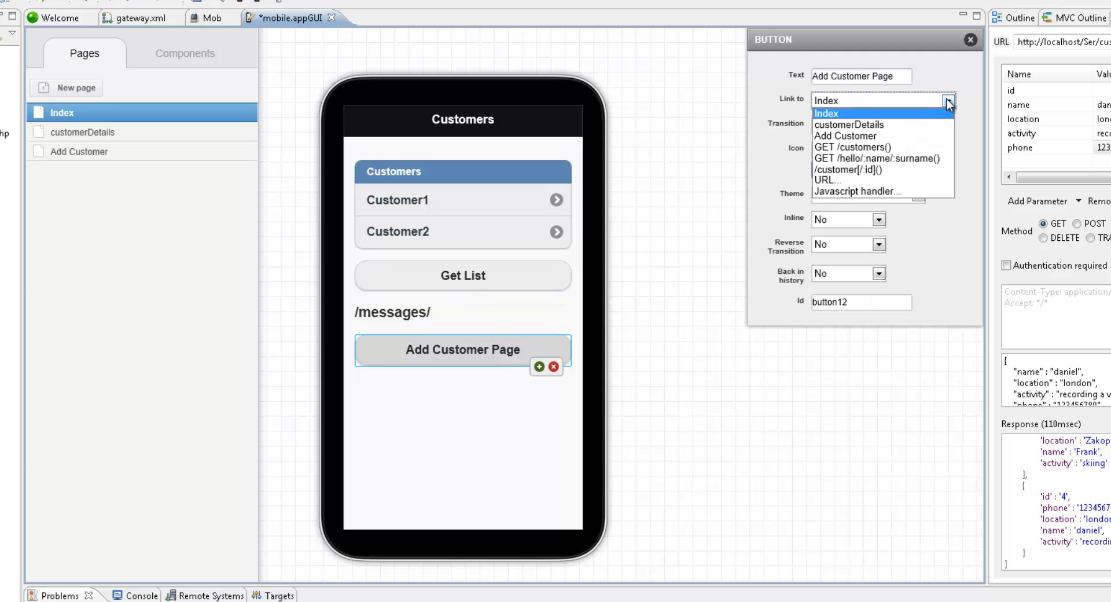
click(845, 136)
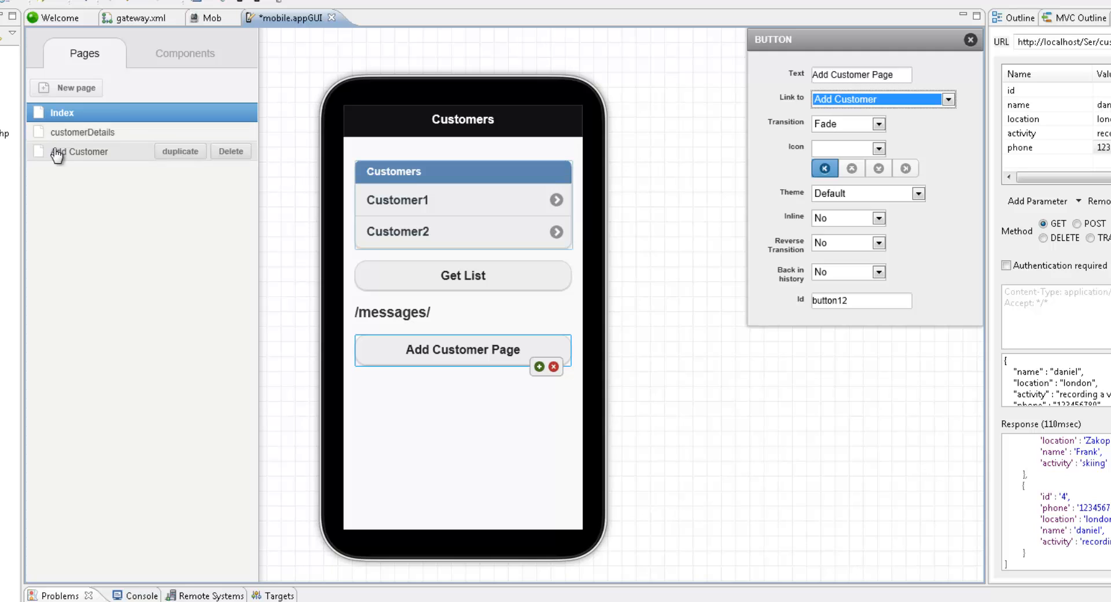
click(80, 152)
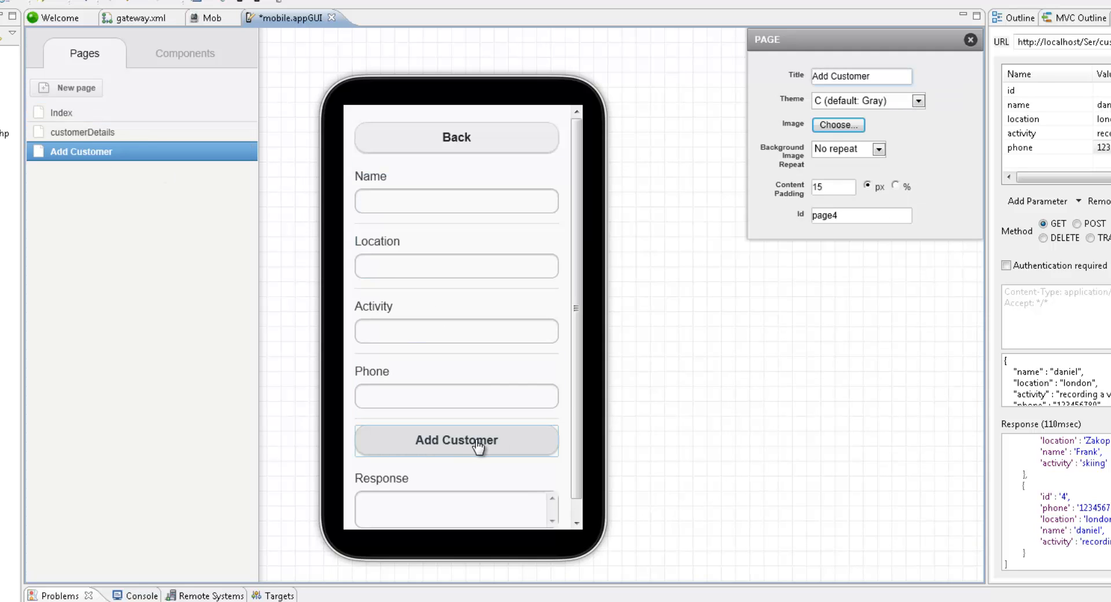
Step: Bind the Add Customer button to the /customer[/:id] web service
click(456, 441)
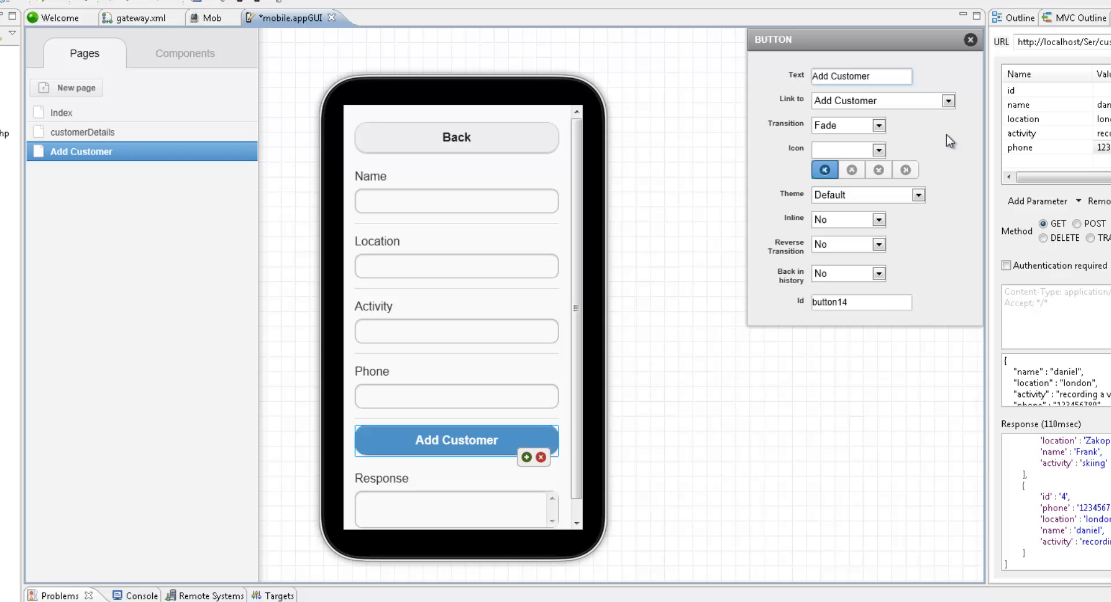
click(949, 101)
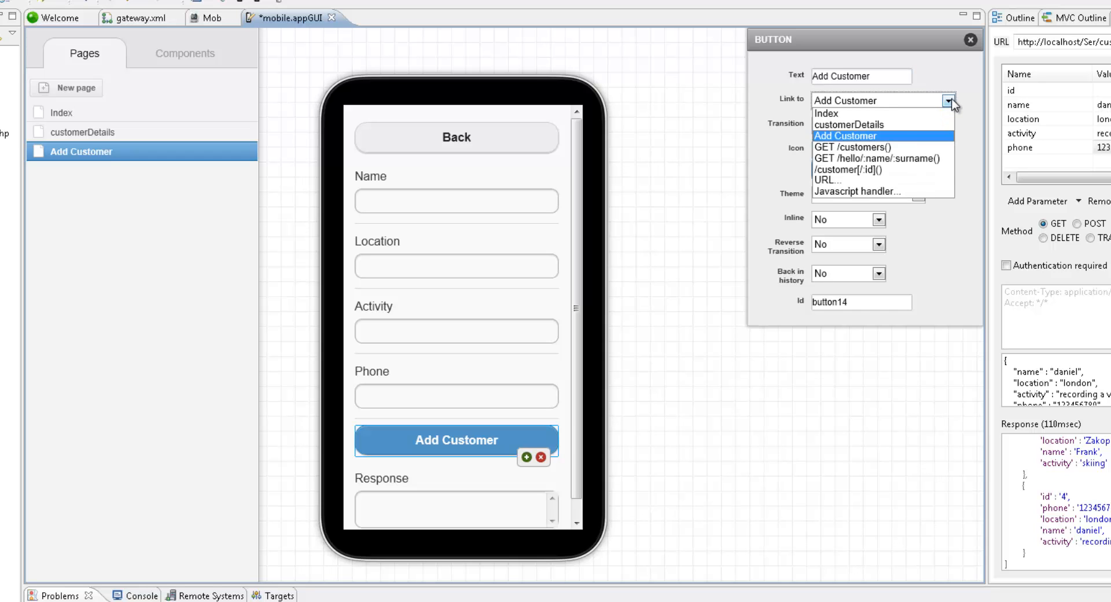
click(851, 169)
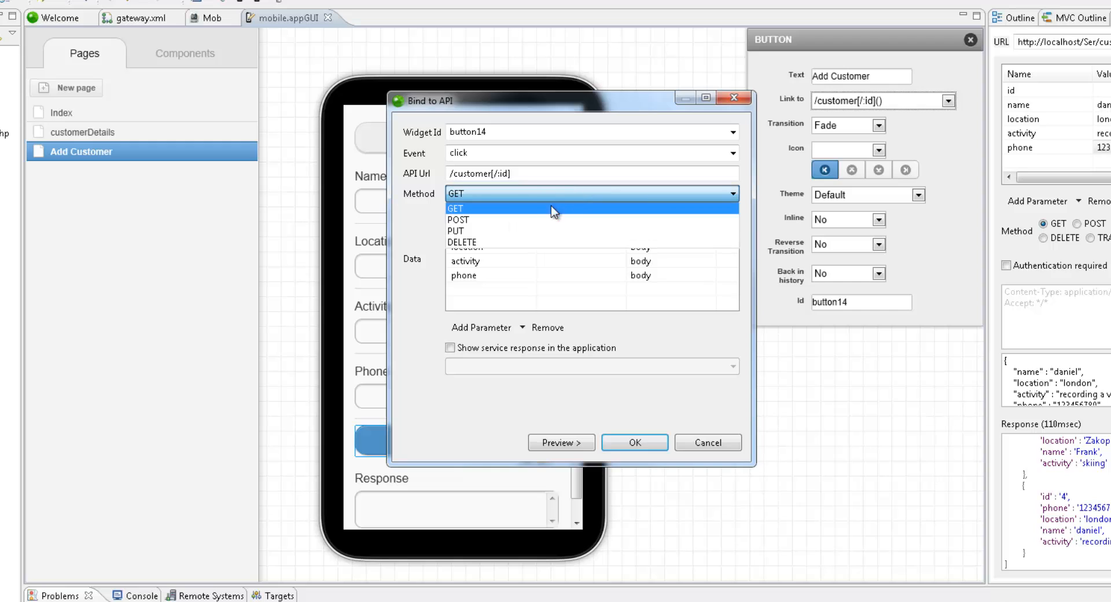
Step: Use POST and map the name, activity and phone parameters to their form fields
click(459, 219)
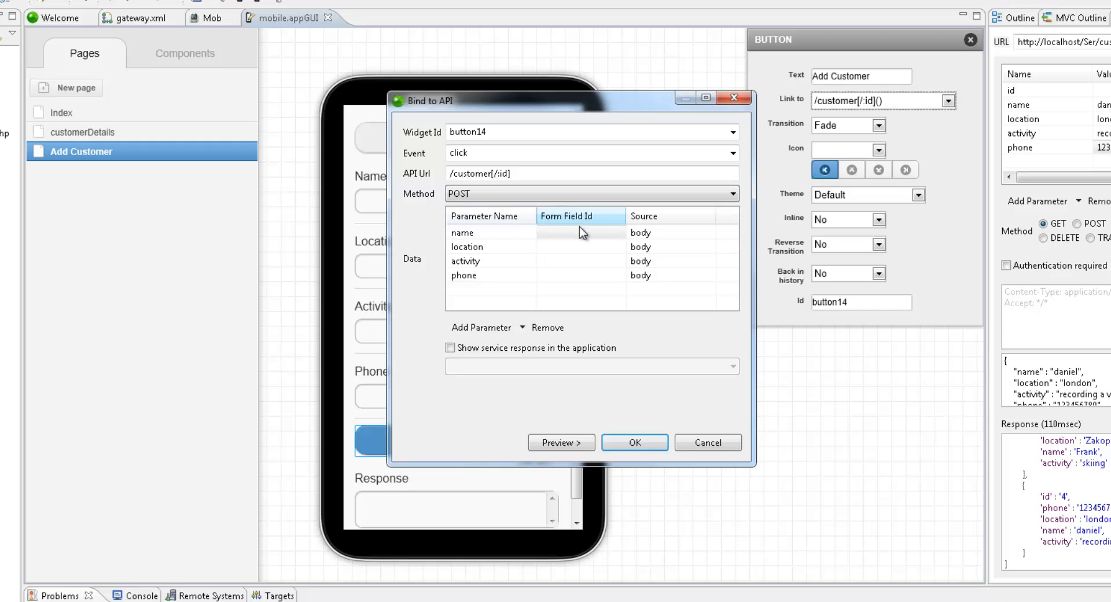
click(582, 233)
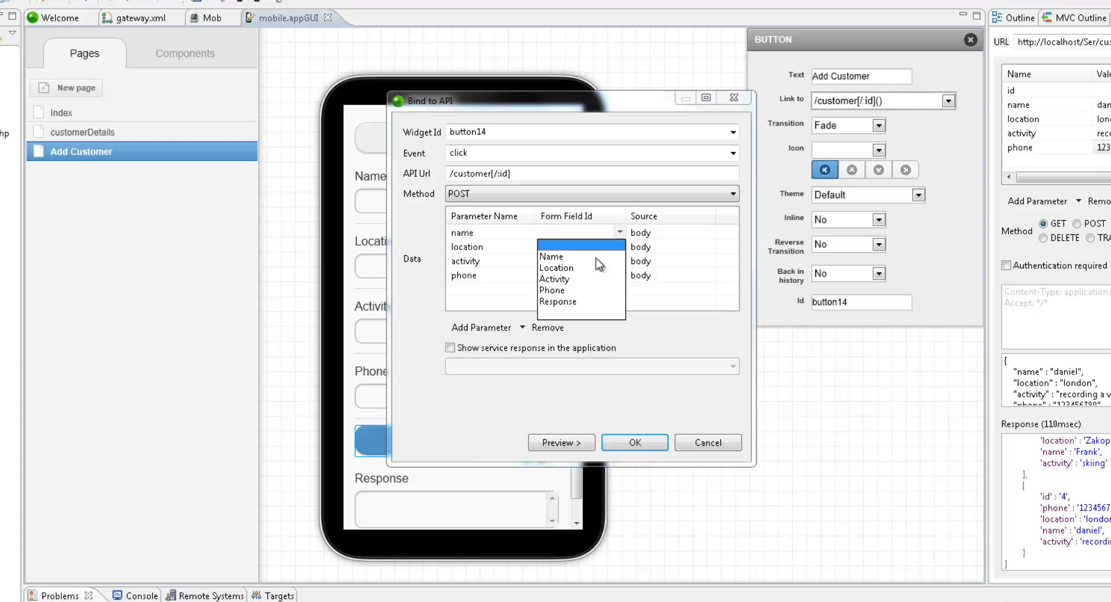
click(552, 257)
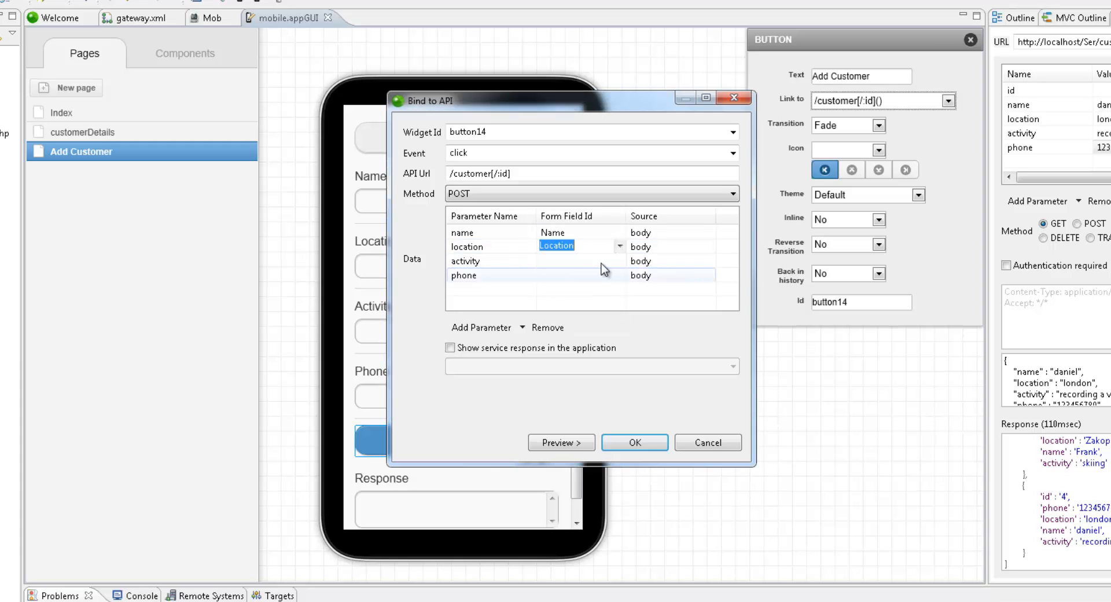
click(619, 262)
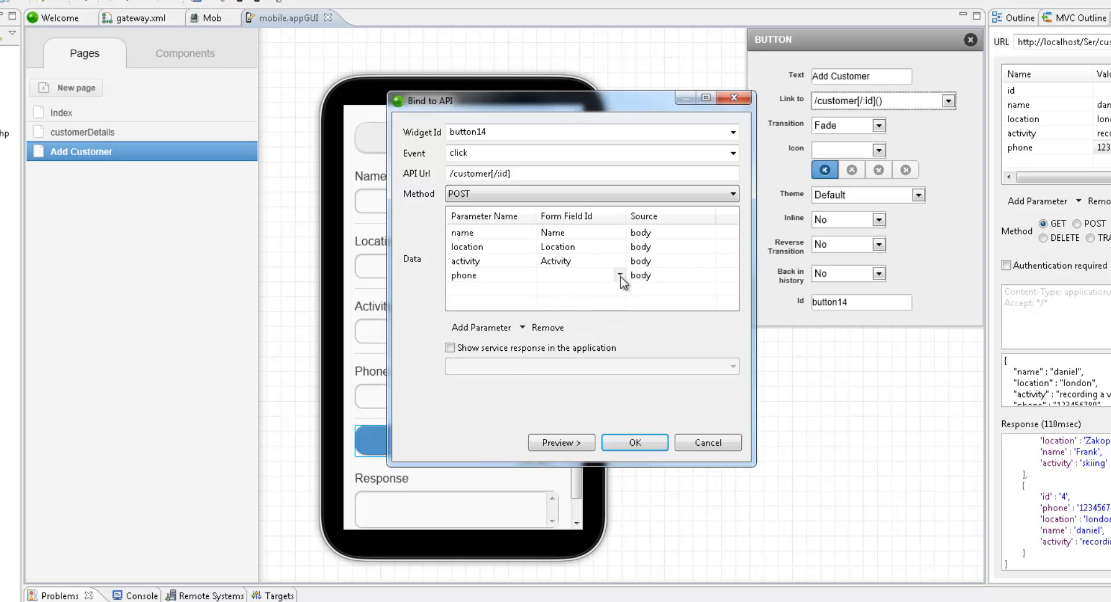
click(565, 276)
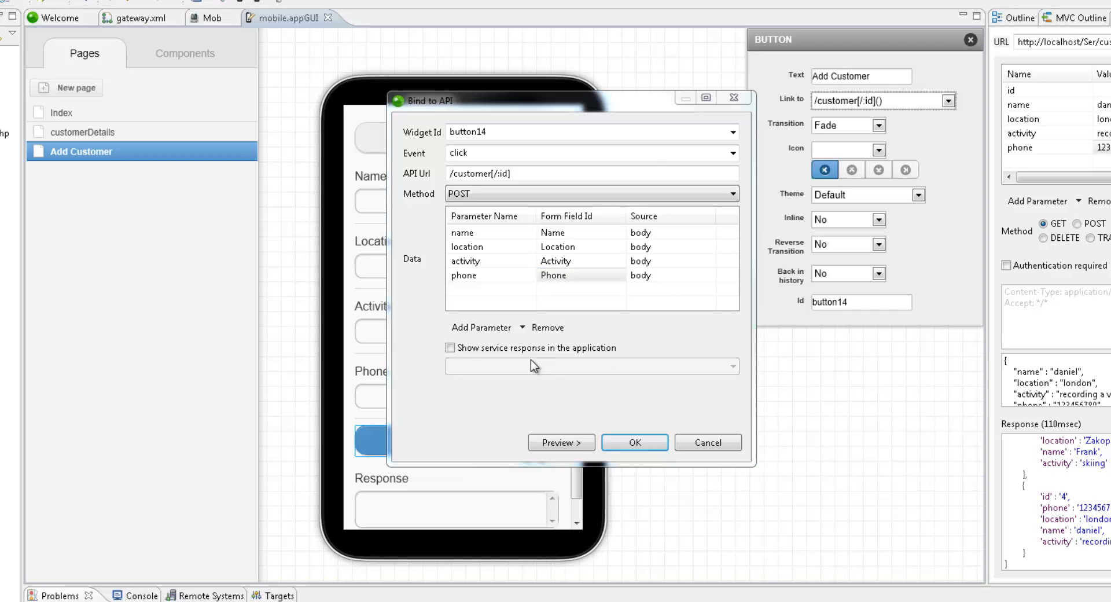
Step: Show the service response in the Response text area and confirm the binding
click(449, 349)
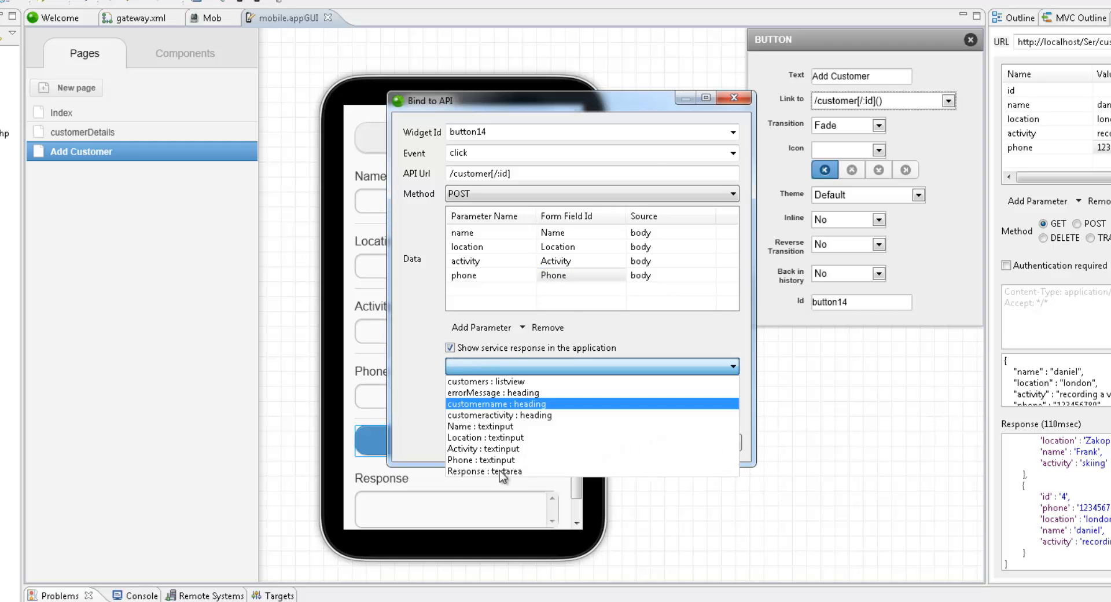
click(500, 471)
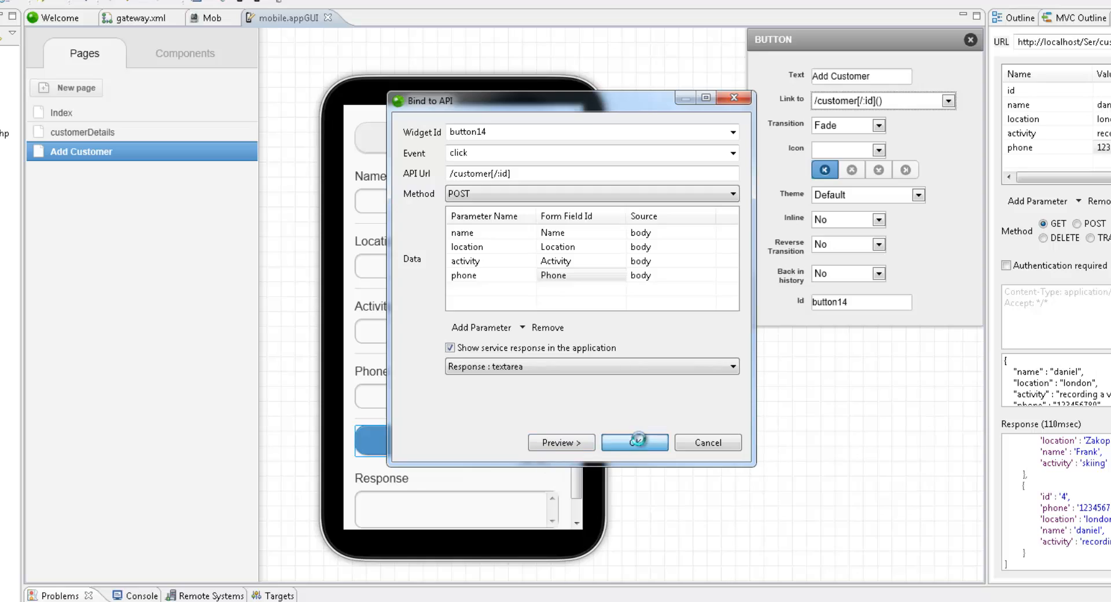
click(634, 443)
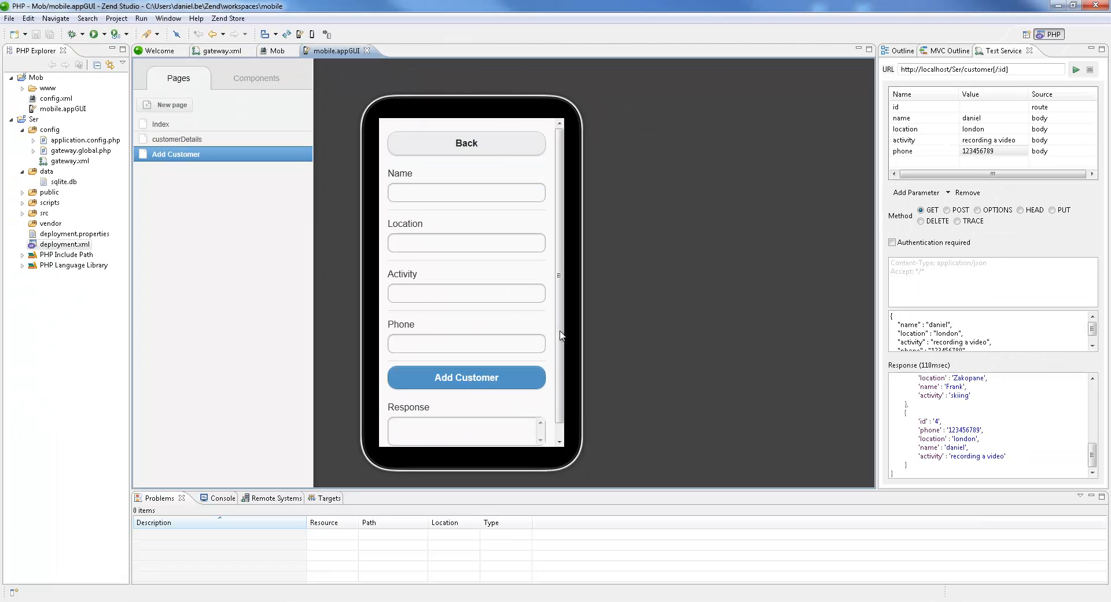
click(160, 124)
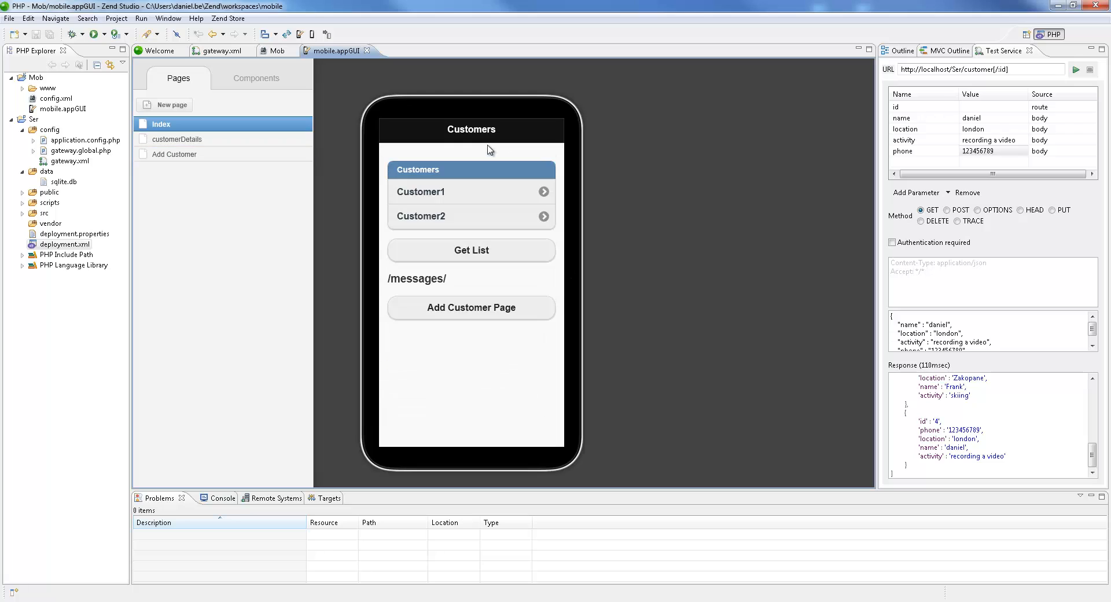
click(175, 154)
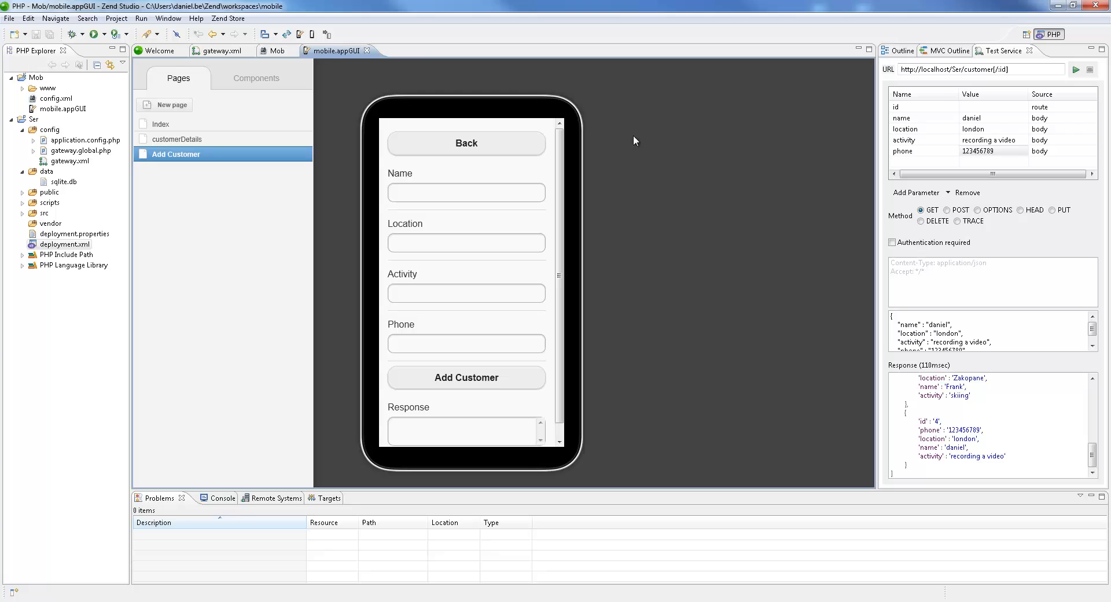
click(466, 377)
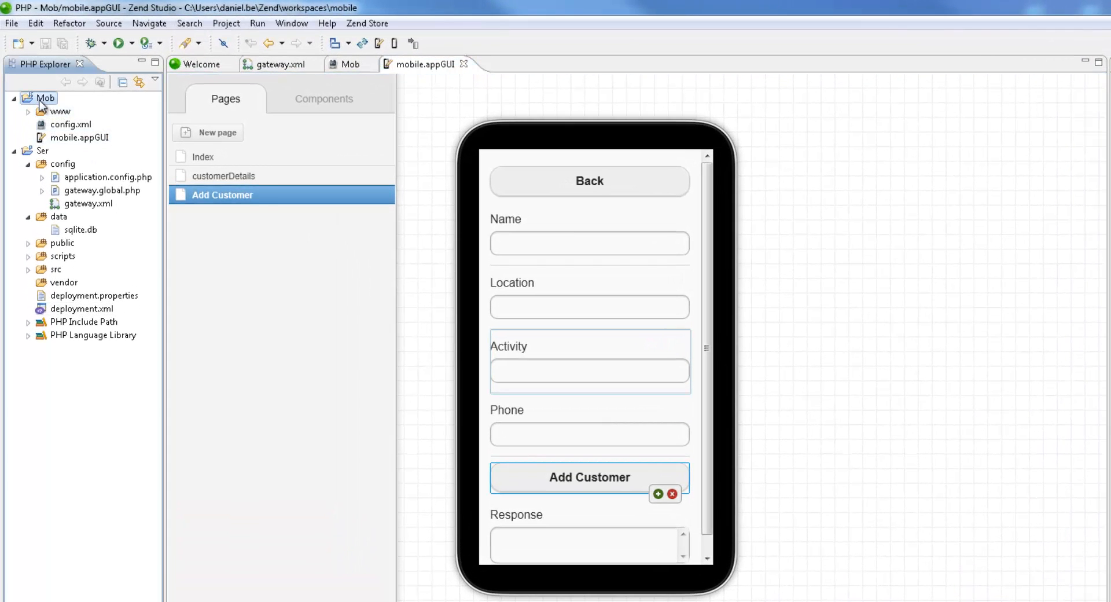
right_click(39, 98)
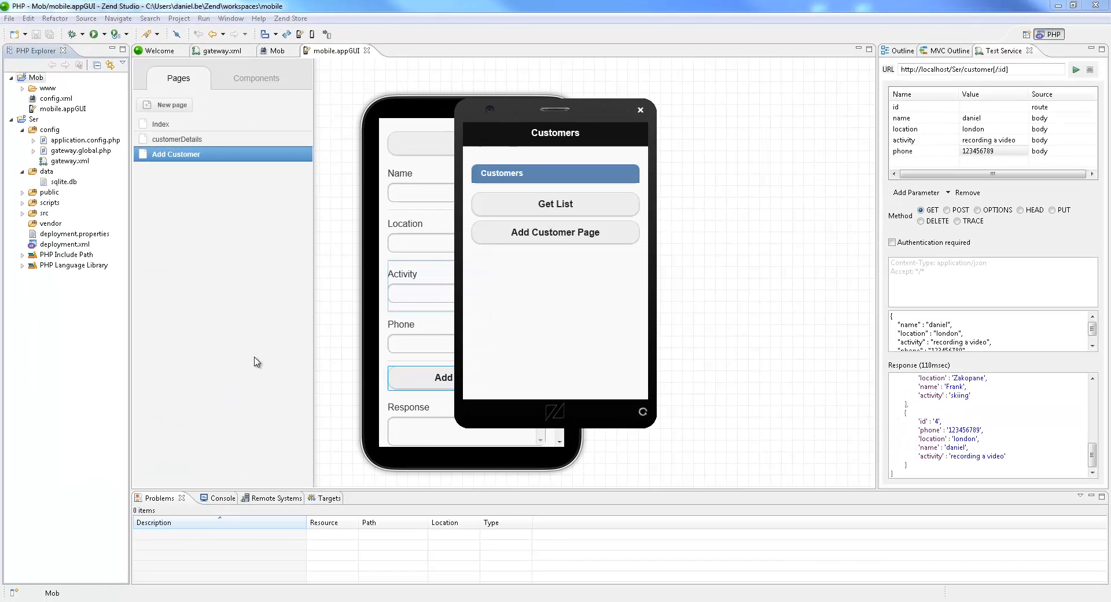
mouse_move(514, 305)
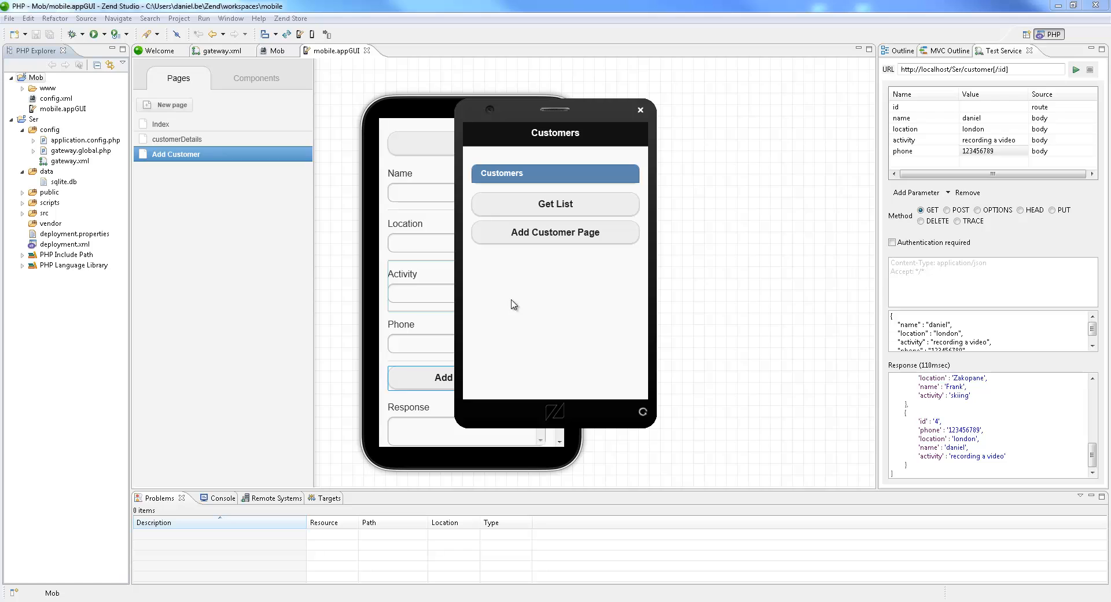
click(555, 232)
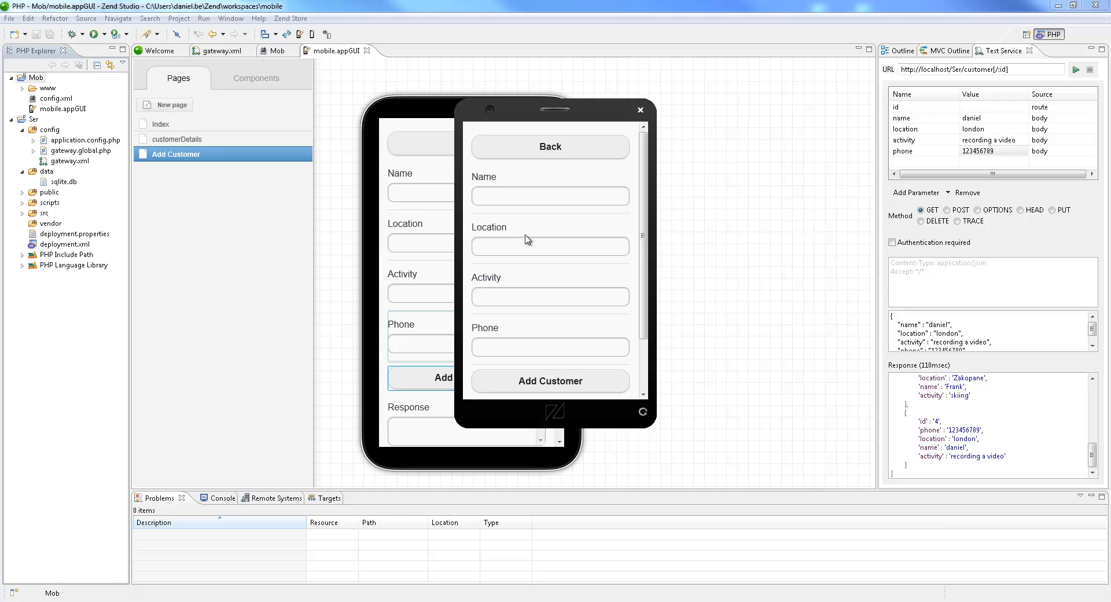
click(551, 147)
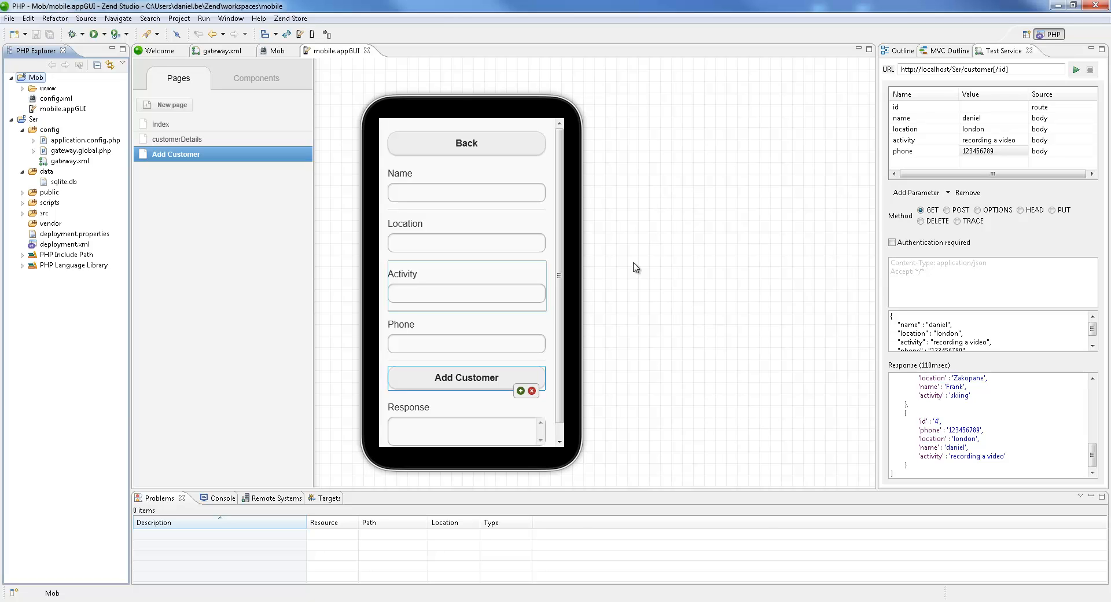
click(278, 51)
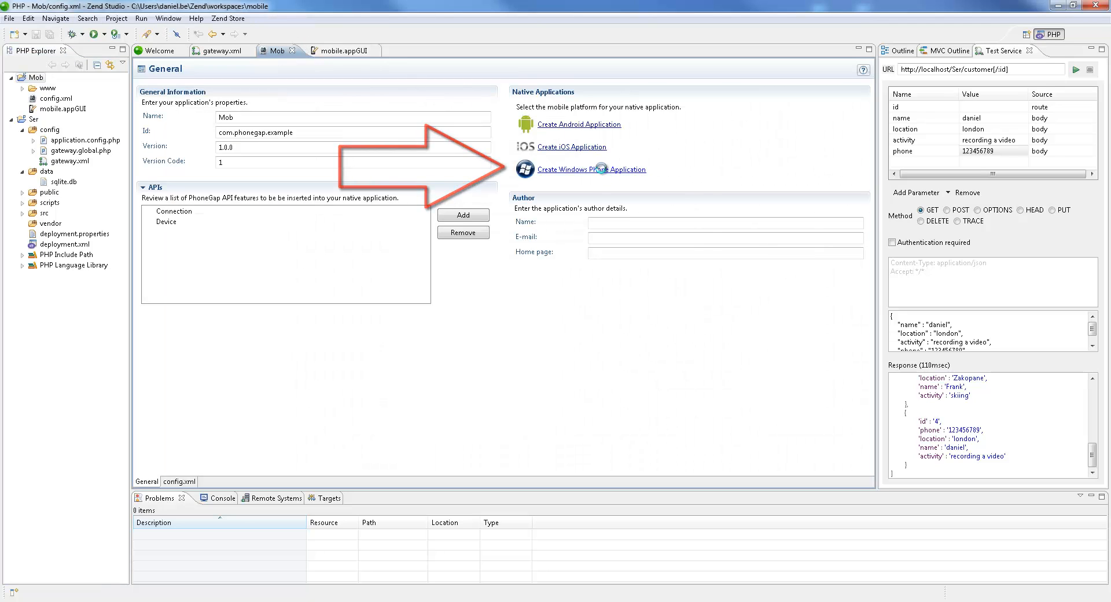
Step: Generate the Mob_windowsphone Windows Phone project and select it in the explorer
click(592, 169)
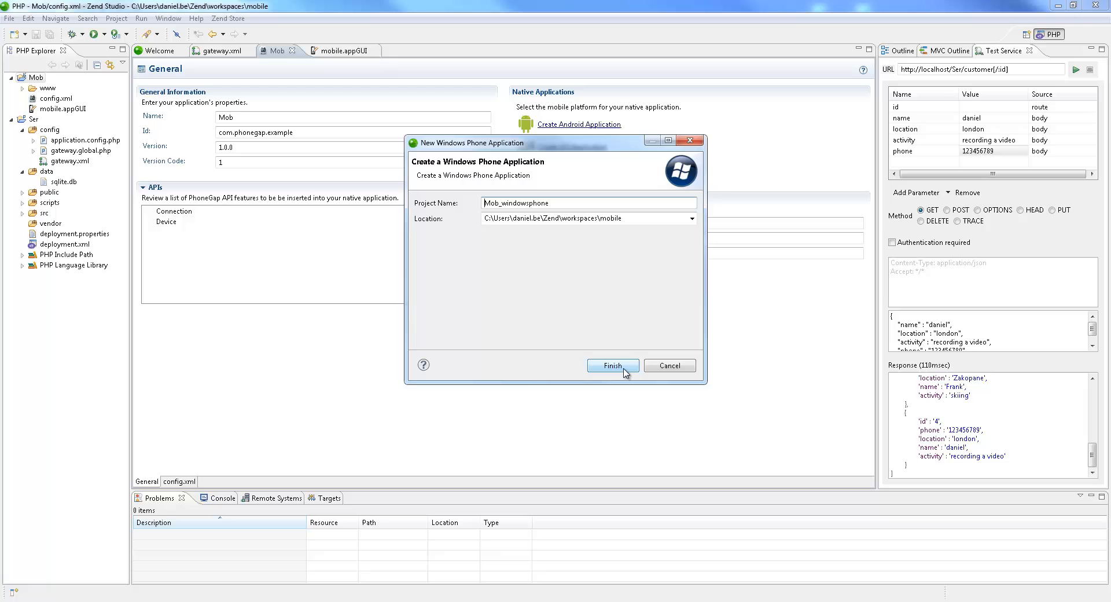
click(614, 366)
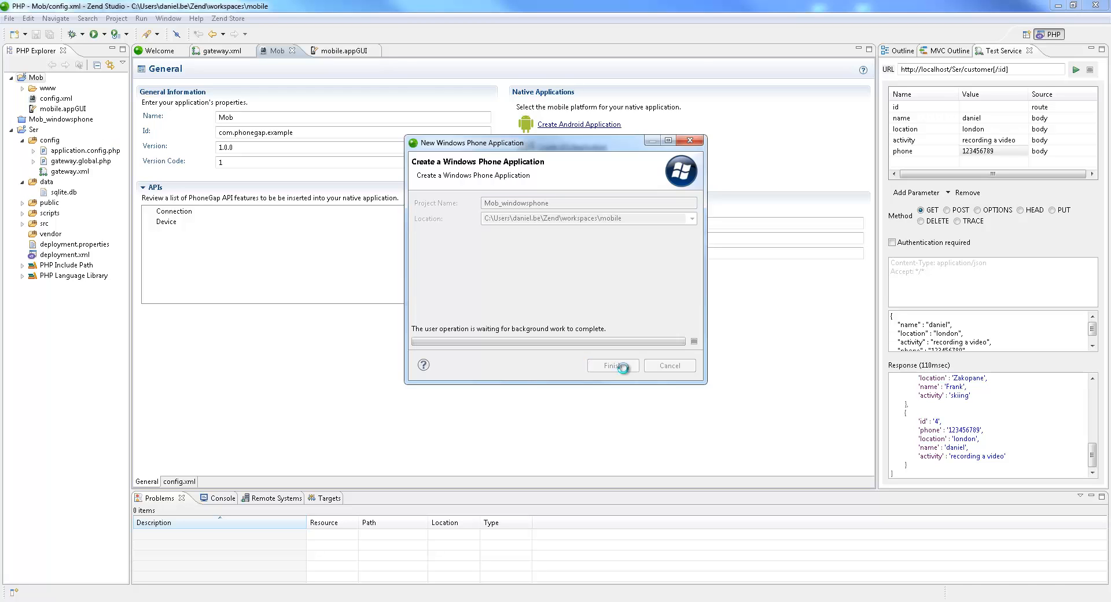
click(612, 366)
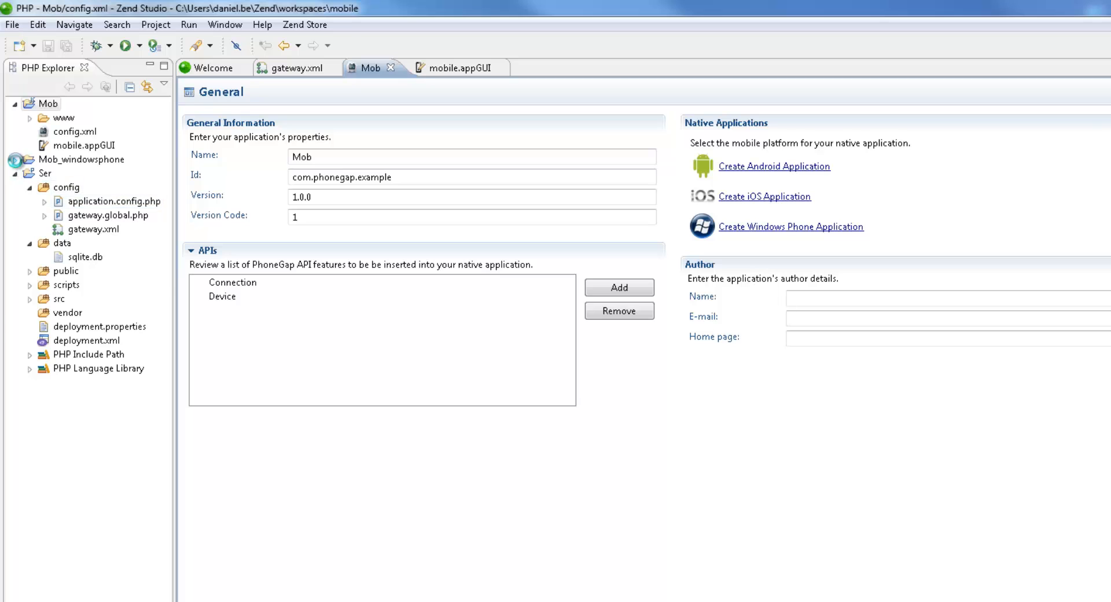
click(9, 160)
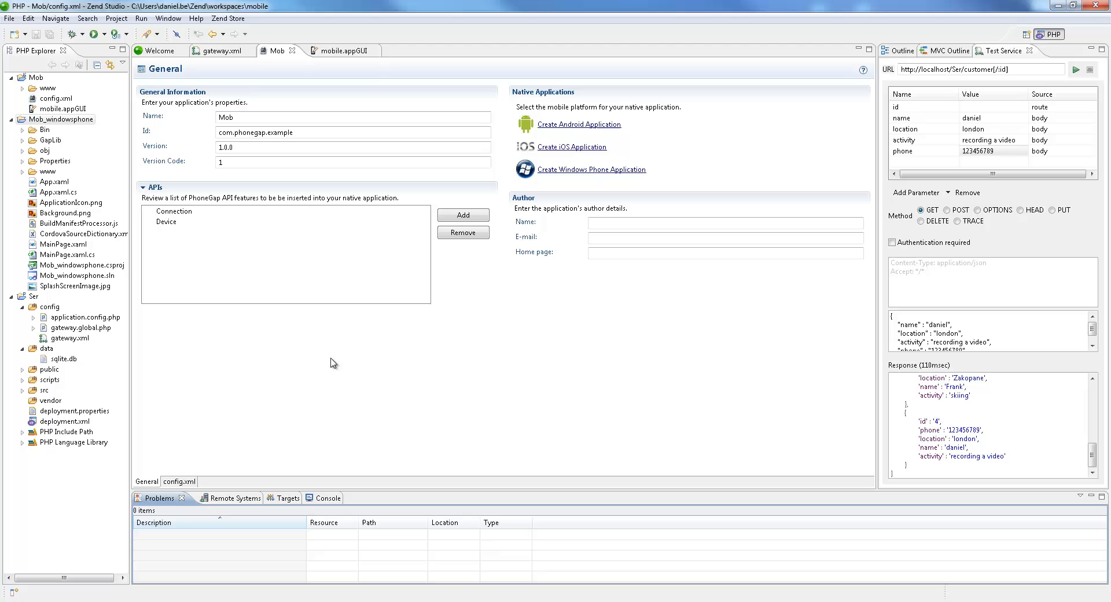
click(61, 120)
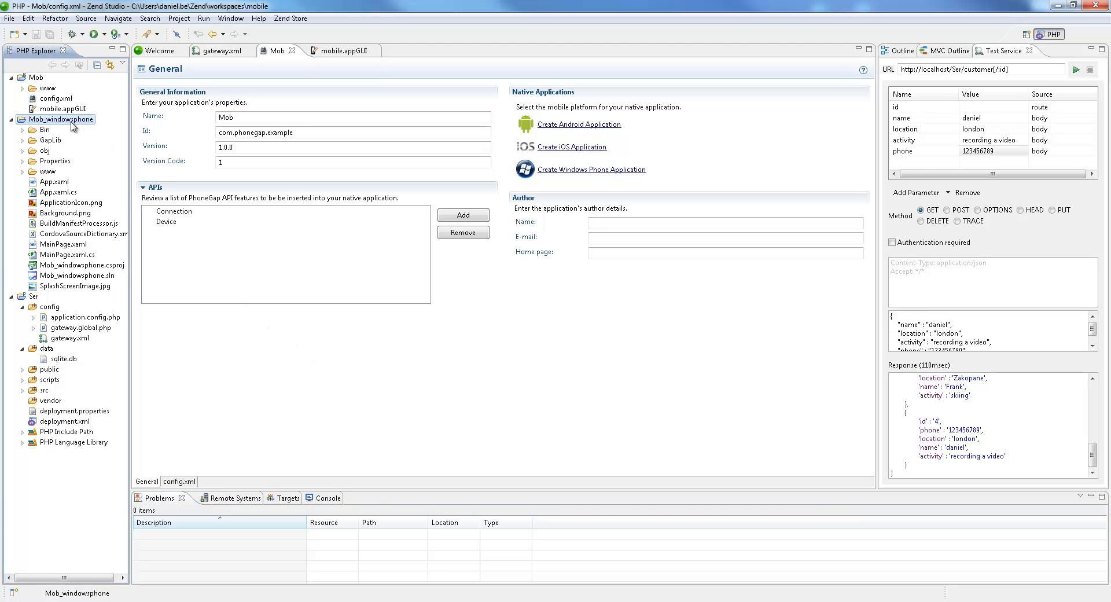
Step: Show the context actions for the Mob_windowsphone project to run it in the emulator
right_click(58, 121)
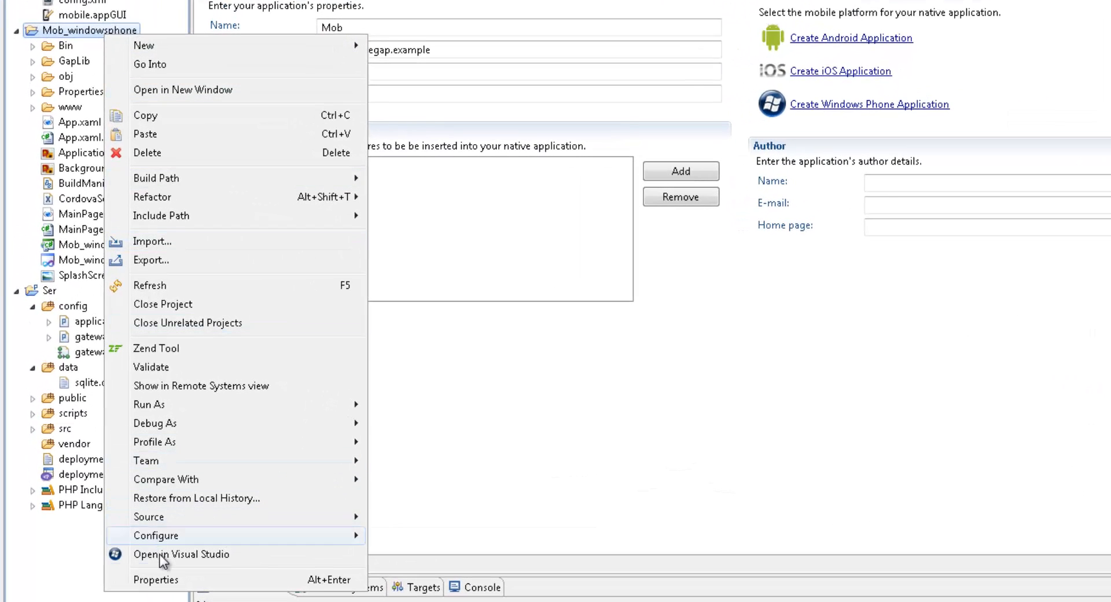
mouse_move(162, 560)
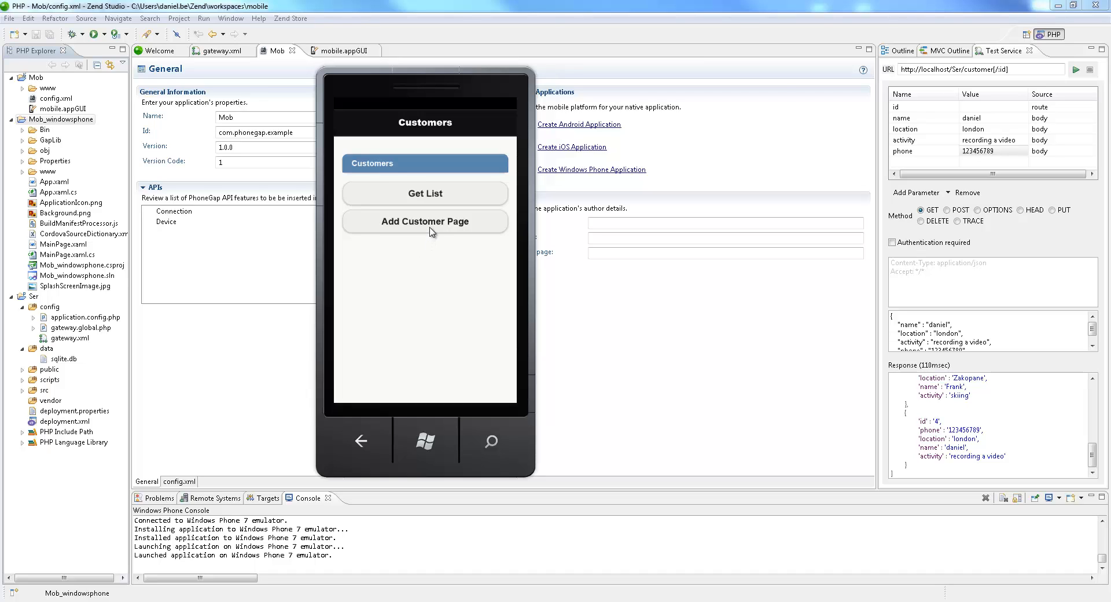
Step: On the Add Customer page enter name daniel, location london and activity testing app
click(425, 222)
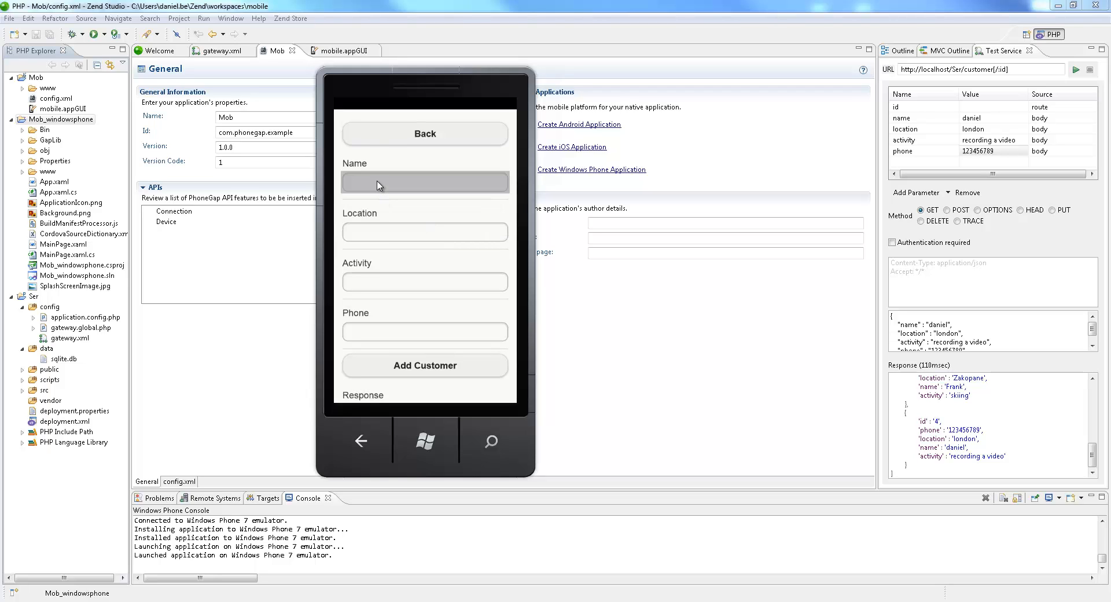
click(425, 181)
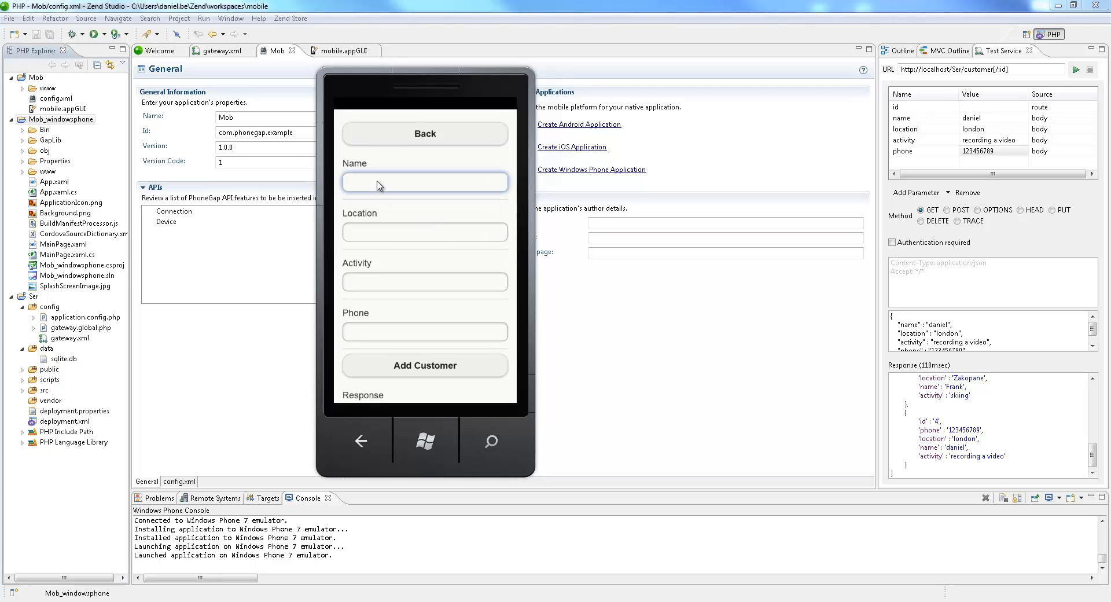
click(425, 181)
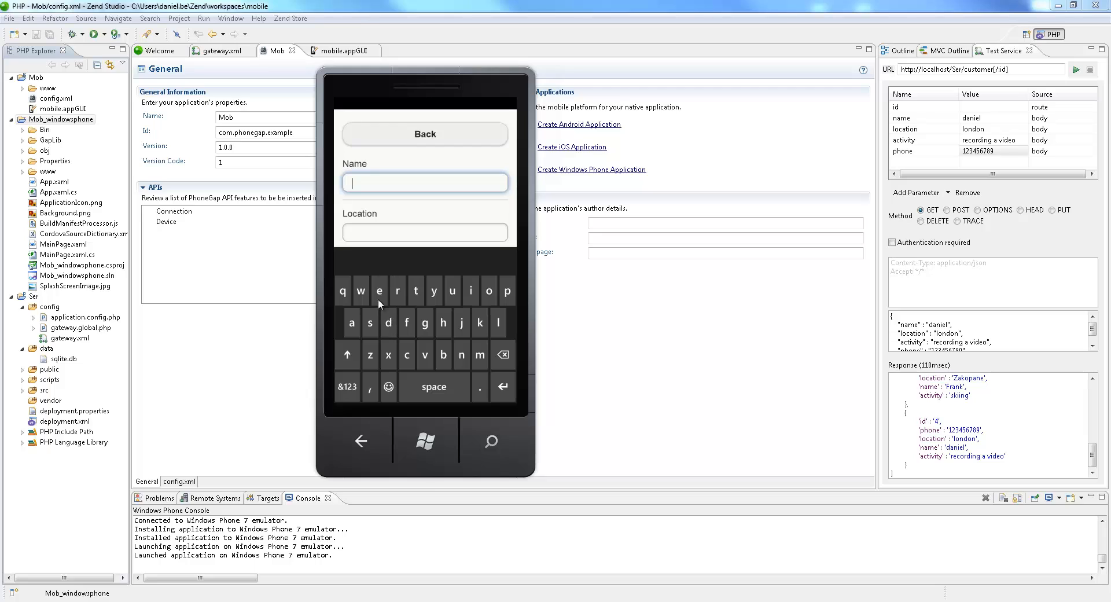
text(danie)
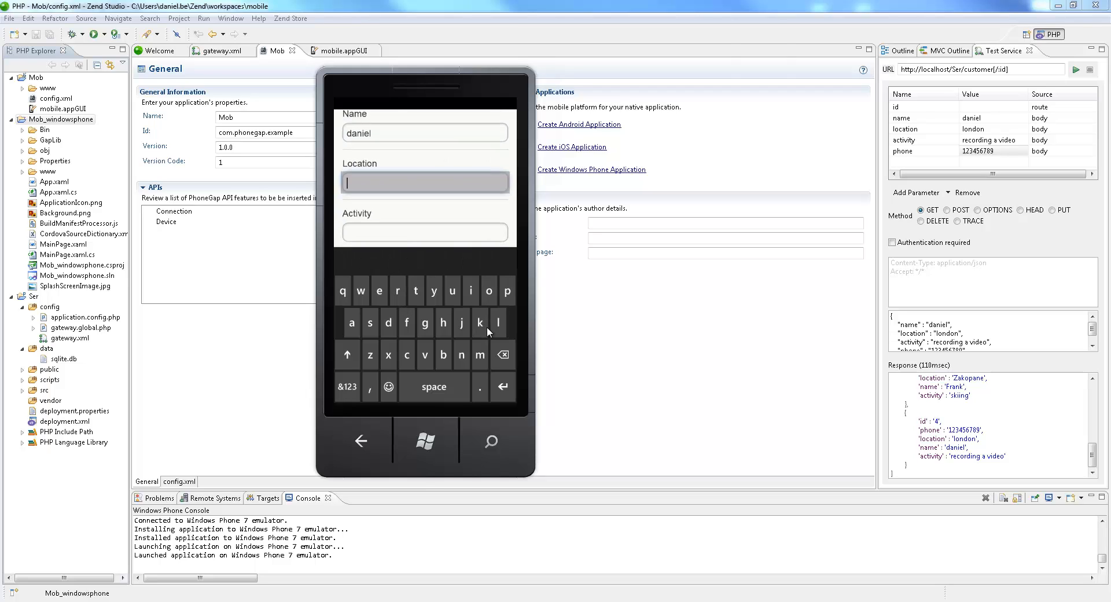
text(london)
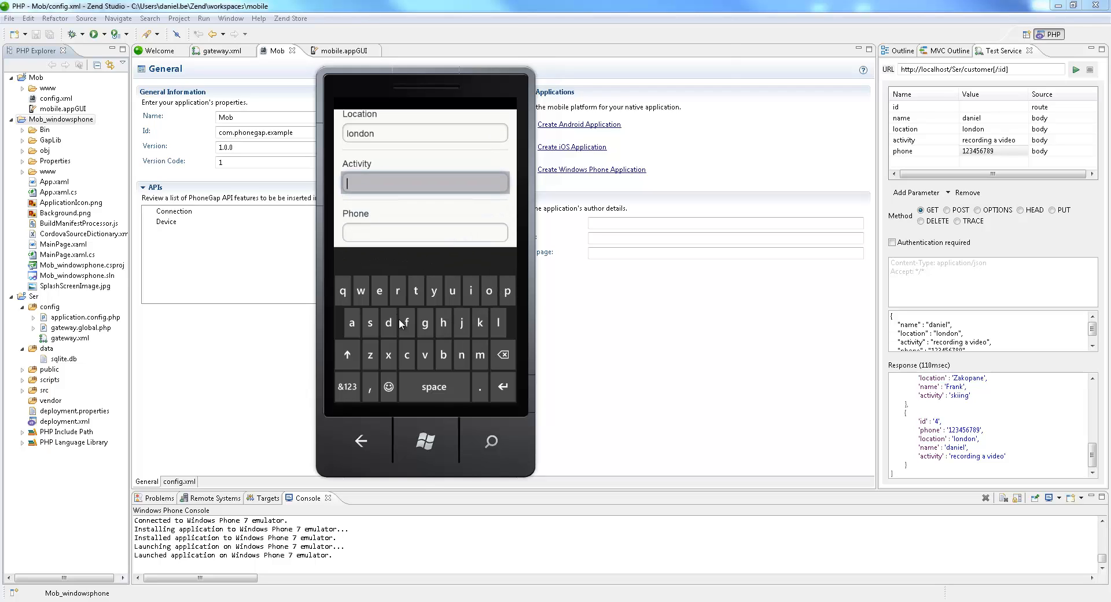
text(testing app)
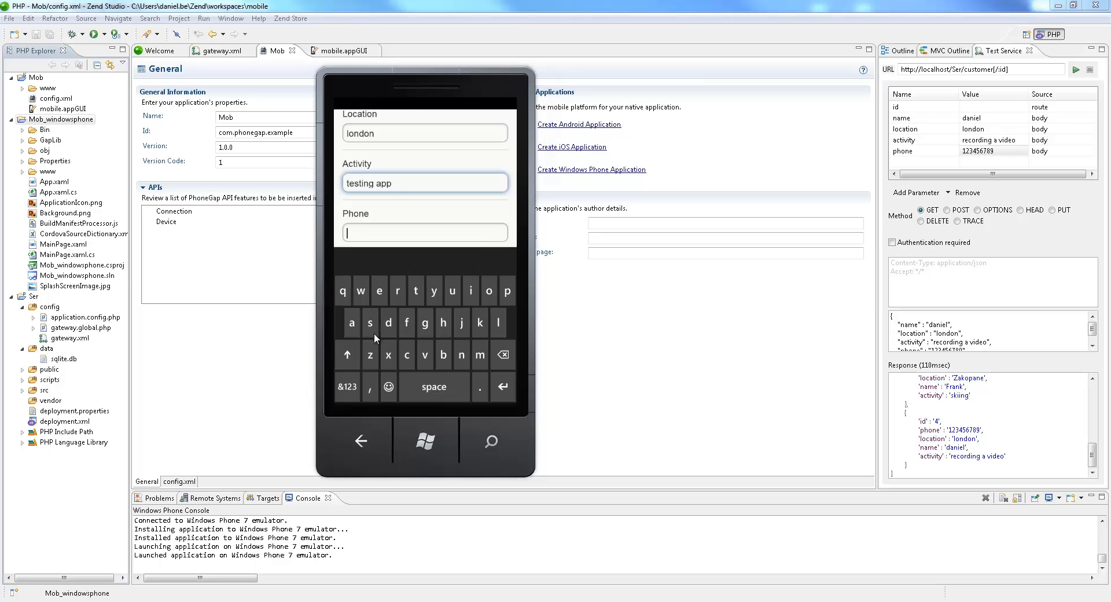
Step: Enter phone 123 and submit the customer, receiving record id 6 in the response
text(1)
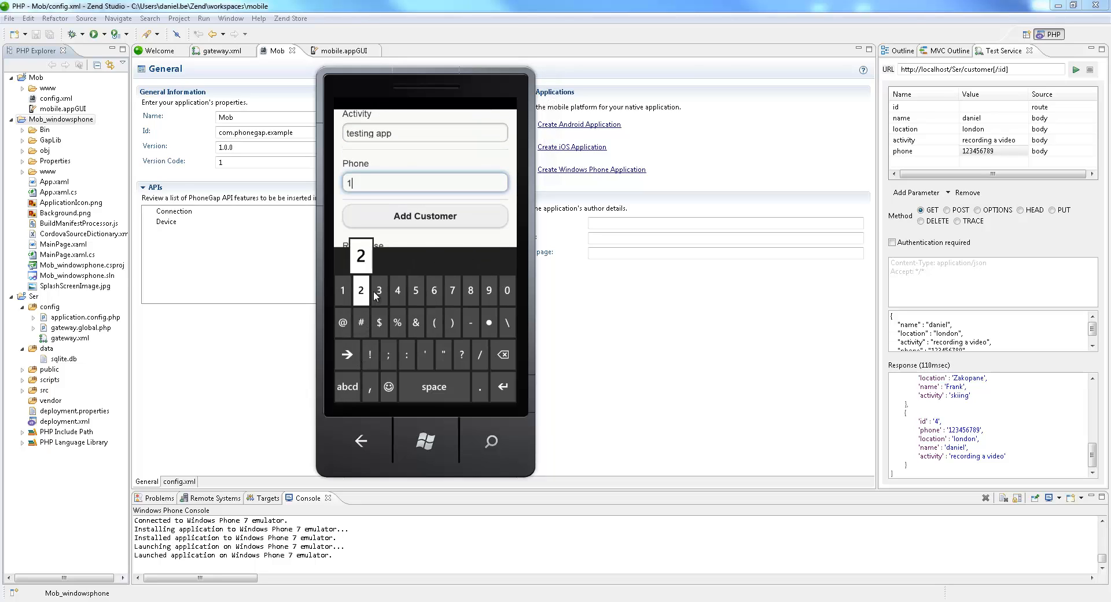
text(23)
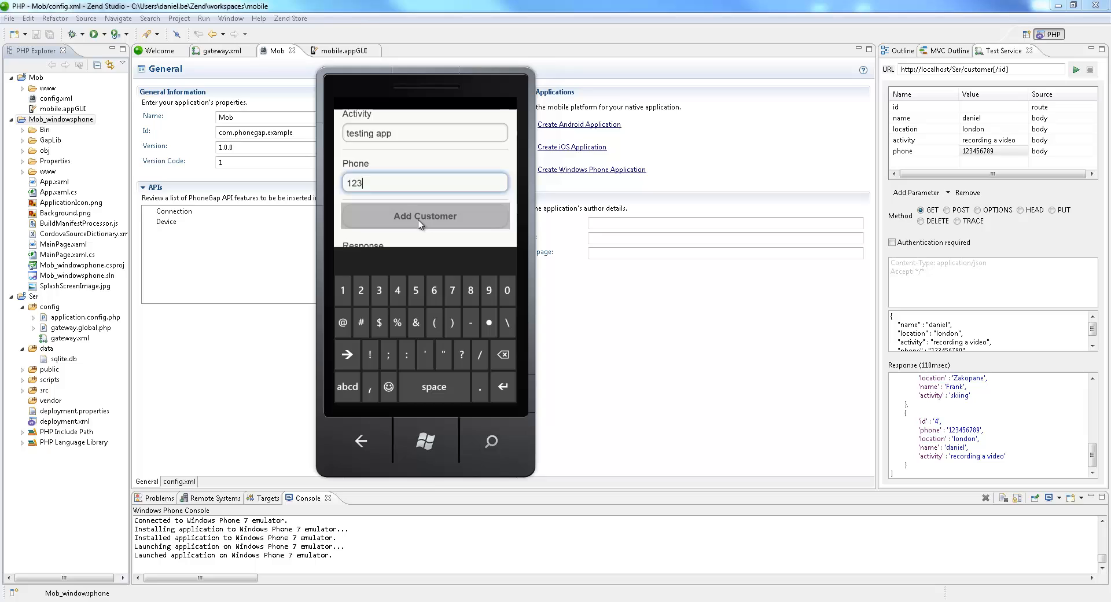
click(425, 217)
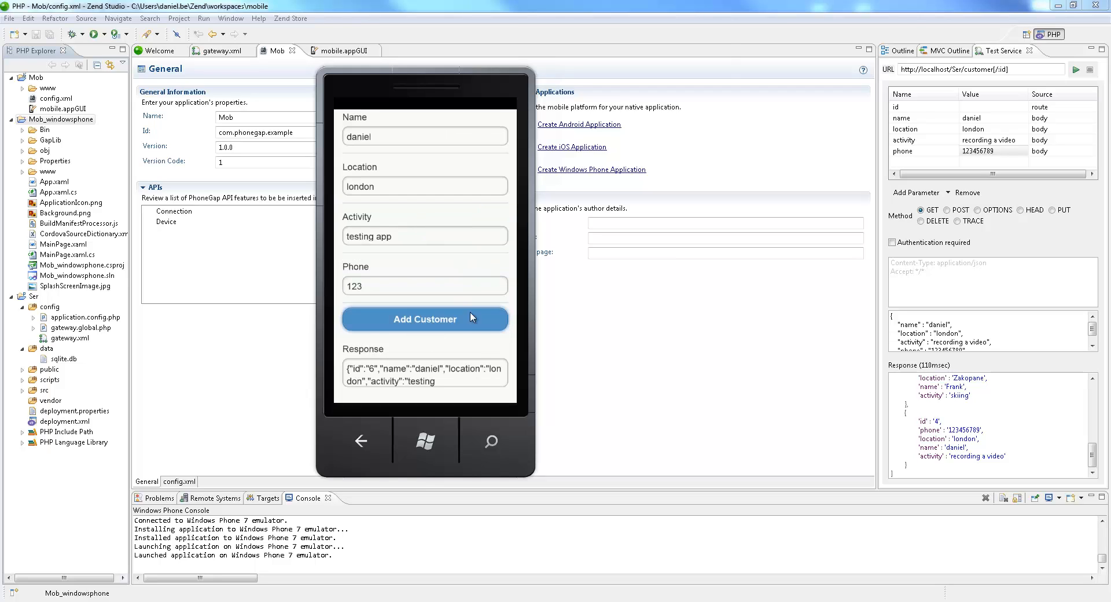
mouse_move(574, 143)
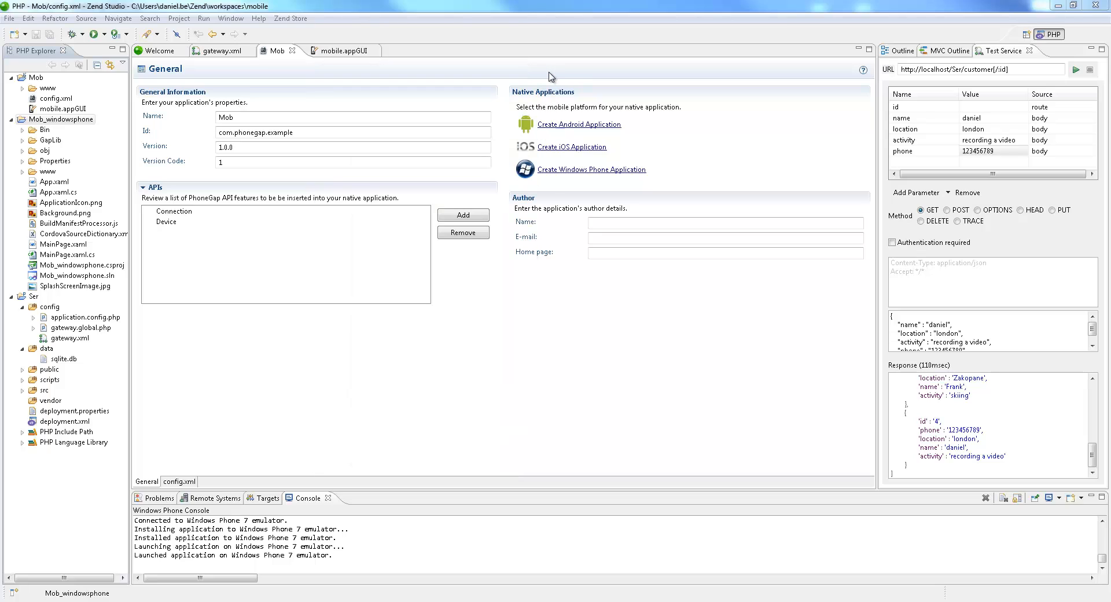
mouse_move(690, 158)
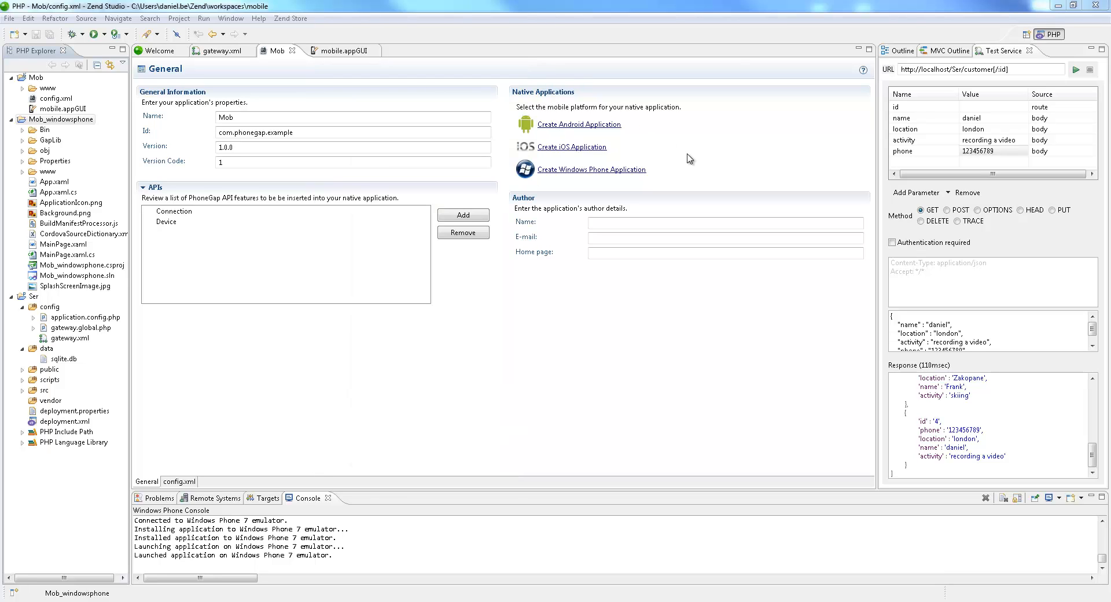